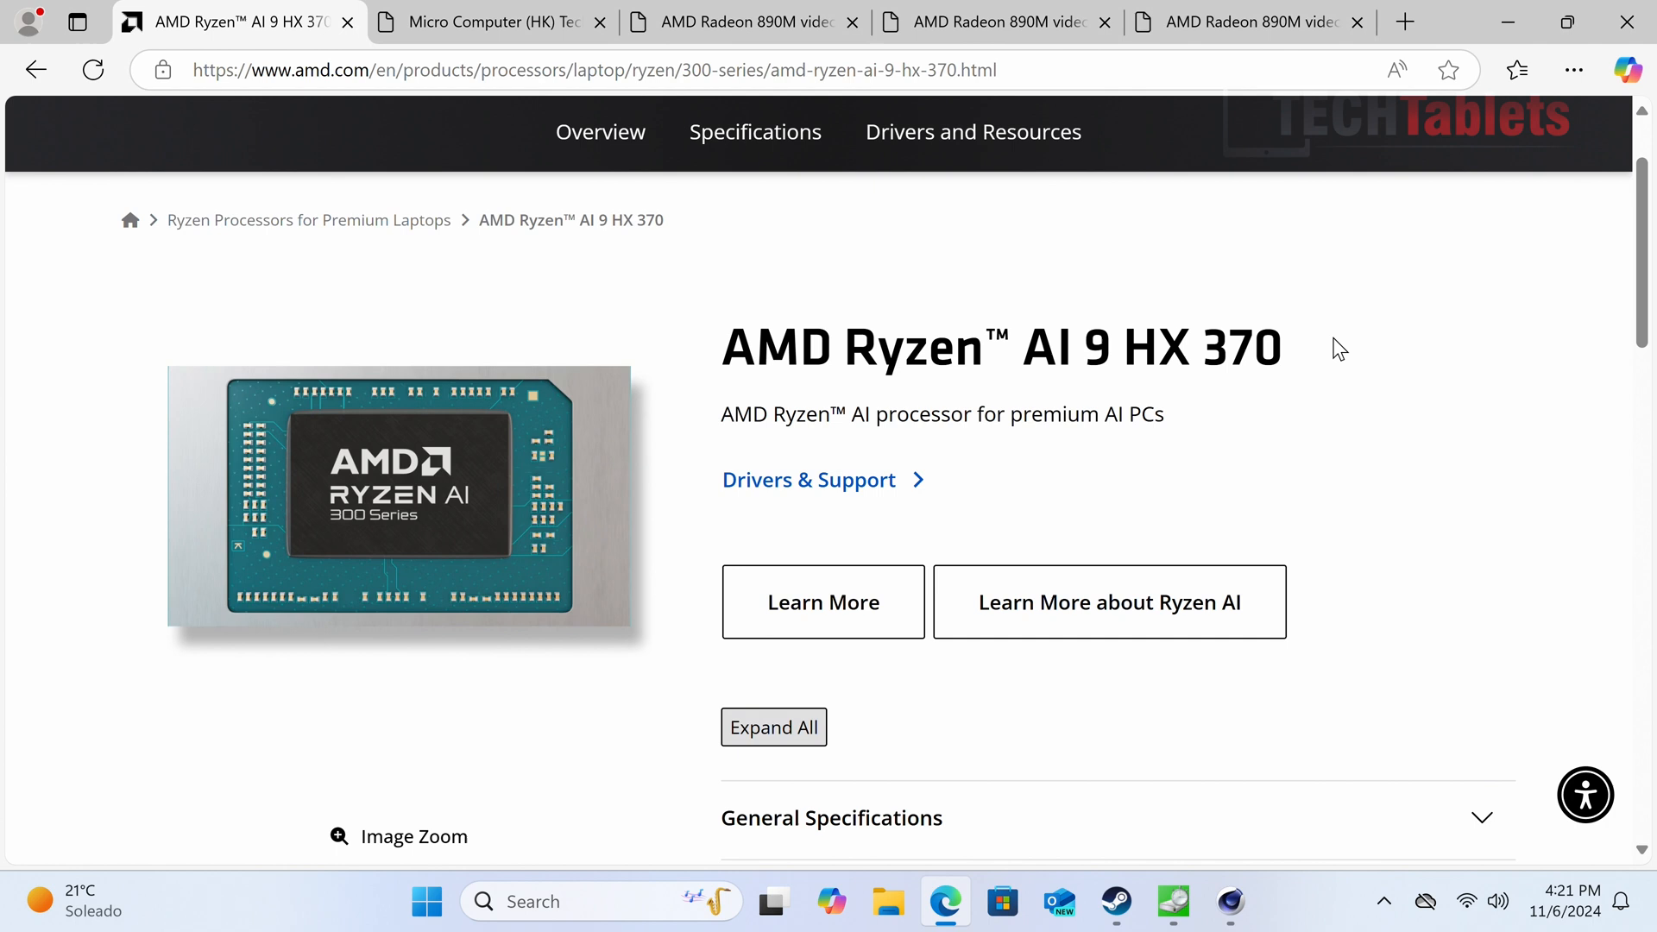
Set the BIOS Power Limit Select to Performance and return to the AMD page.
{"action": "scroll", "scroll_direction": "down", "scroll_amount": 3}
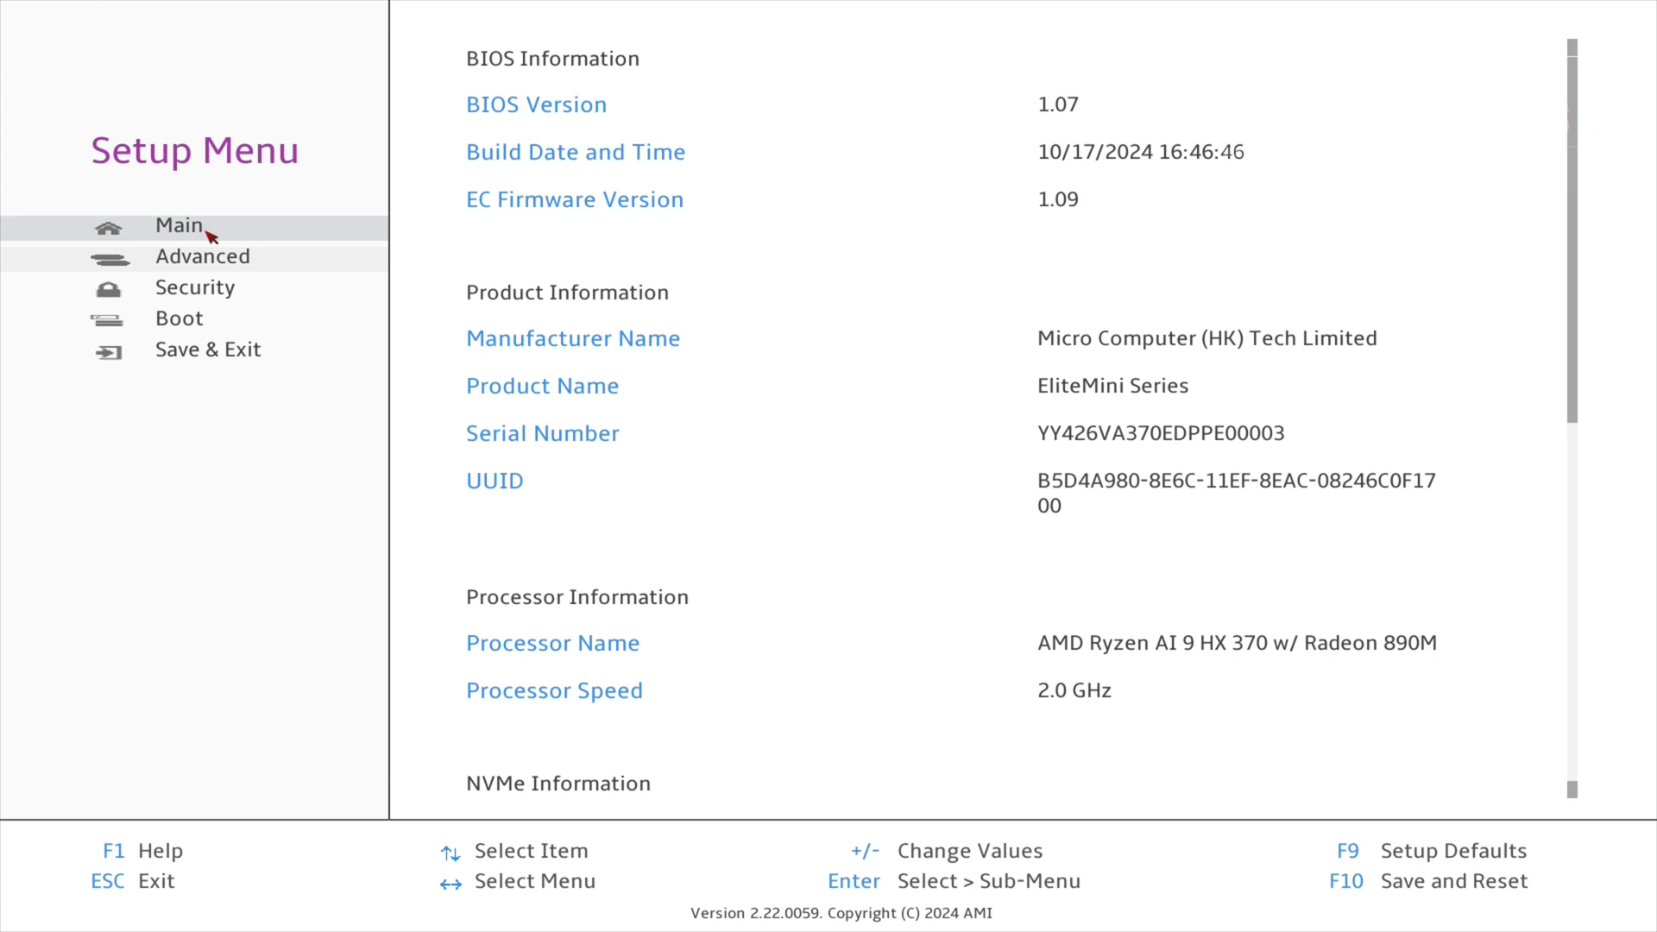
{"action": "left_click", "coordinate": [180, 225]}
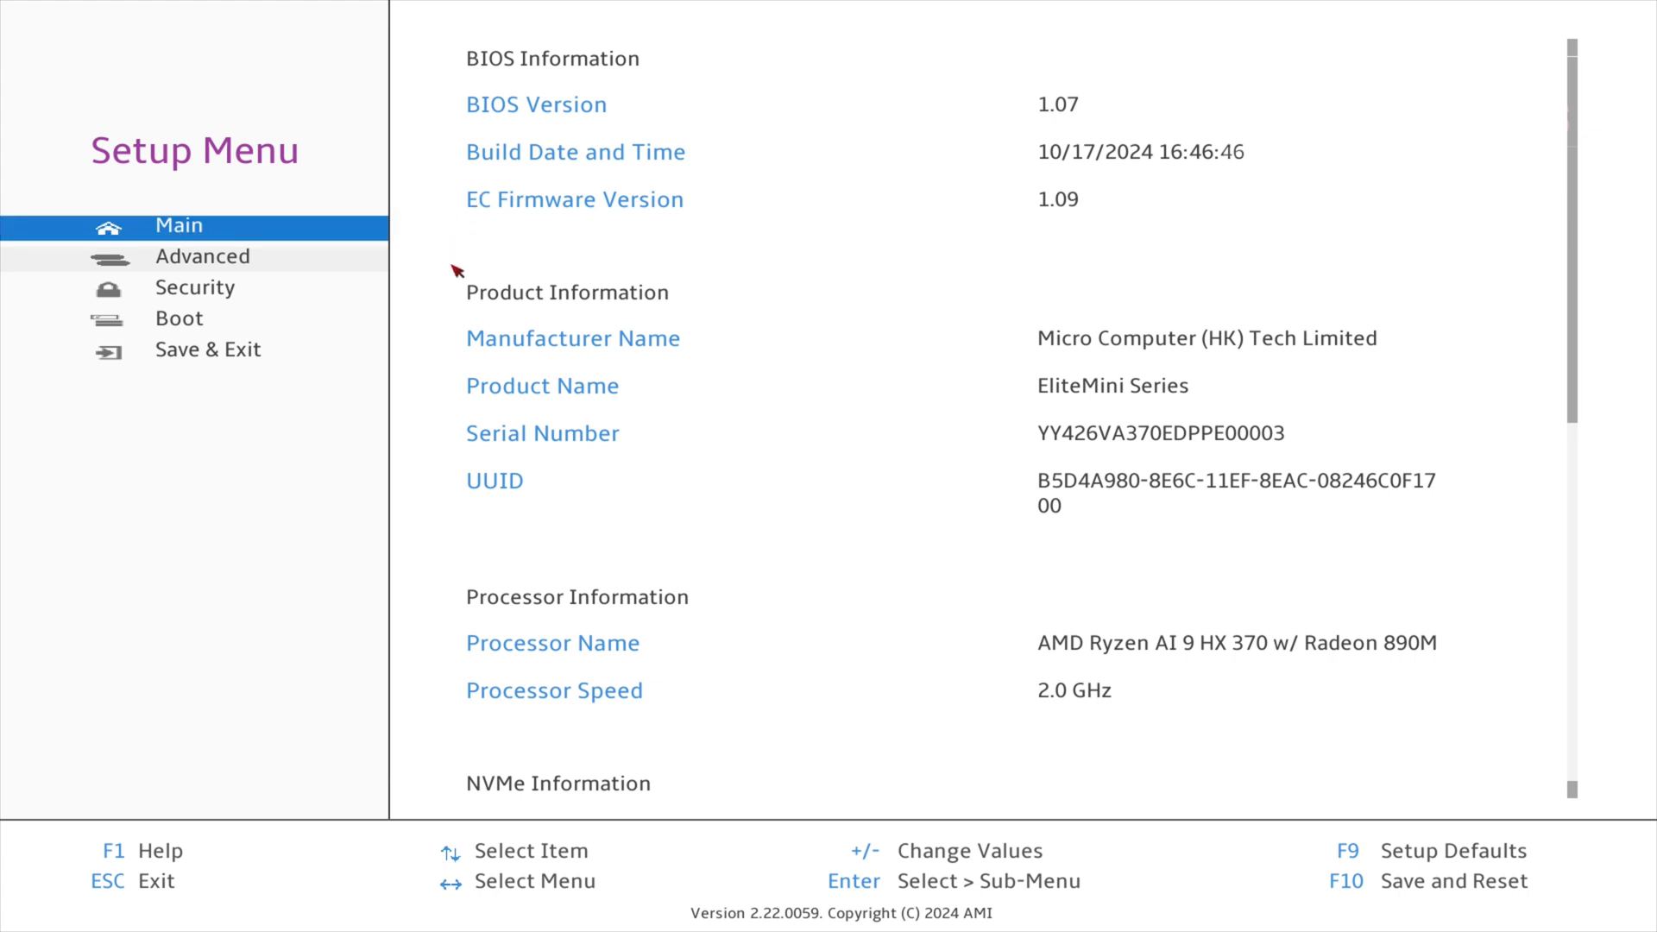
{"action": "left_click", "coordinate": [202, 256]}
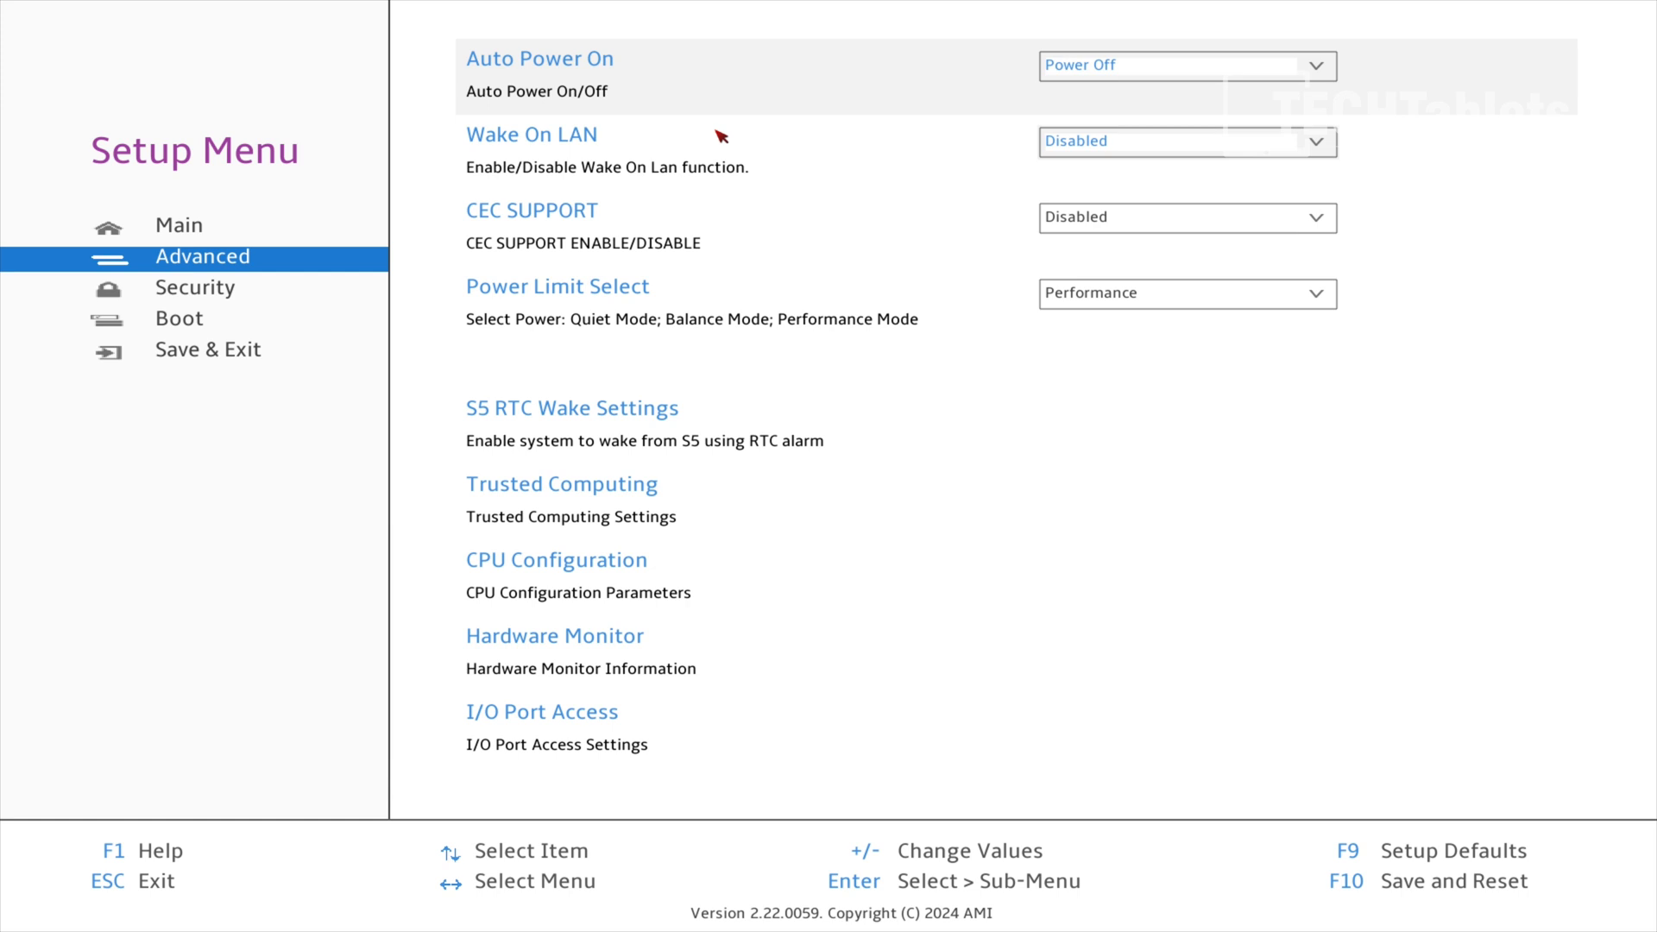
{"action": "mouse_move", "coordinate": [776, 137]}
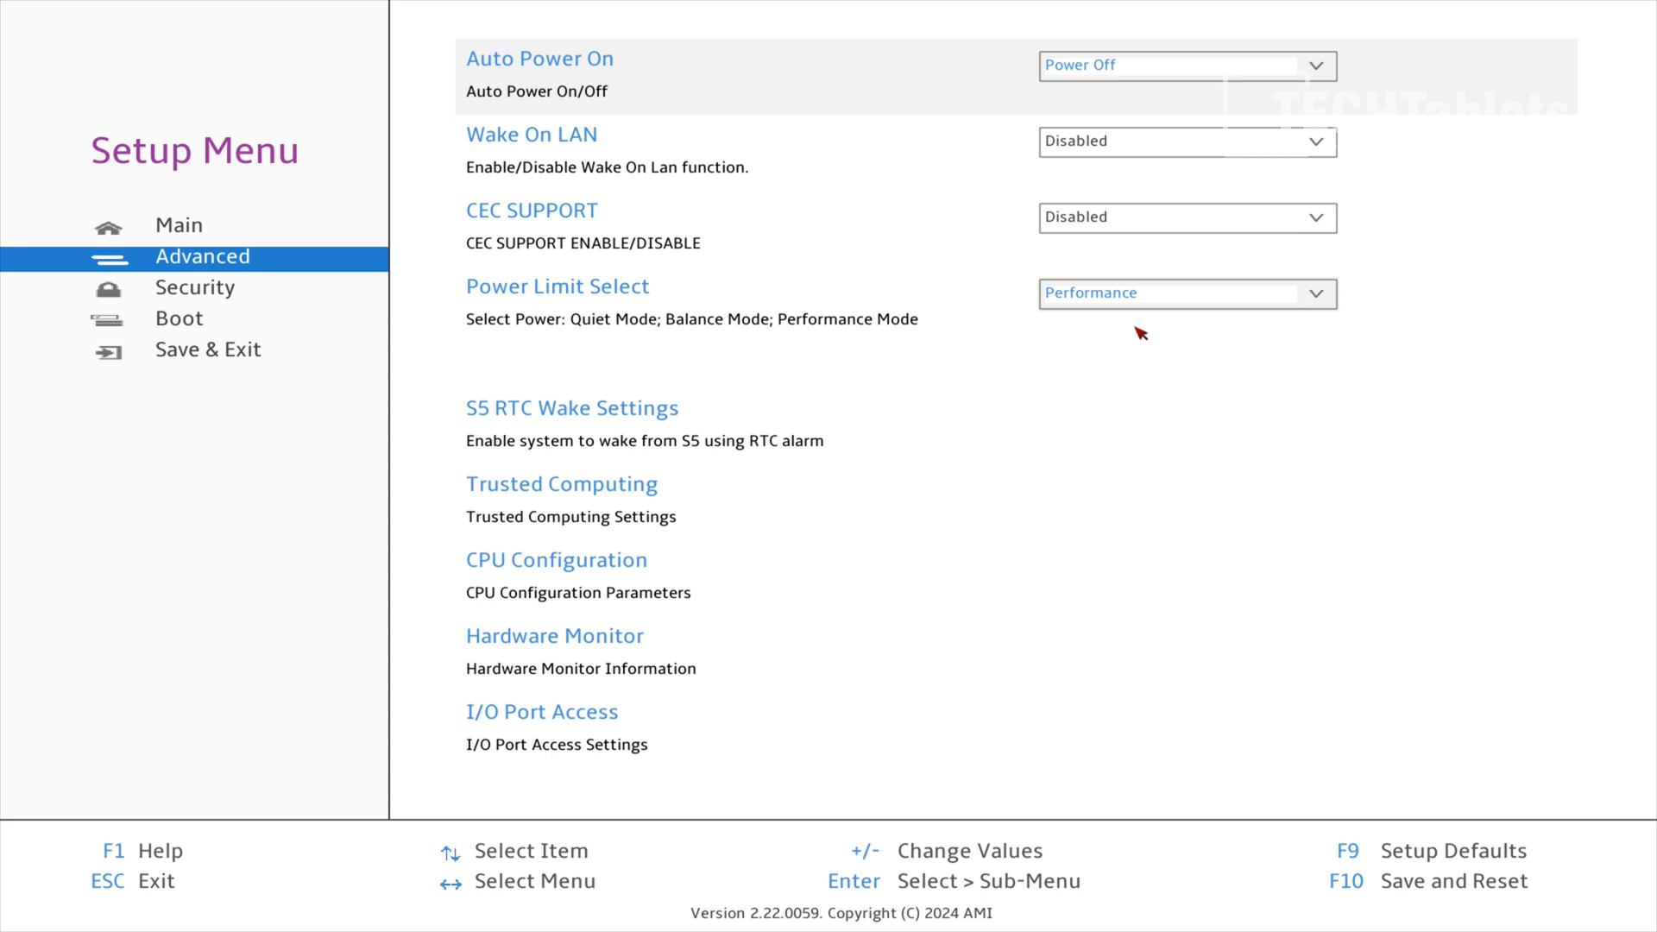
{"action": "left_click", "coordinate": [1183, 292]}
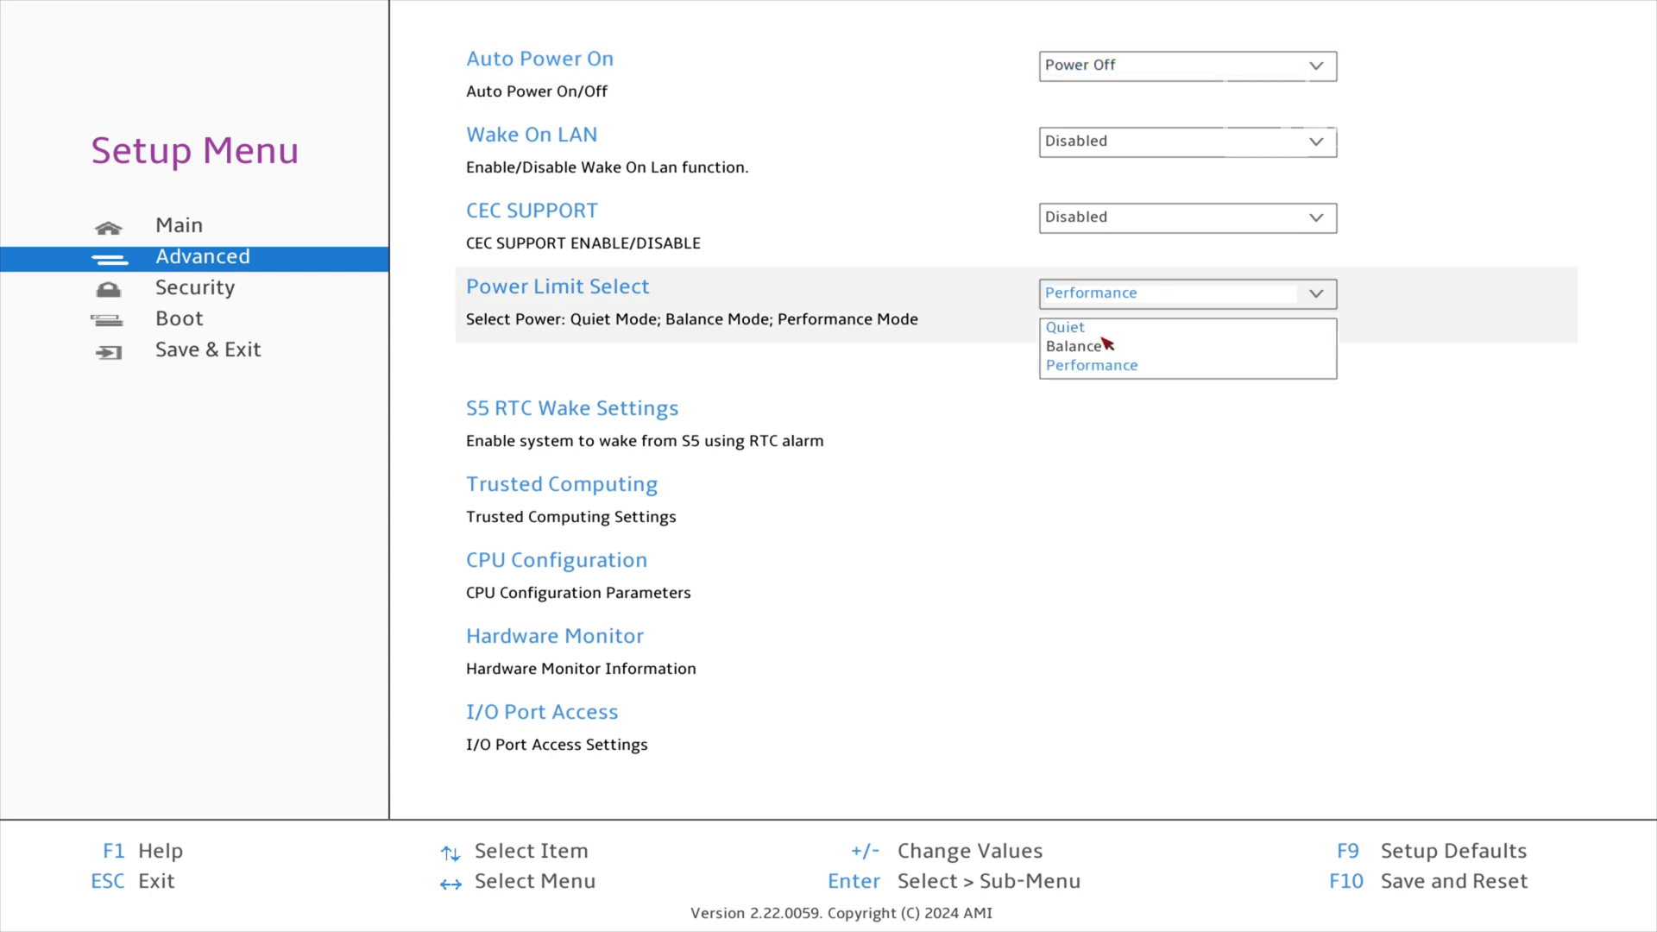
{"action": "mouse_move", "coordinate": [1144, 338]}
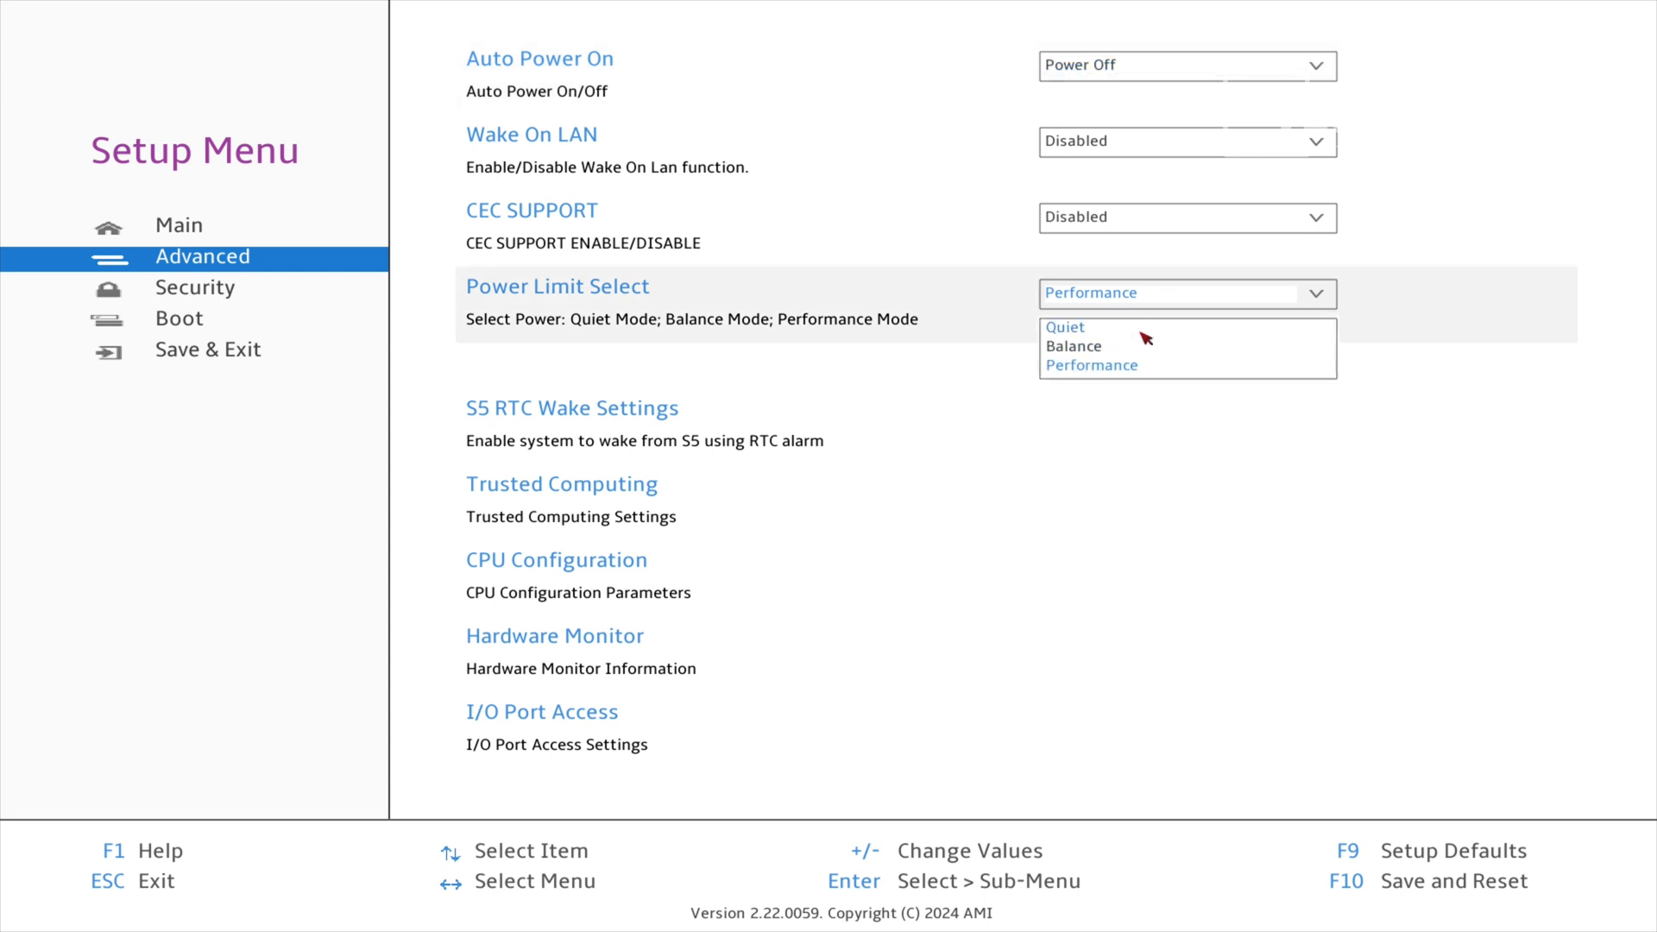
{"action": "mouse_move", "coordinate": [1068, 378]}
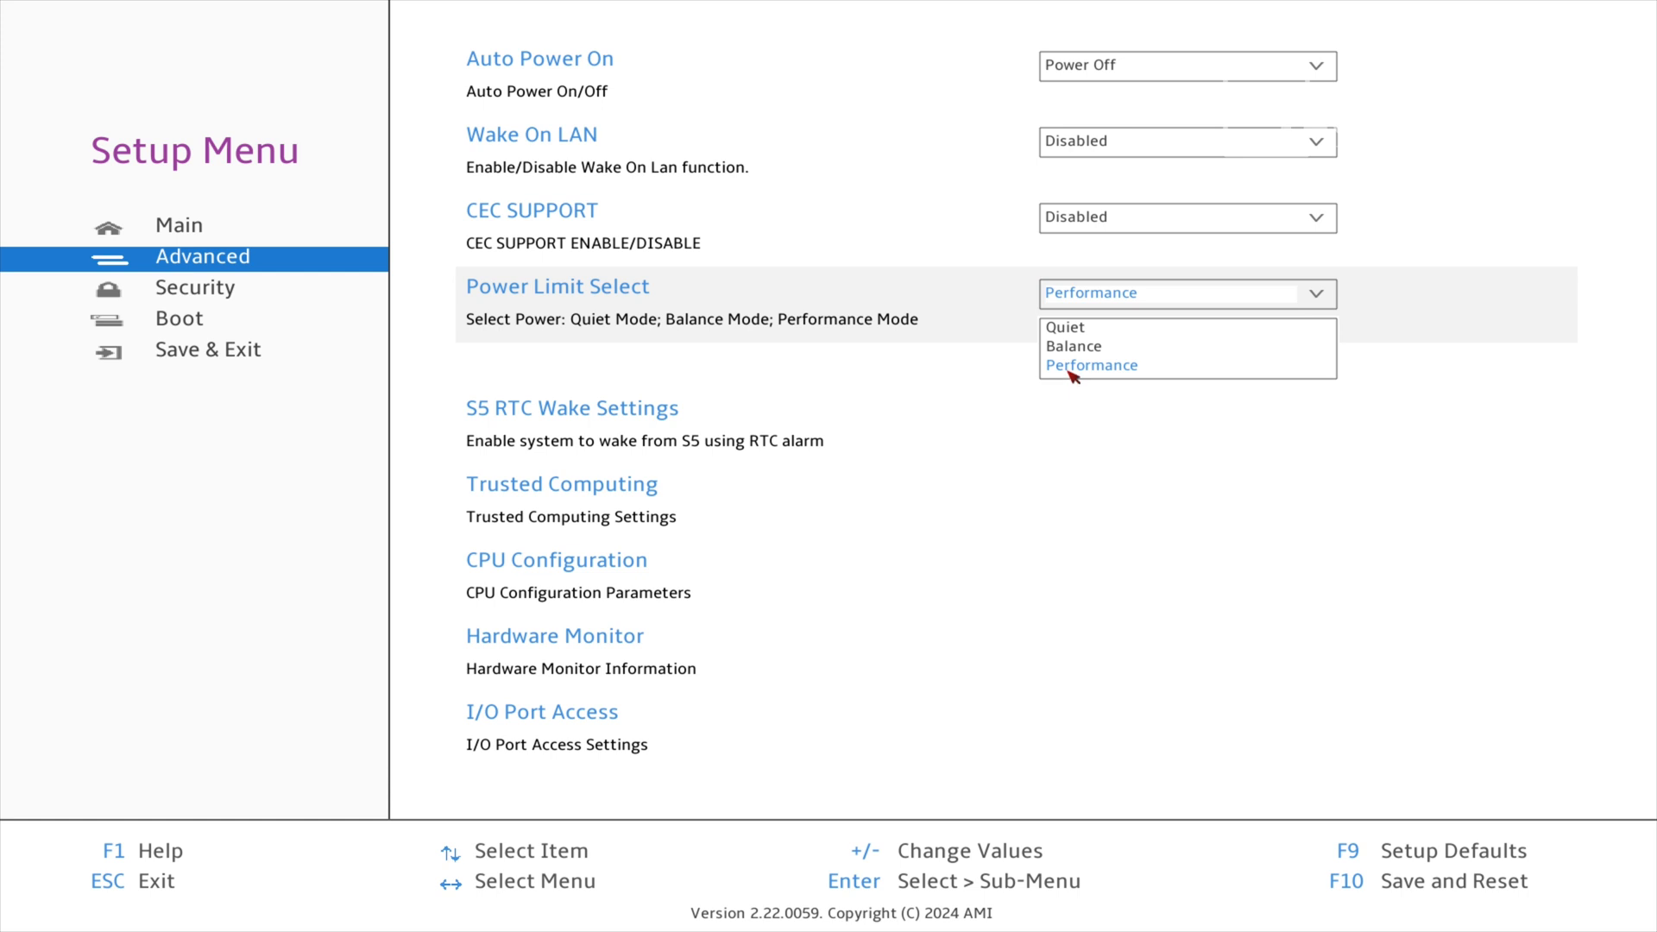
{"action": "left_click", "coordinate": [1091, 364]}
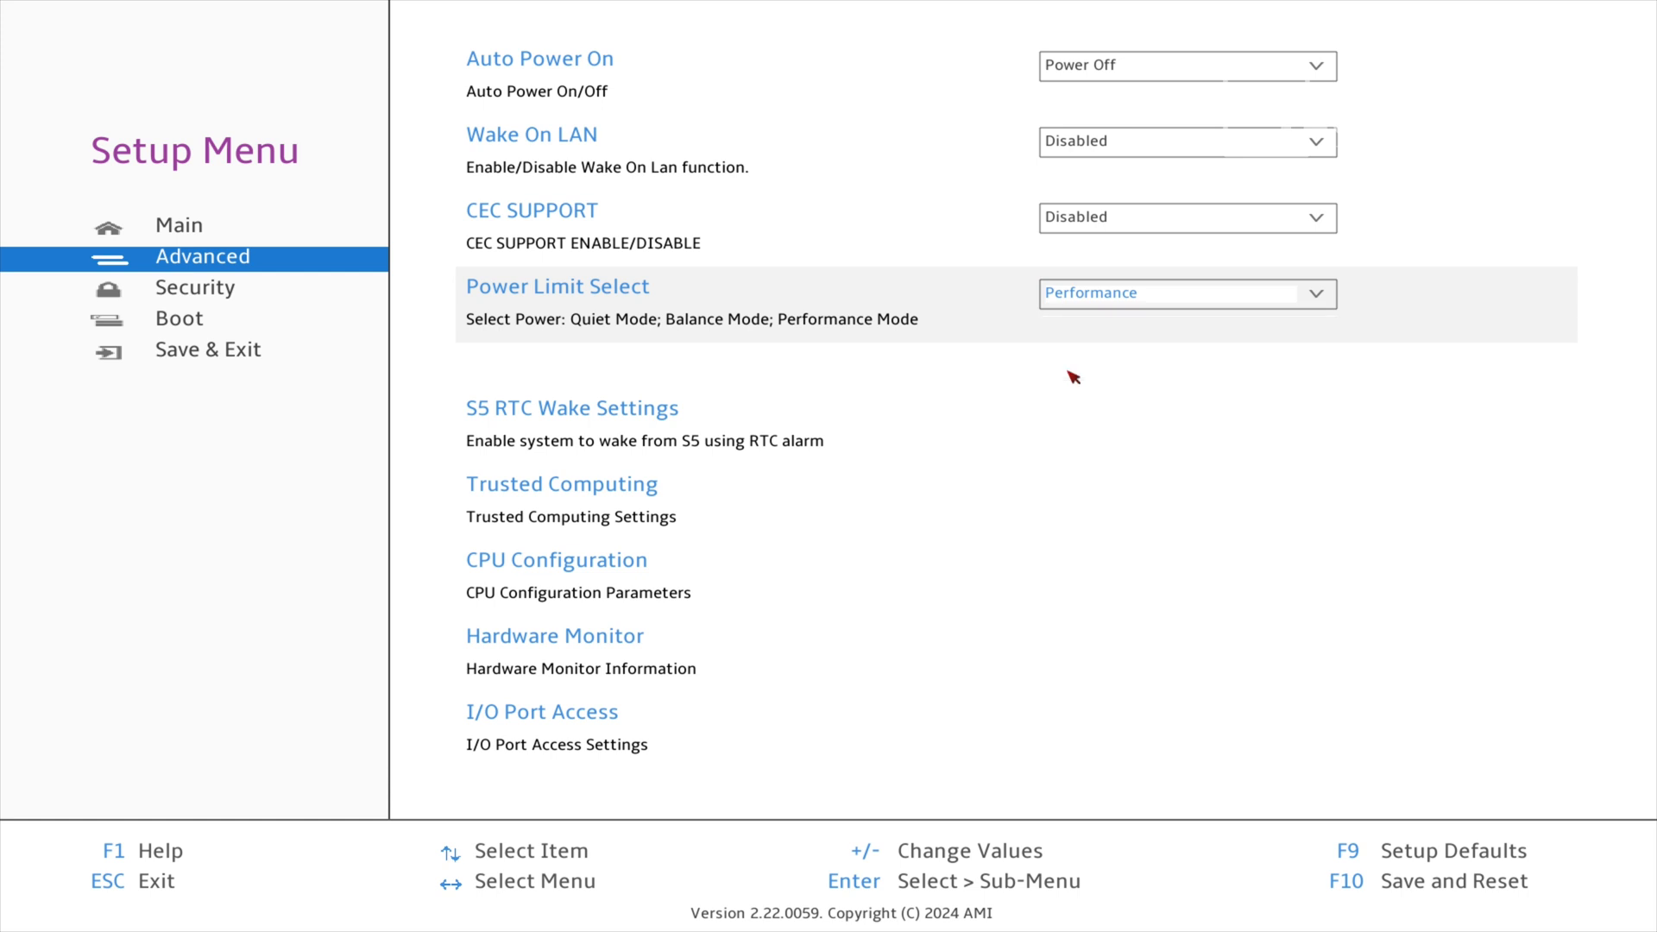
{"action": "mouse_move", "coordinate": [1002, 387]}
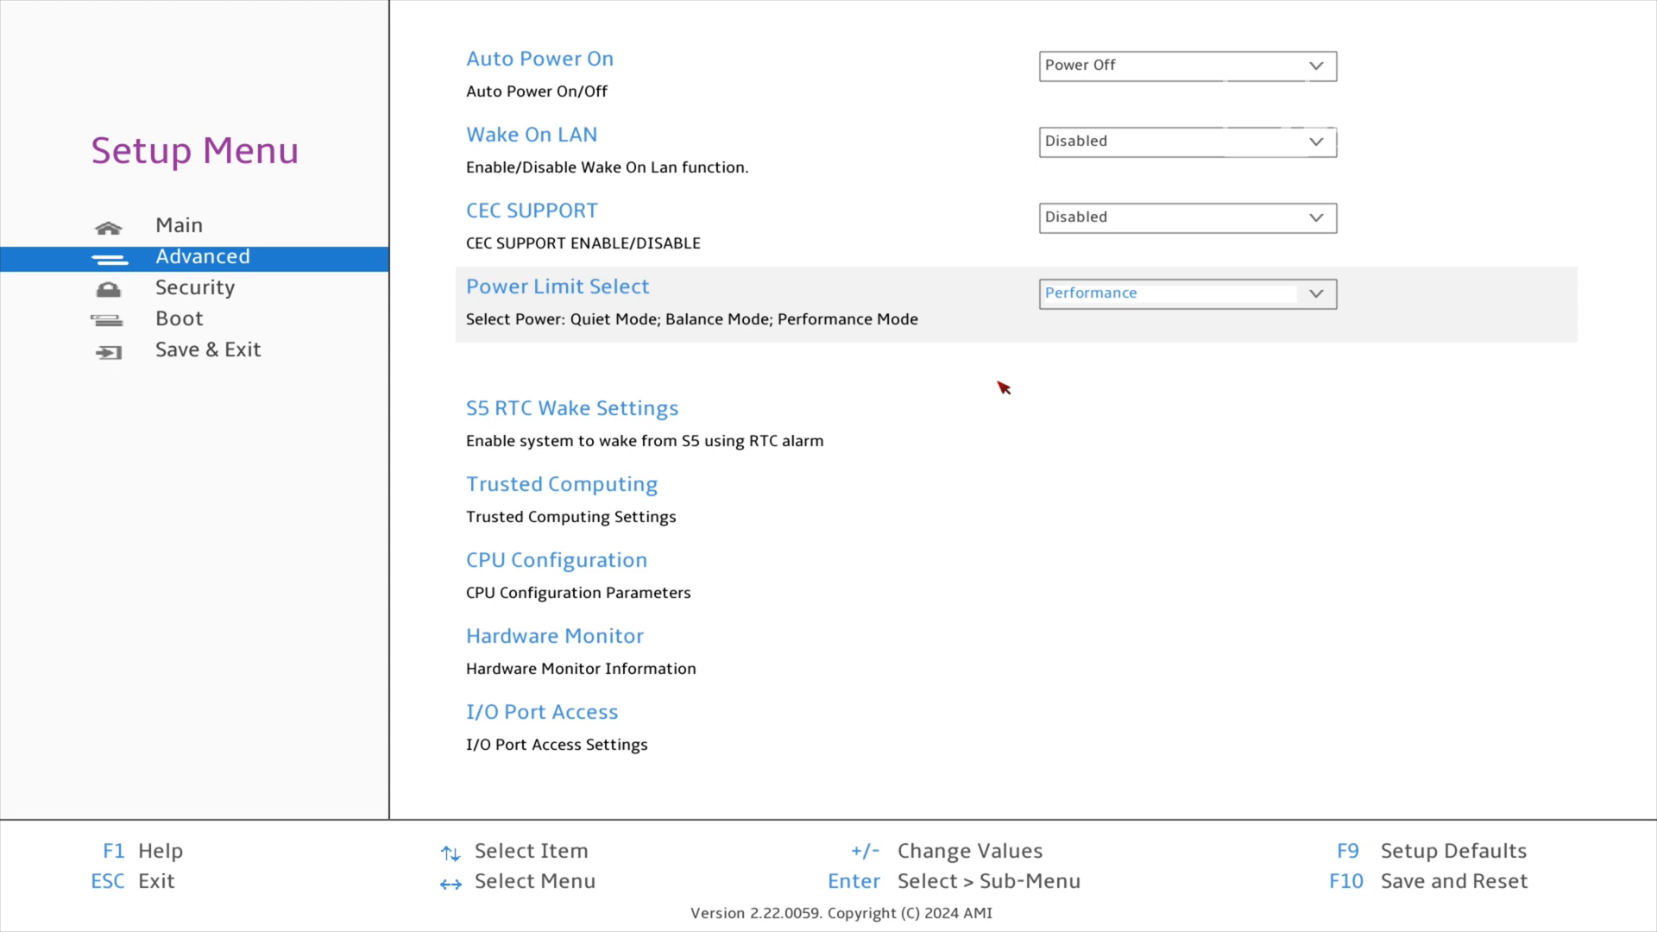
{"action": "mouse_move", "coordinate": [890, 462]}
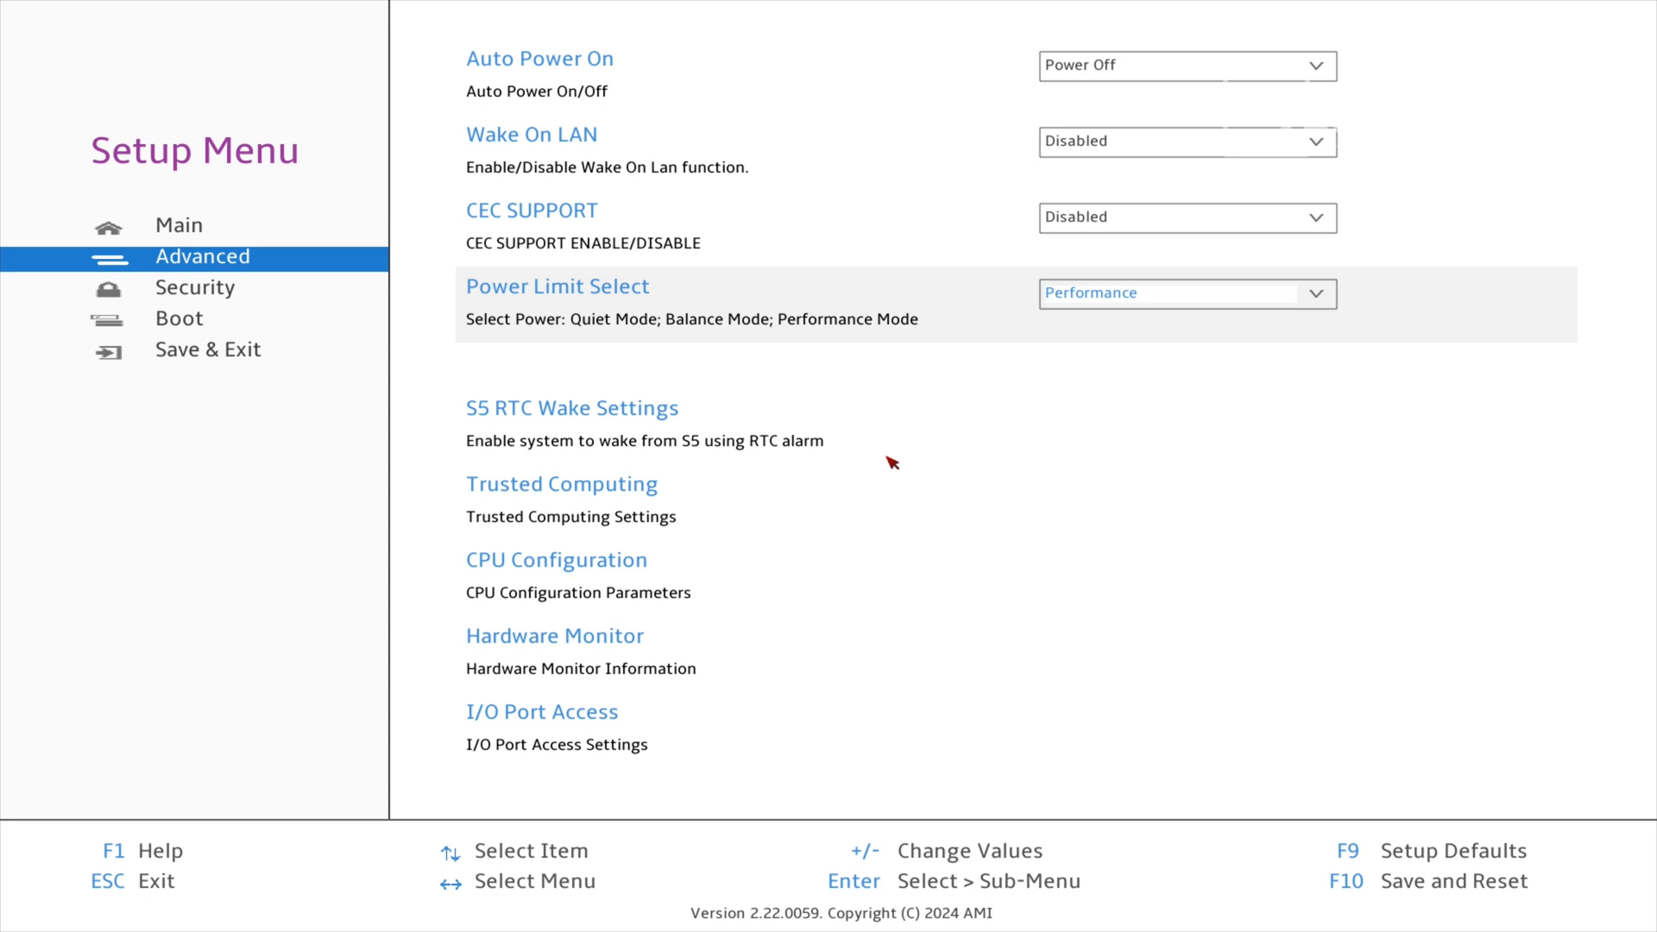
{"action": "mouse_move", "coordinate": [891, 462]}
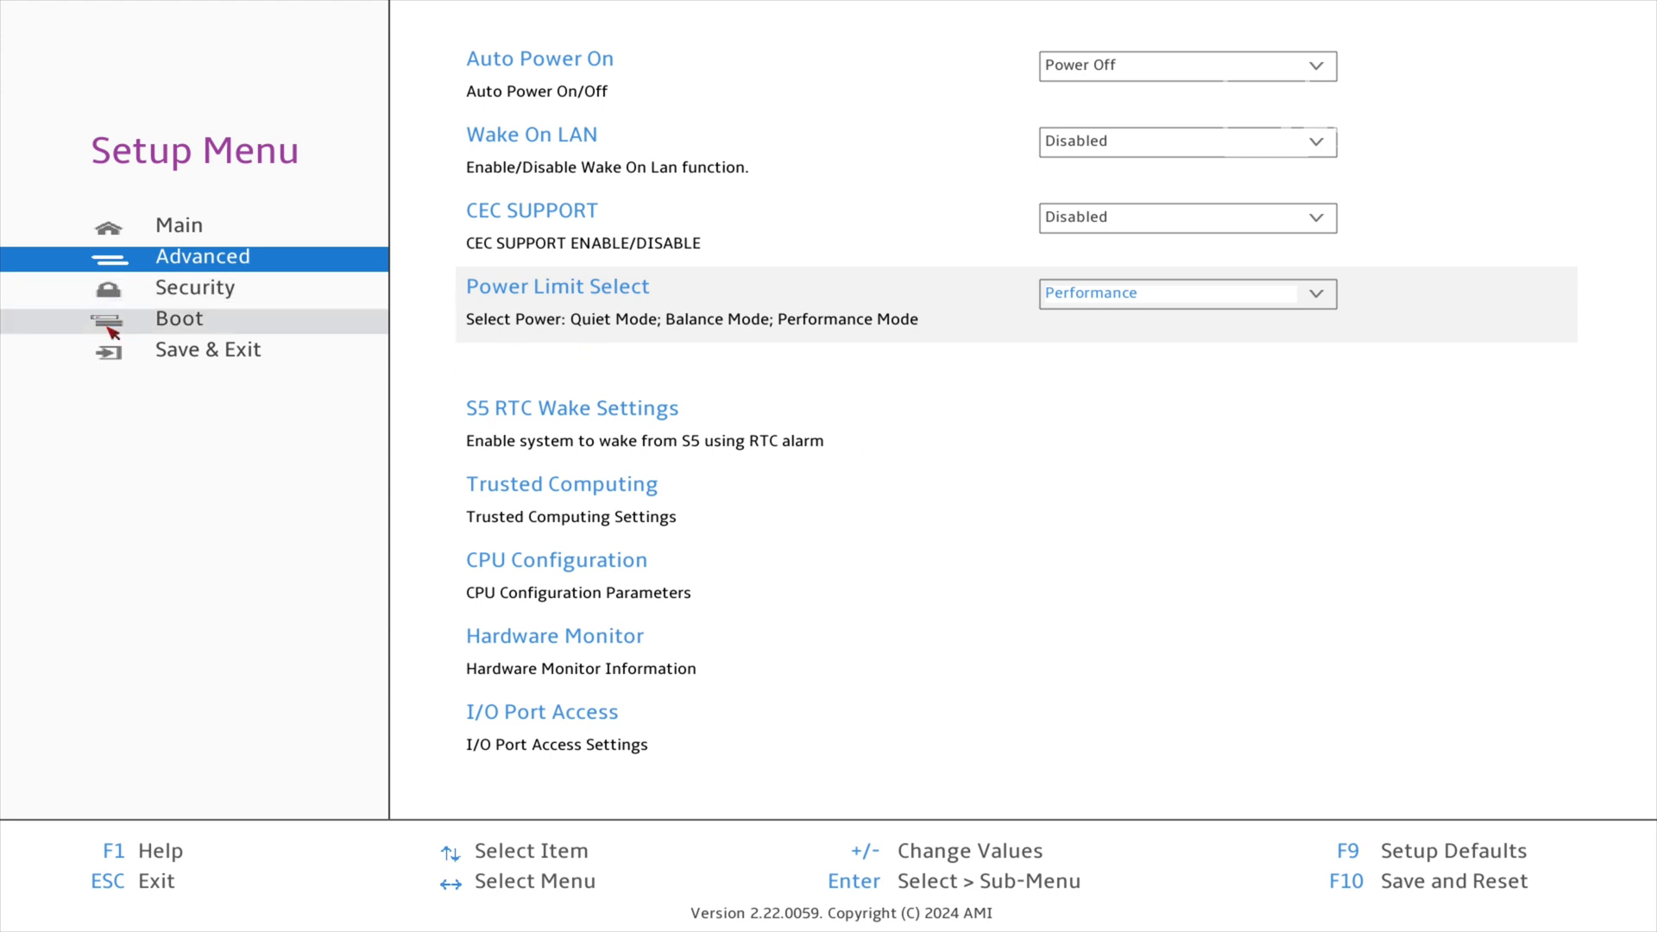
{"action": "mouse_move", "coordinate": [194, 287]}
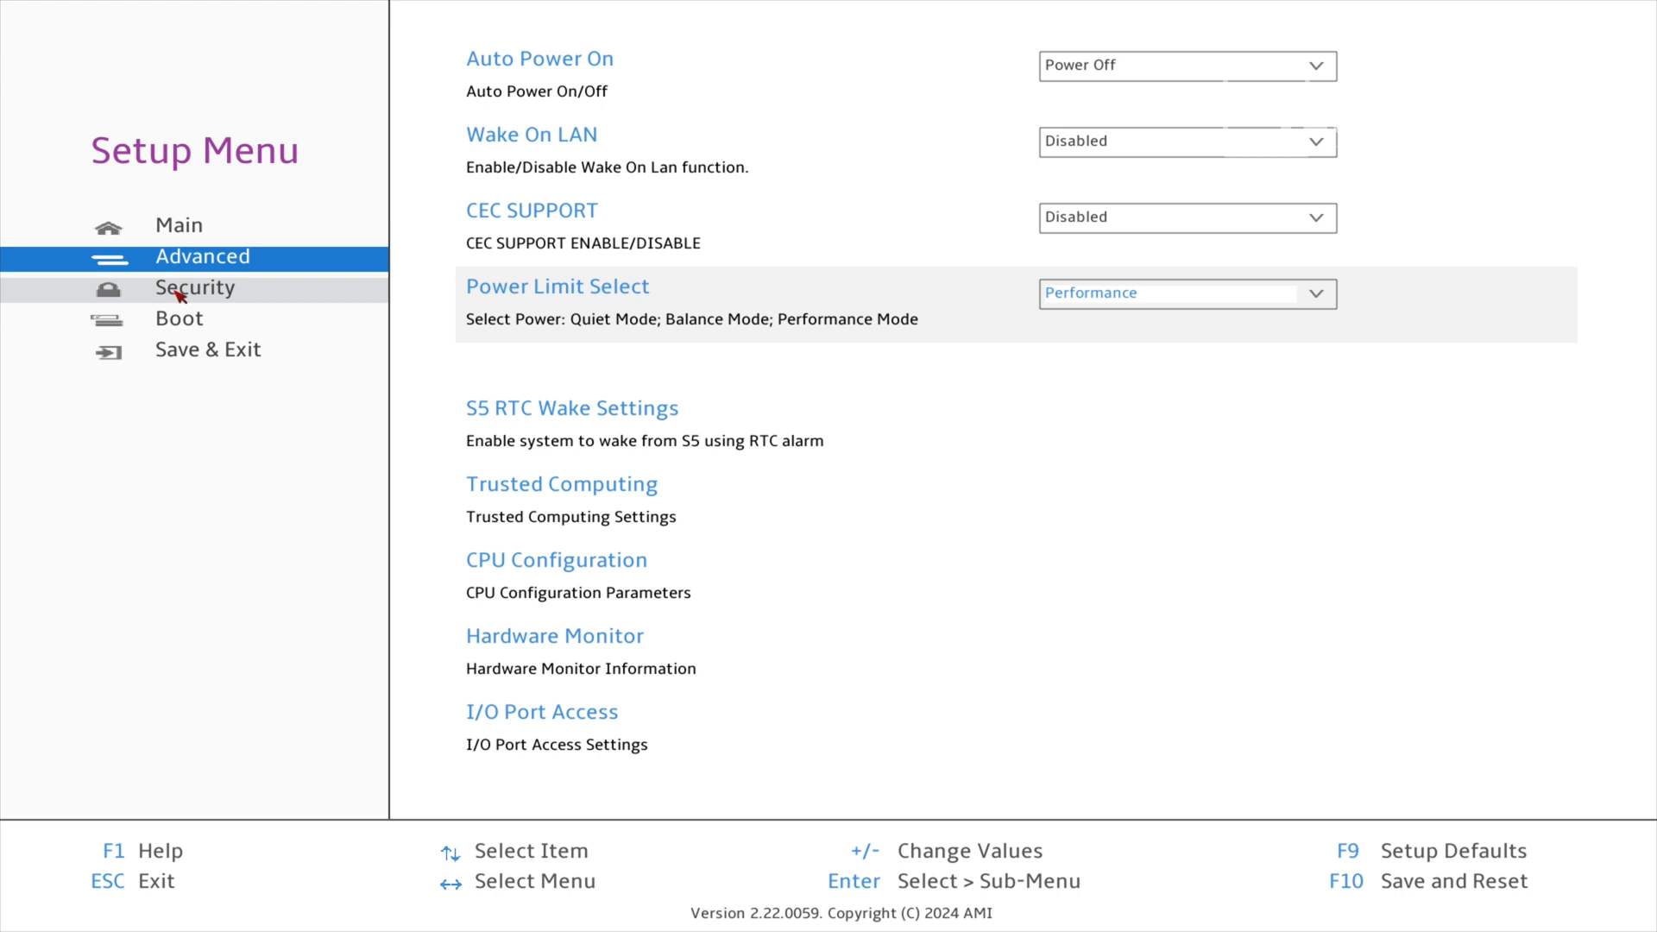
{"action": "left_click", "coordinate": [194, 288]}
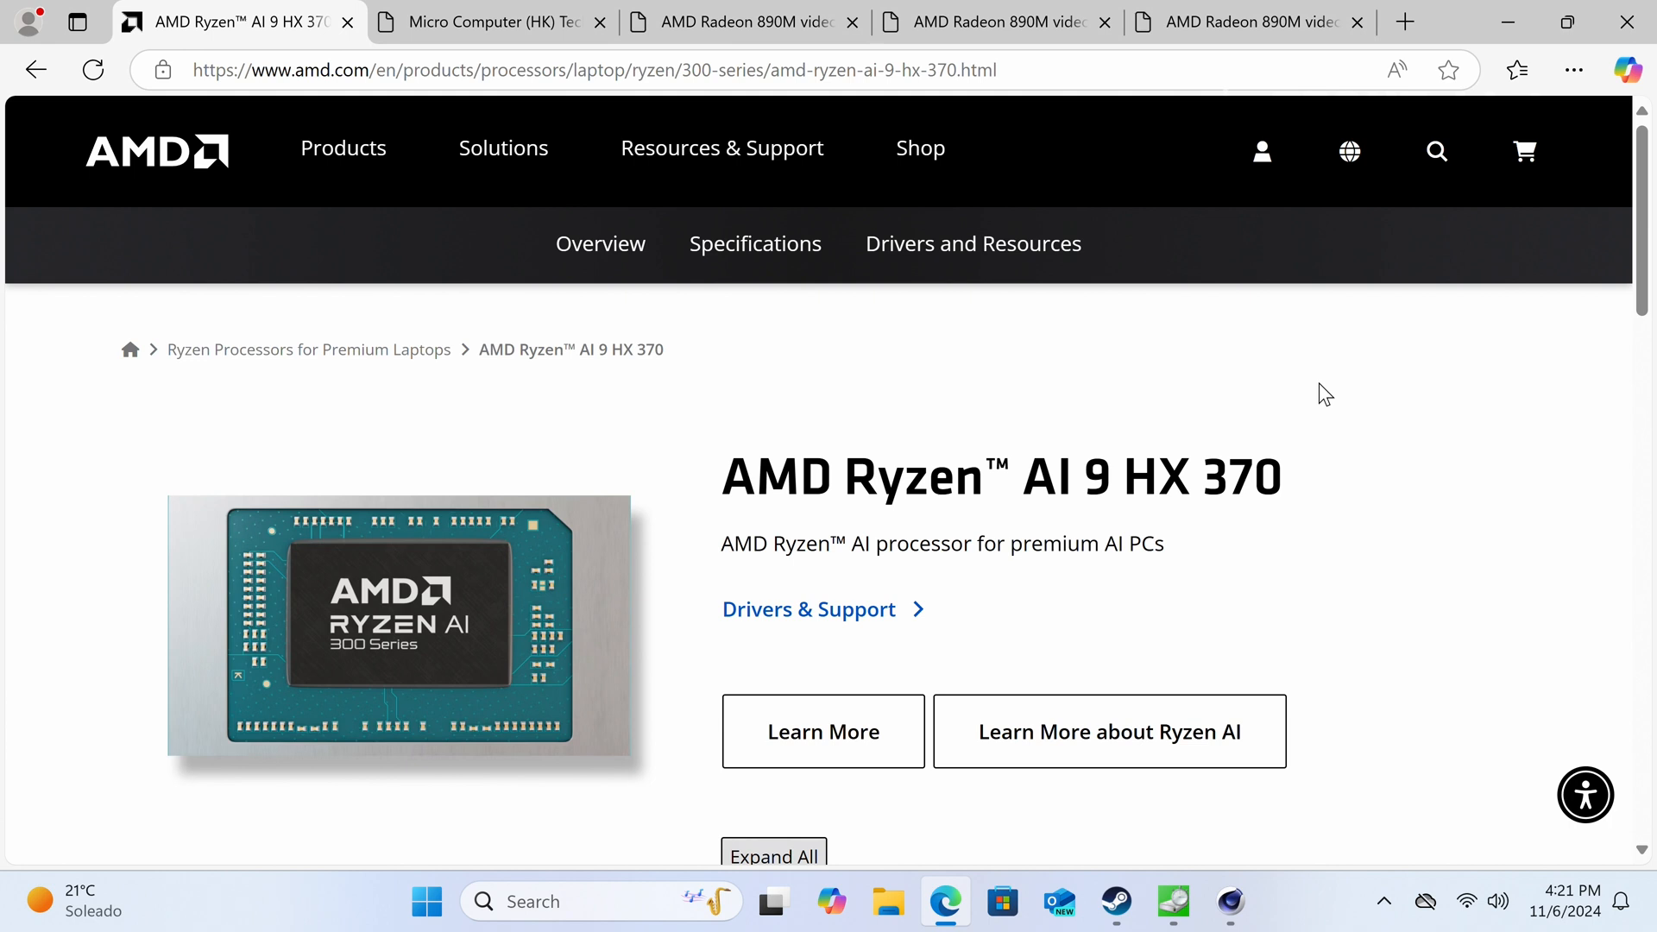
Expand General Specifications and Graphics Capabilities to show the Radeon 890M details.
{"action": "scroll", "scroll_direction": "down", "scroll_amount": 3}
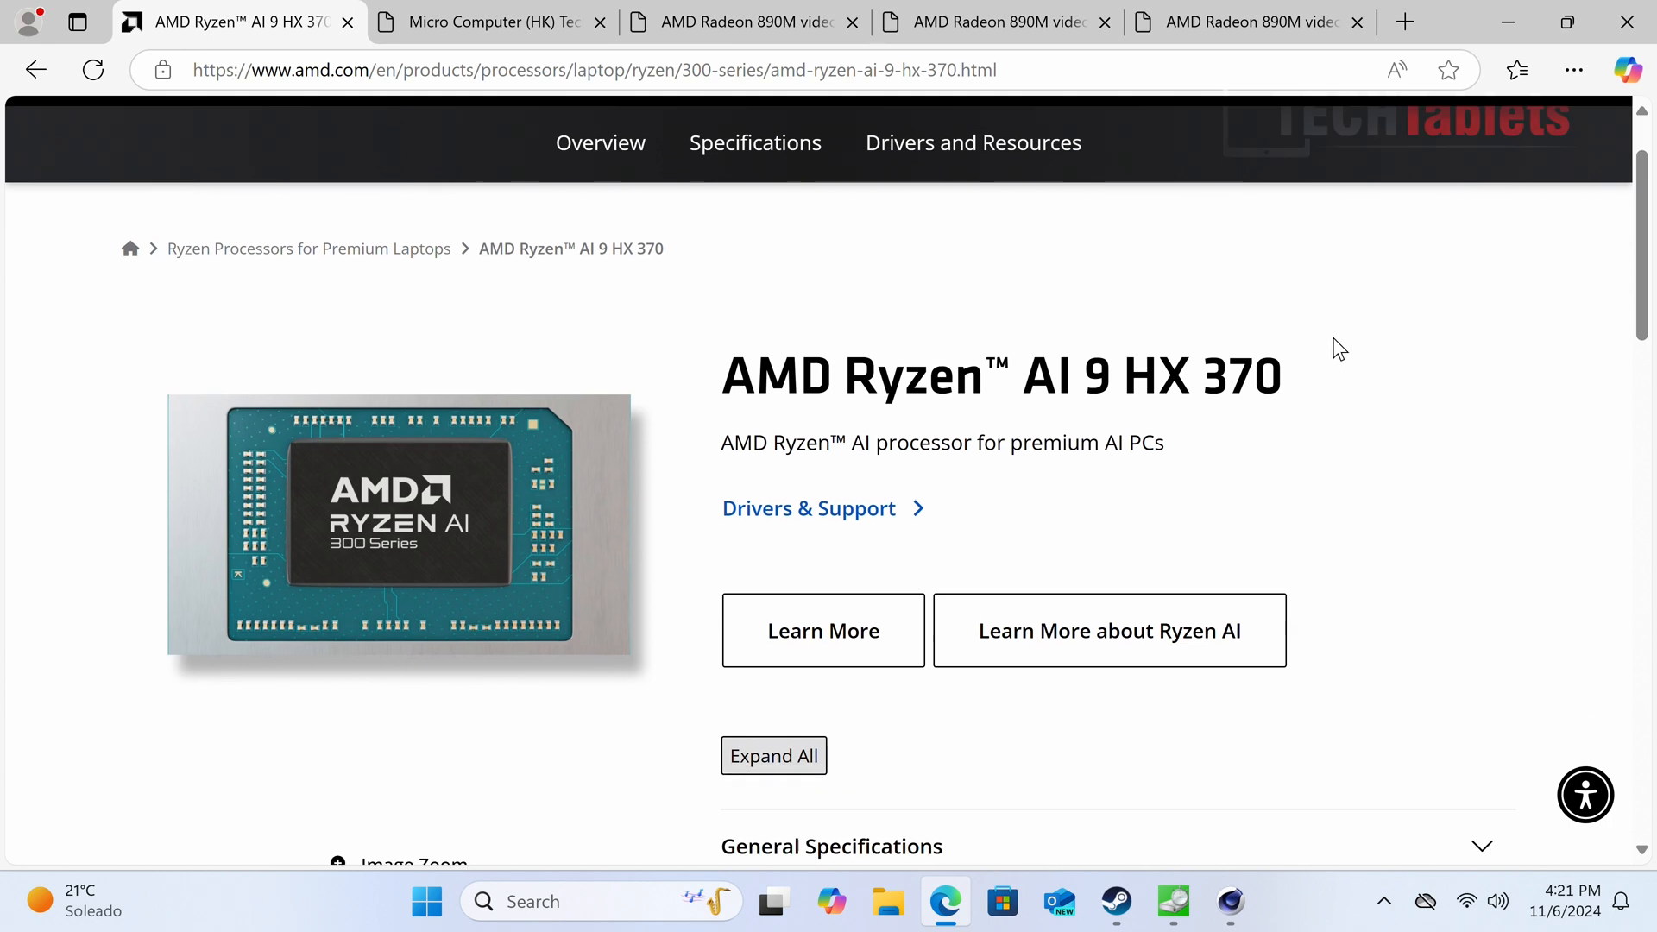
{"action": "scroll", "scroll_direction": "down", "scroll_amount": 3}
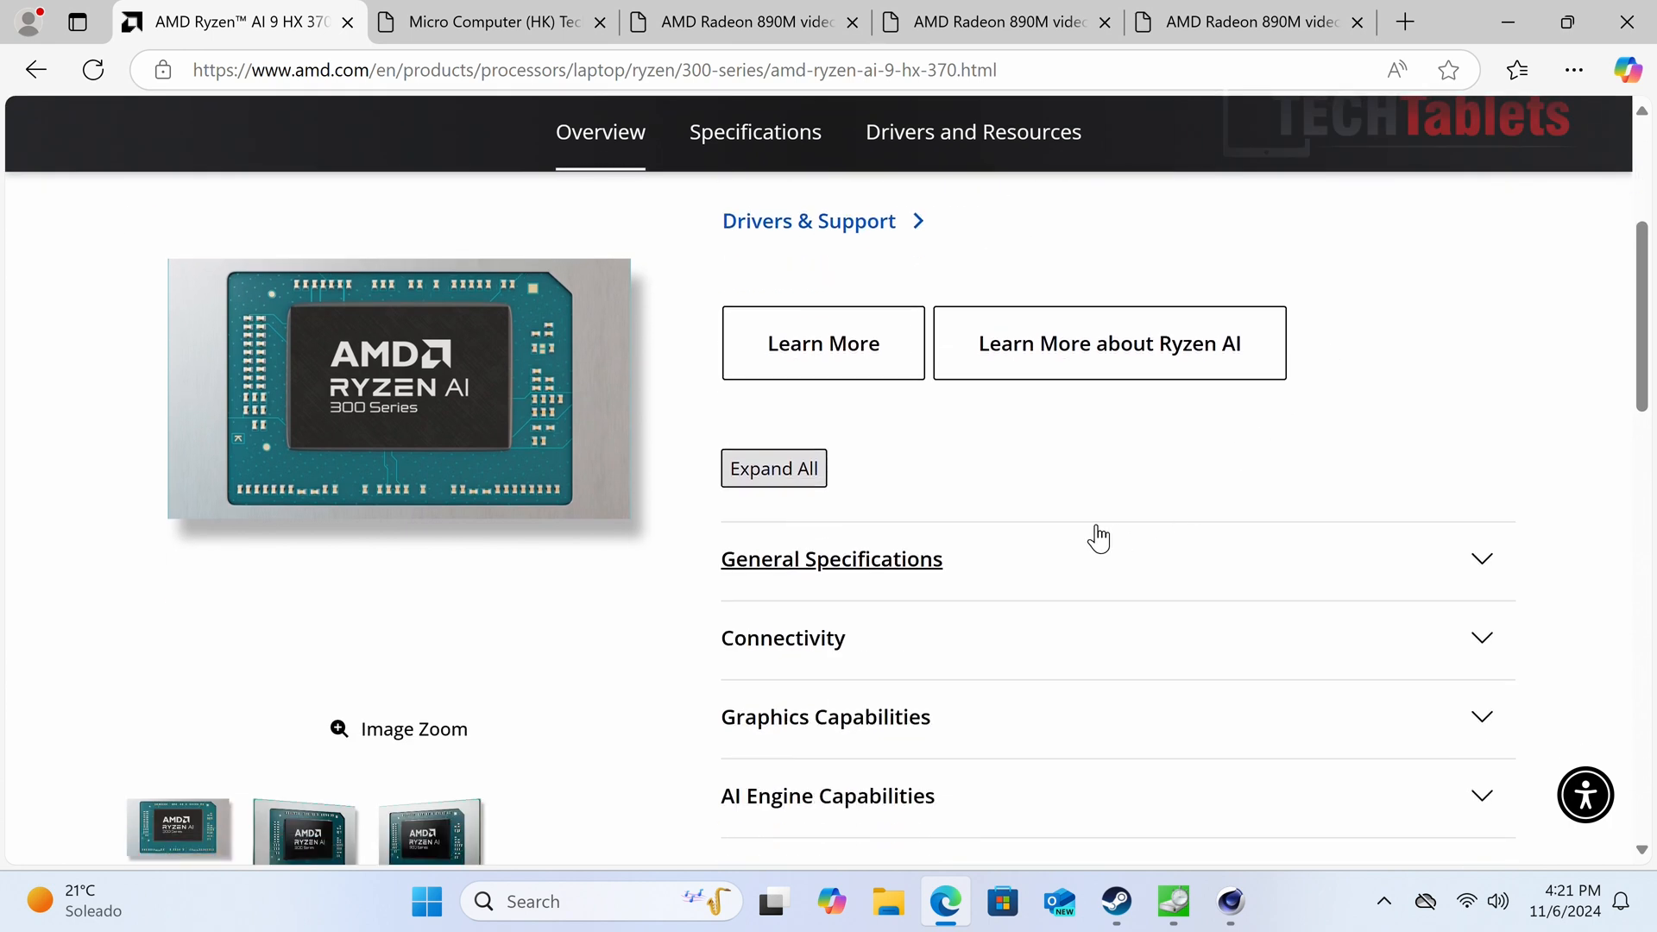
{"action": "left_click", "coordinate": [831, 558]}
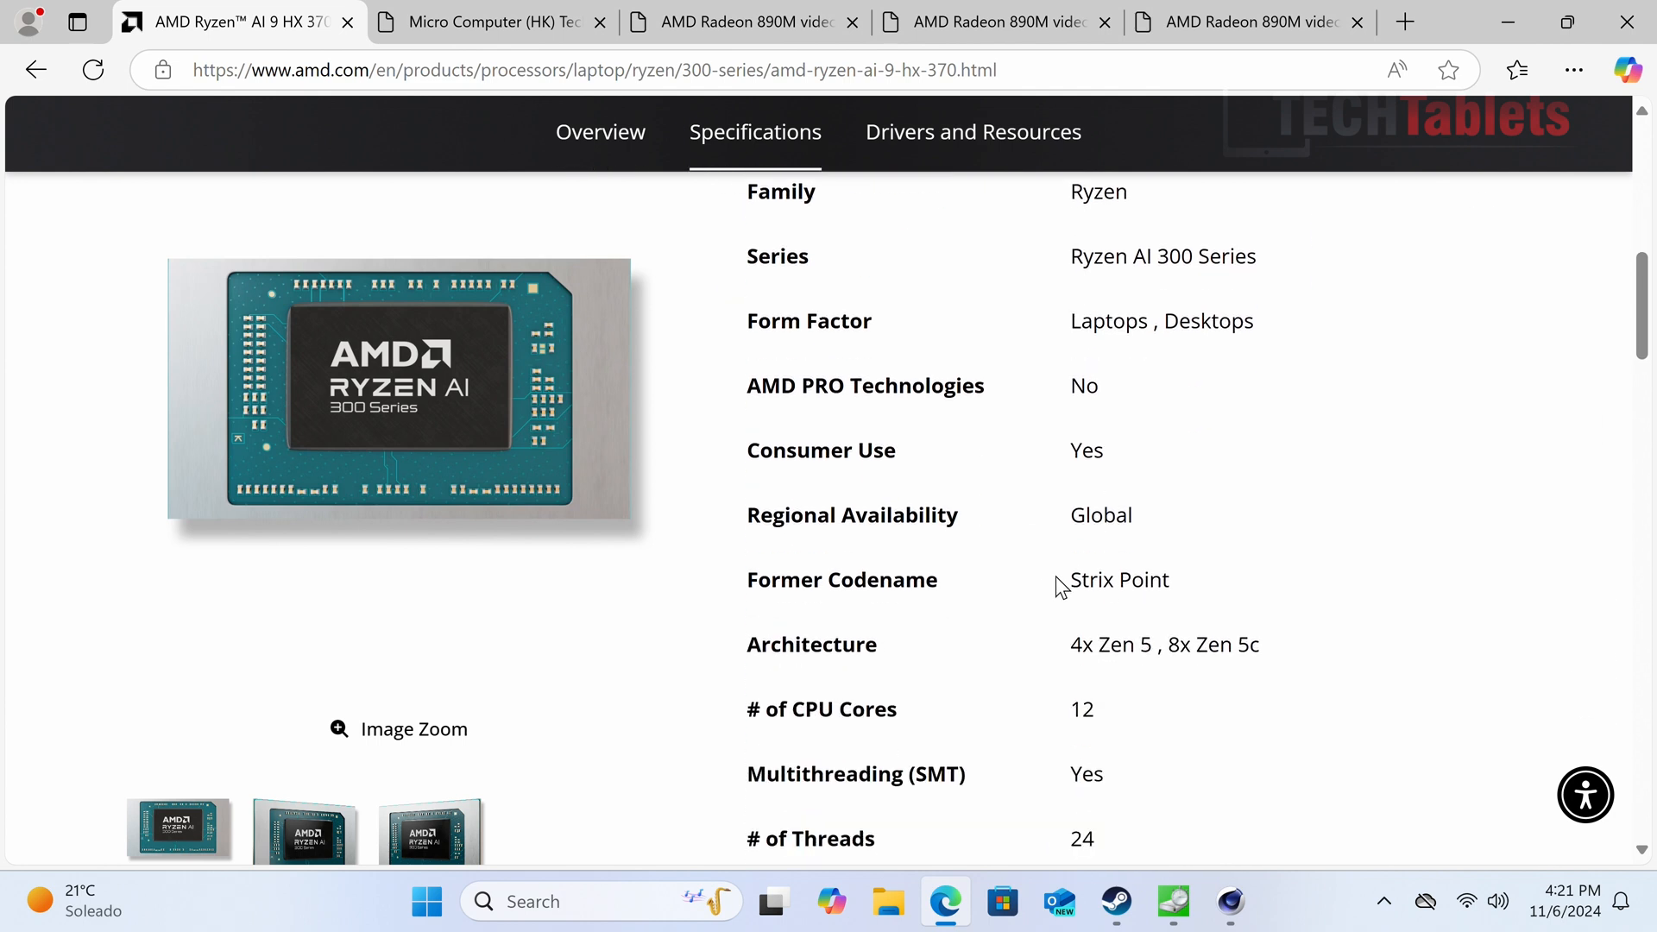
{"action": "scroll", "scroll_direction": "down", "scroll_amount": 3}
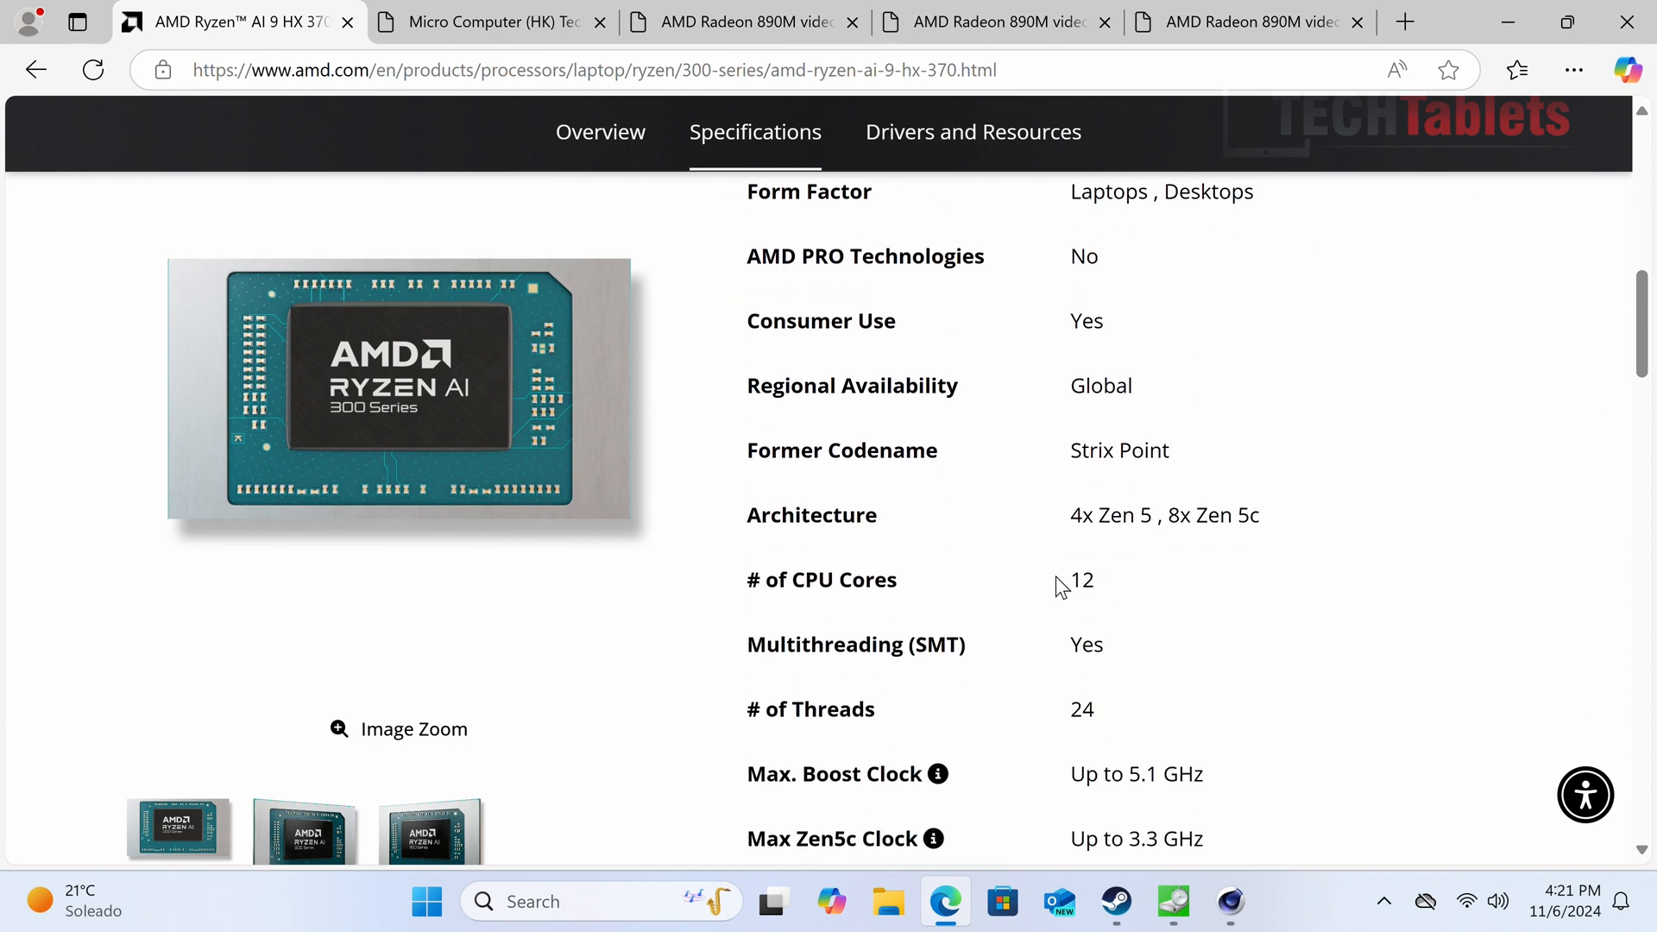
{"action": "scroll", "scroll_direction": "down", "scroll_amount": 3}
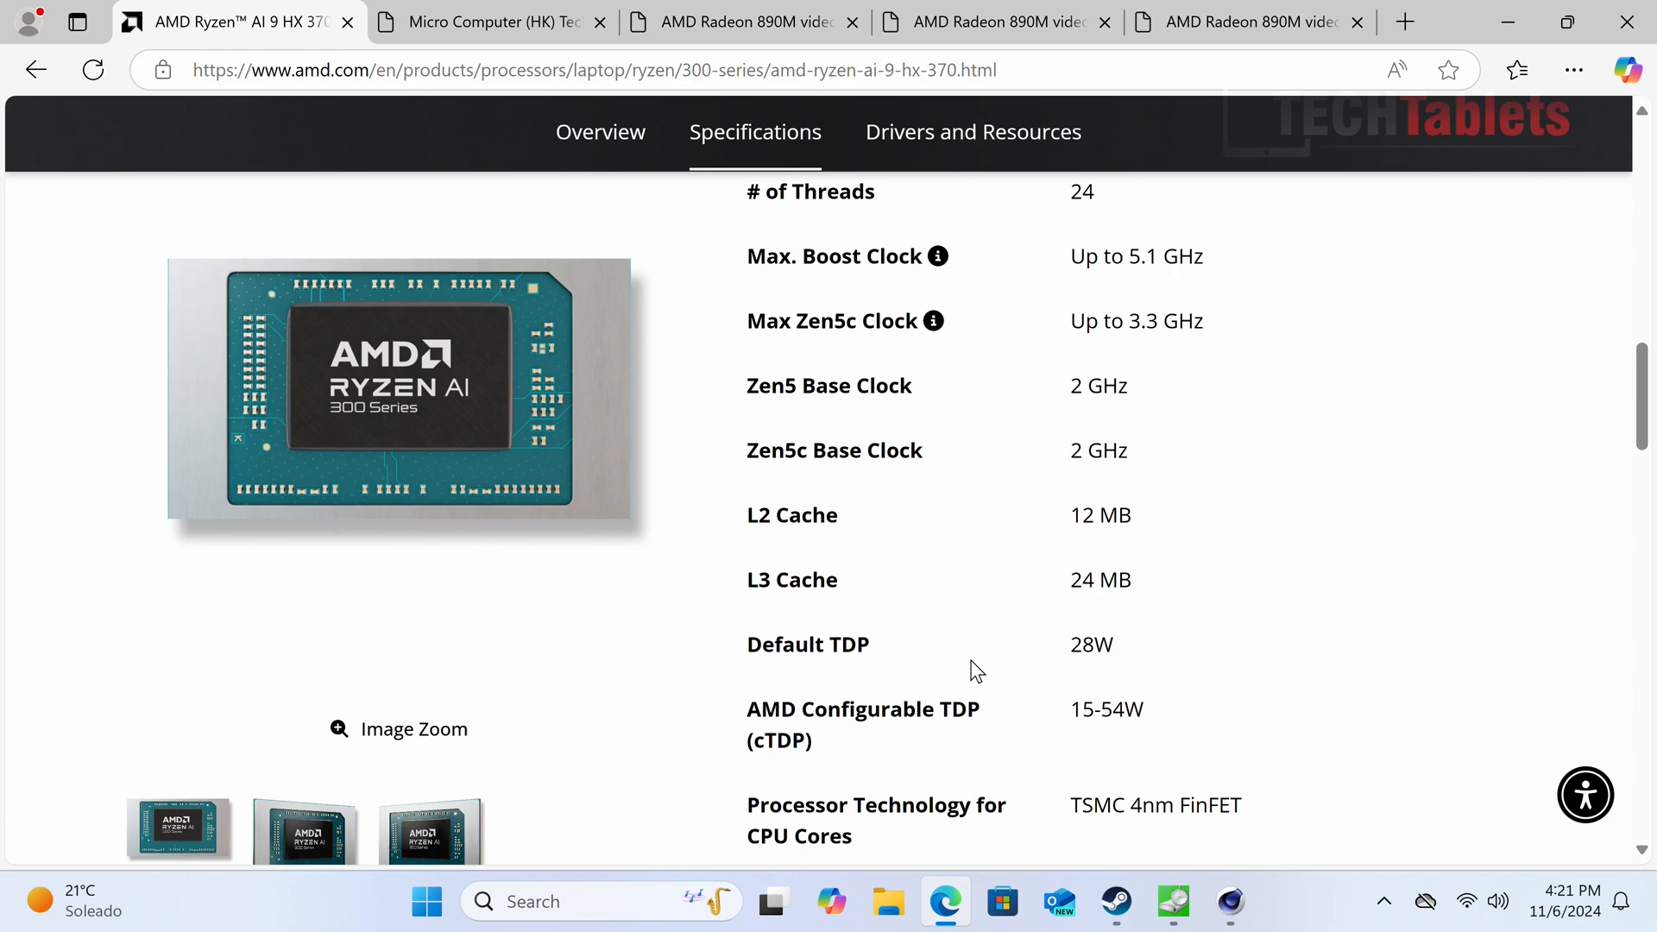
{"action": "scroll", "scroll_direction": "down", "scroll_amount": 3}
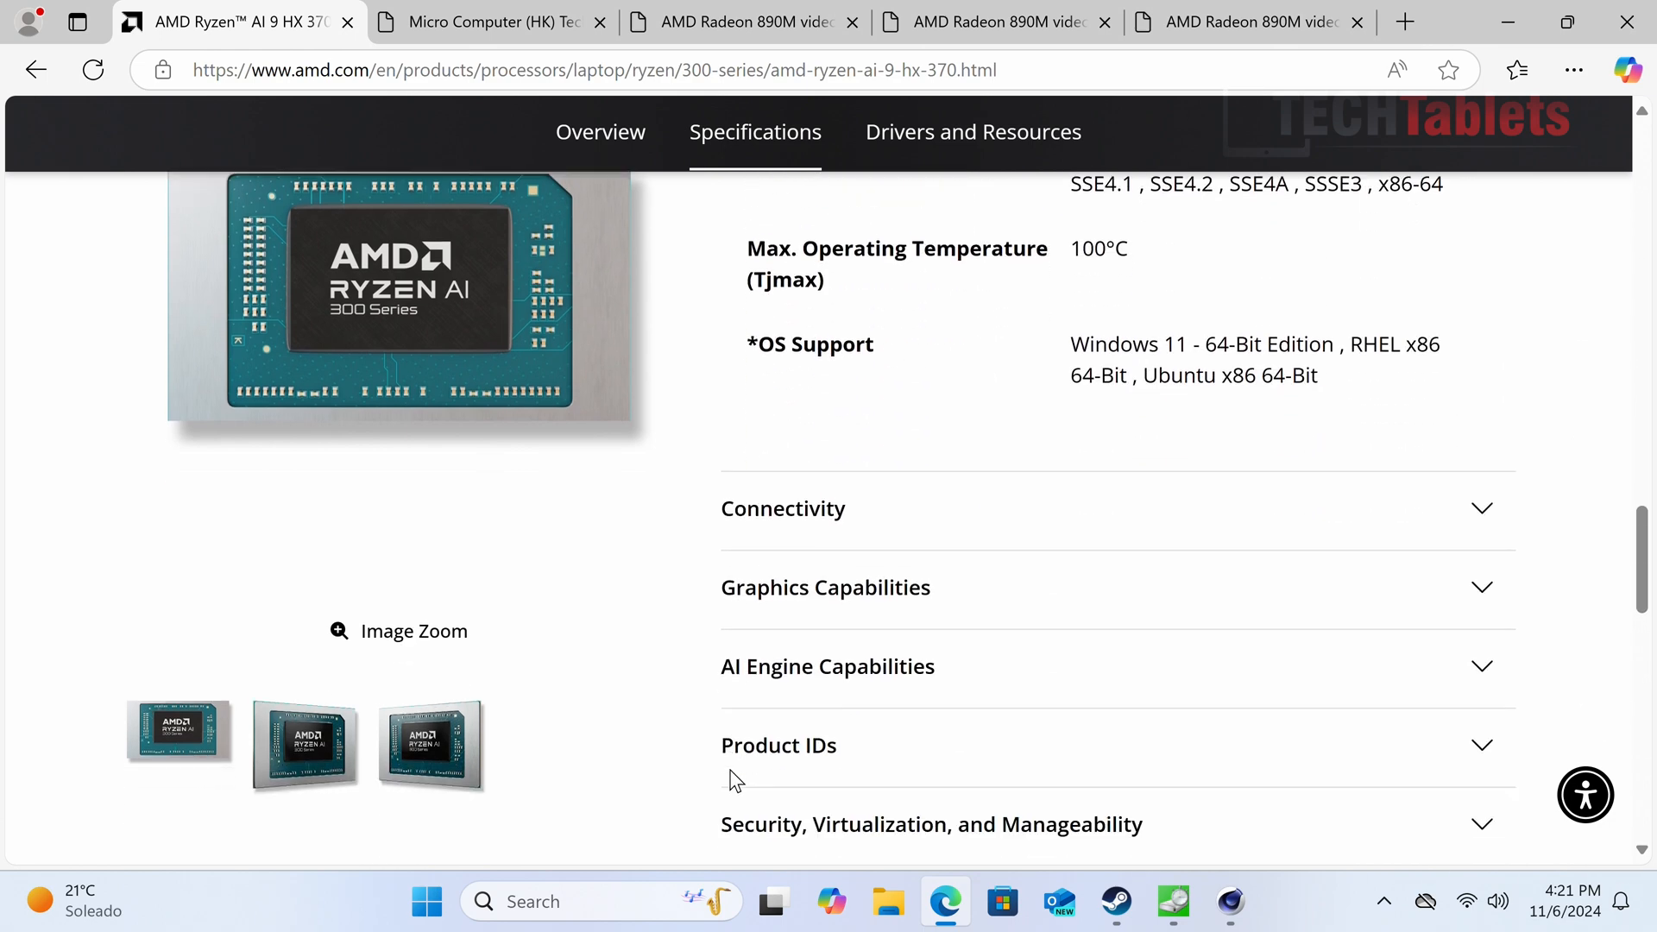
{"action": "left_click", "coordinate": [825, 588]}
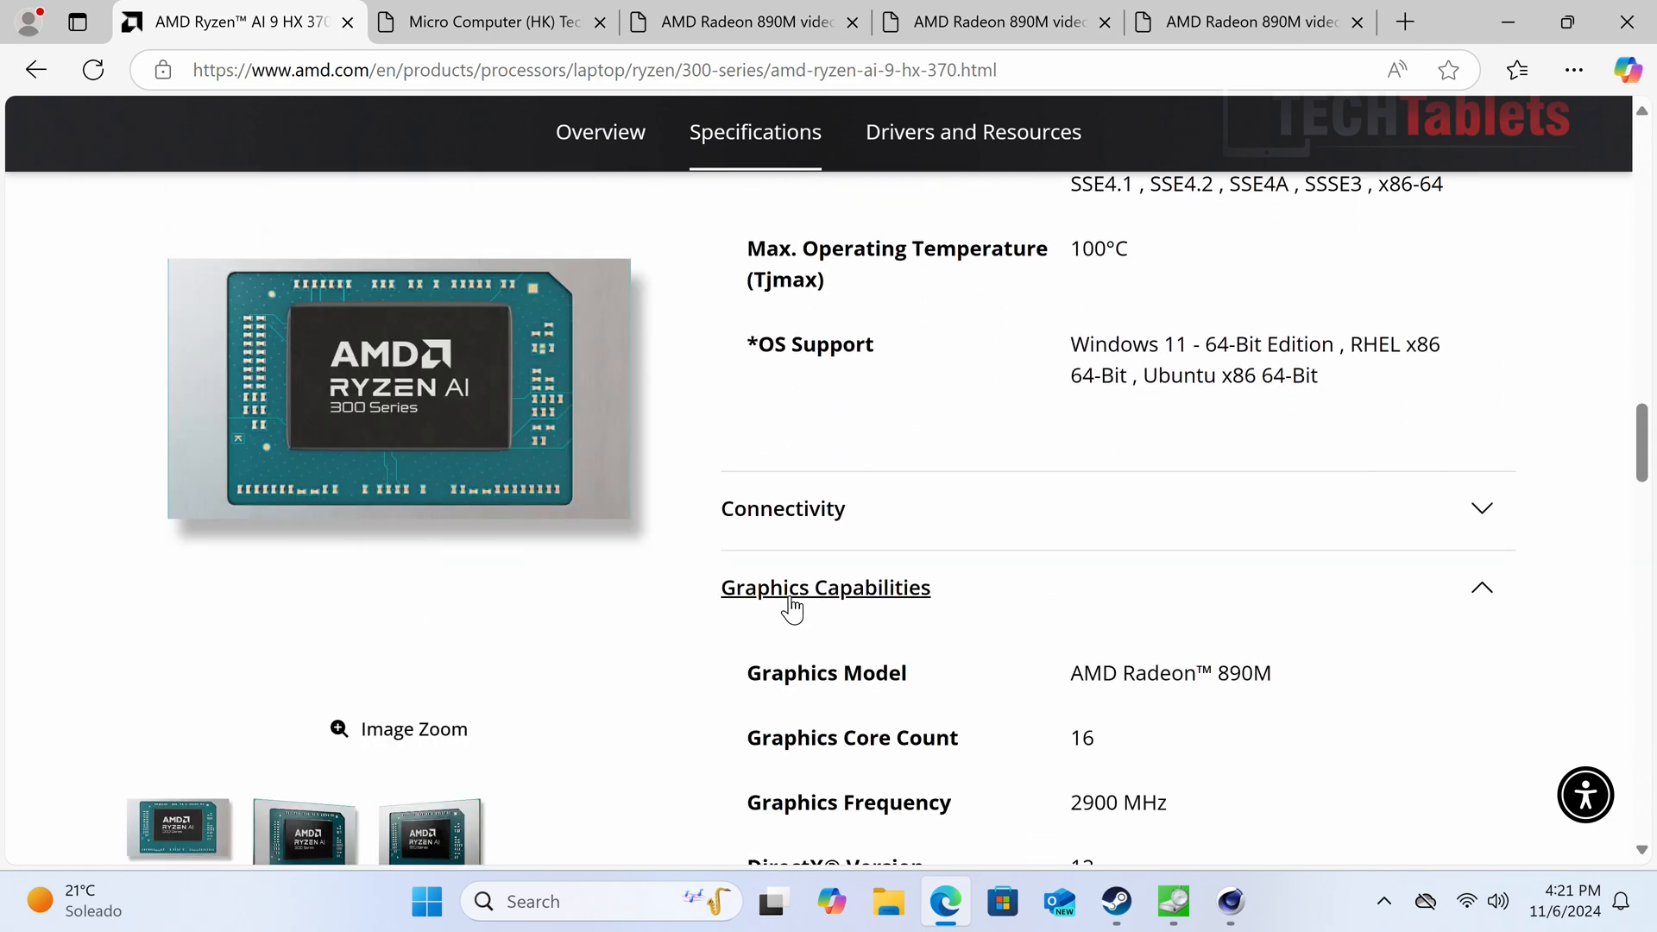
{"action": "scroll", "scroll_direction": "down", "scroll_amount": 3}
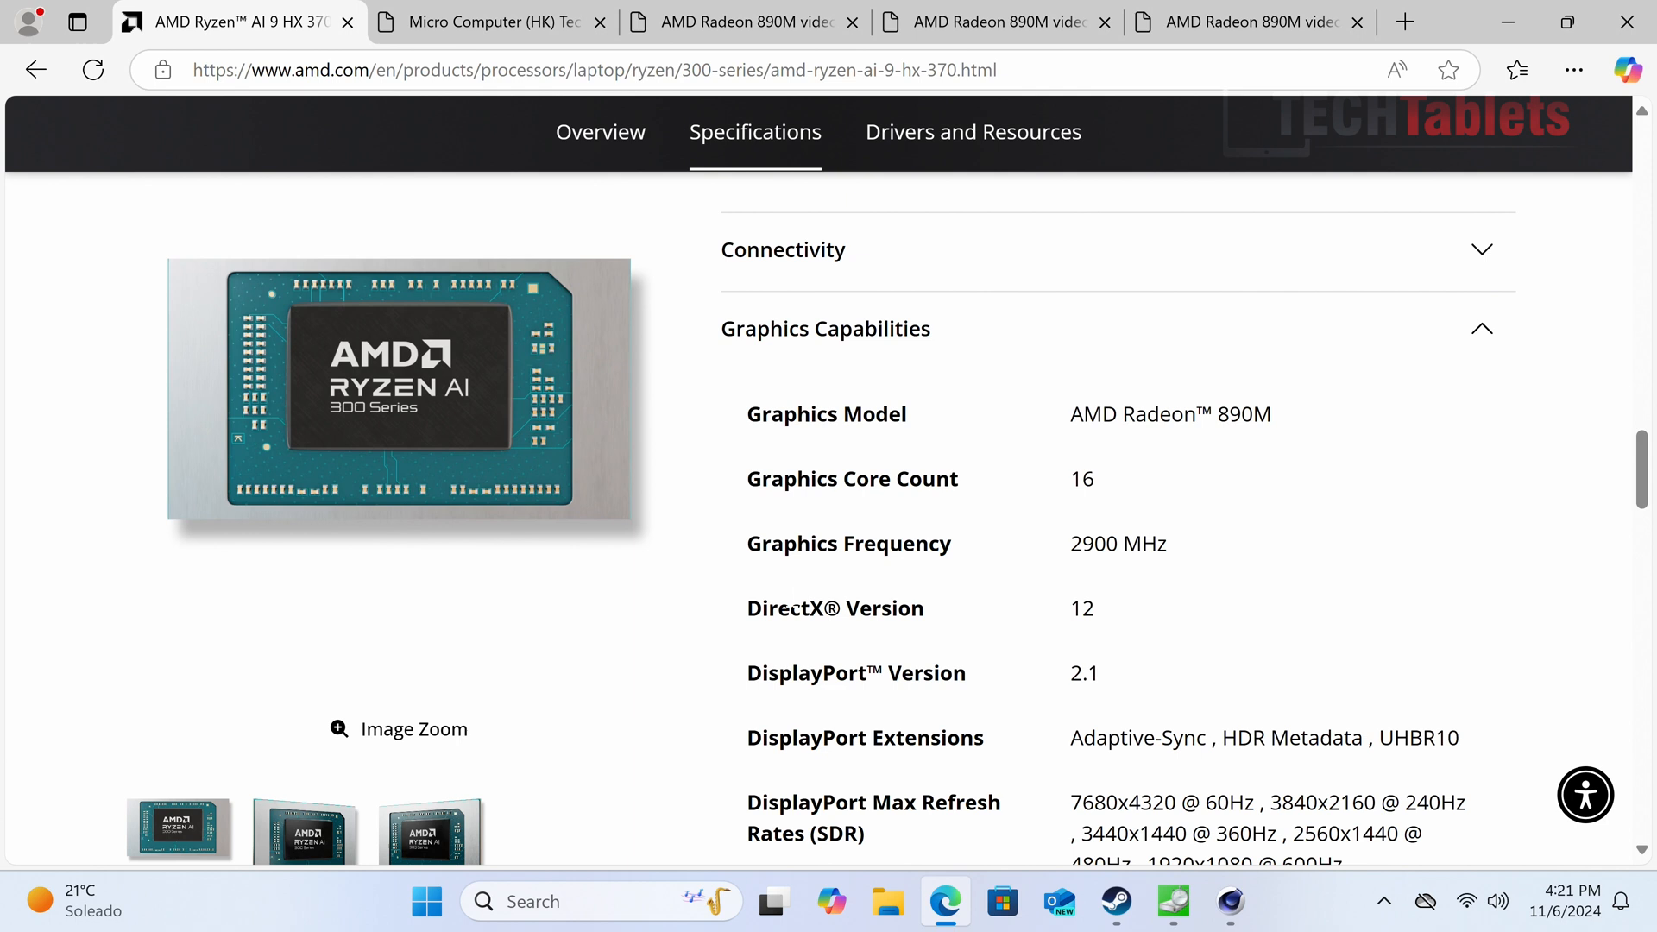
{"action": "mouse_move", "coordinate": [1082, 510]}
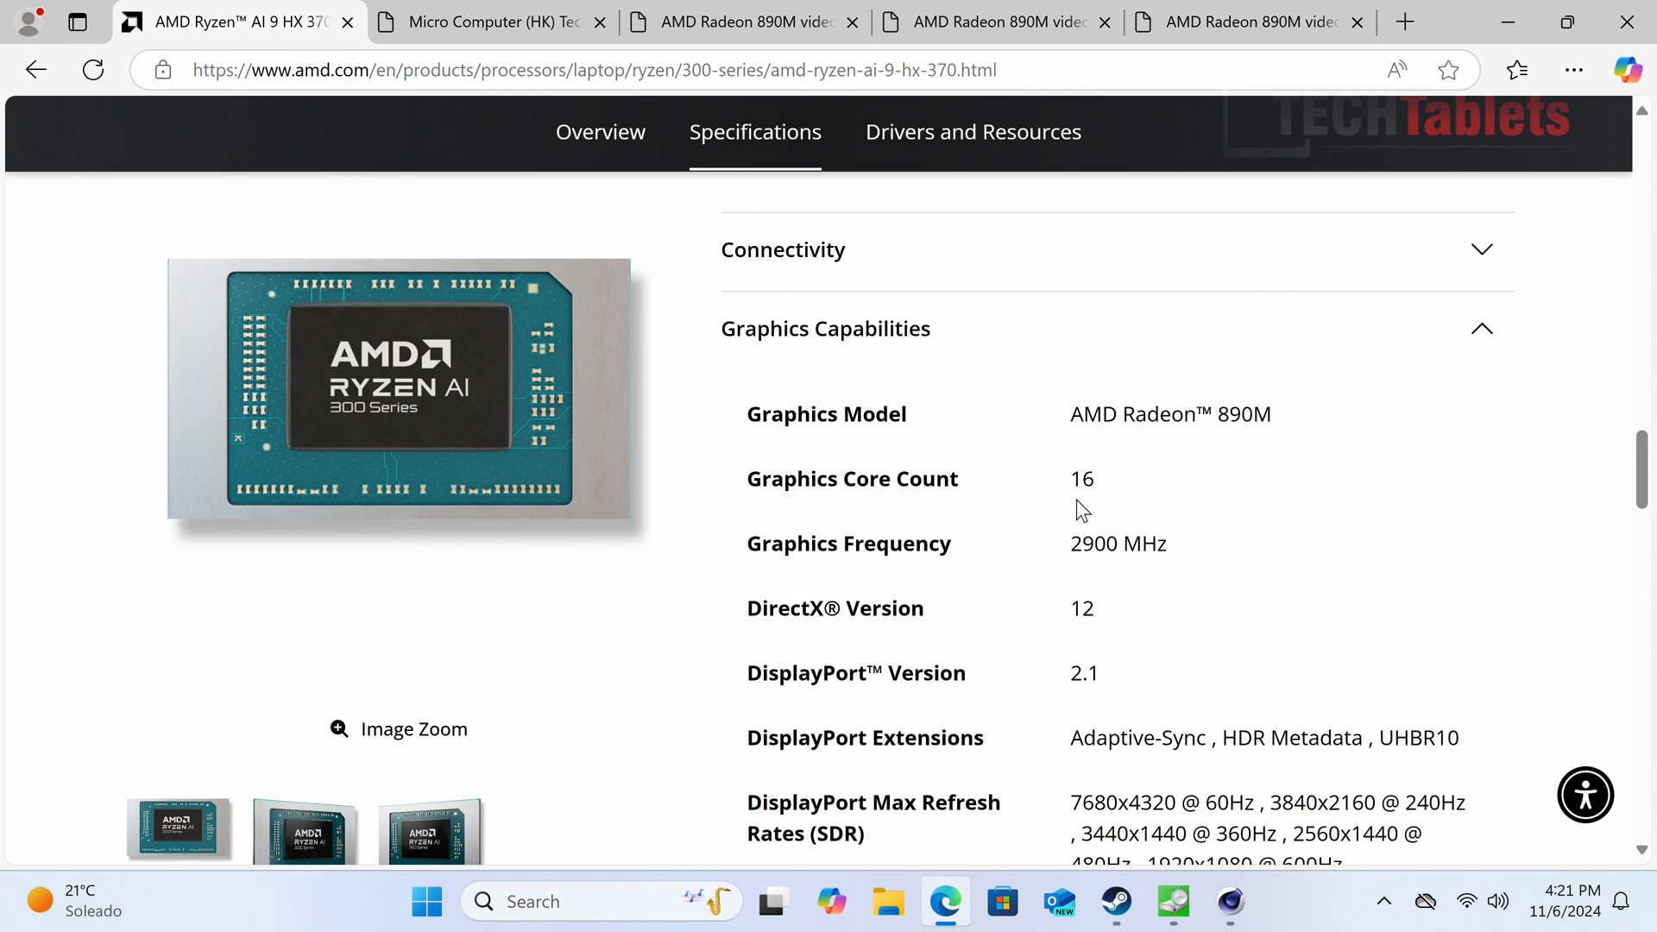
{"action": "mouse_move", "coordinate": [1092, 482]}
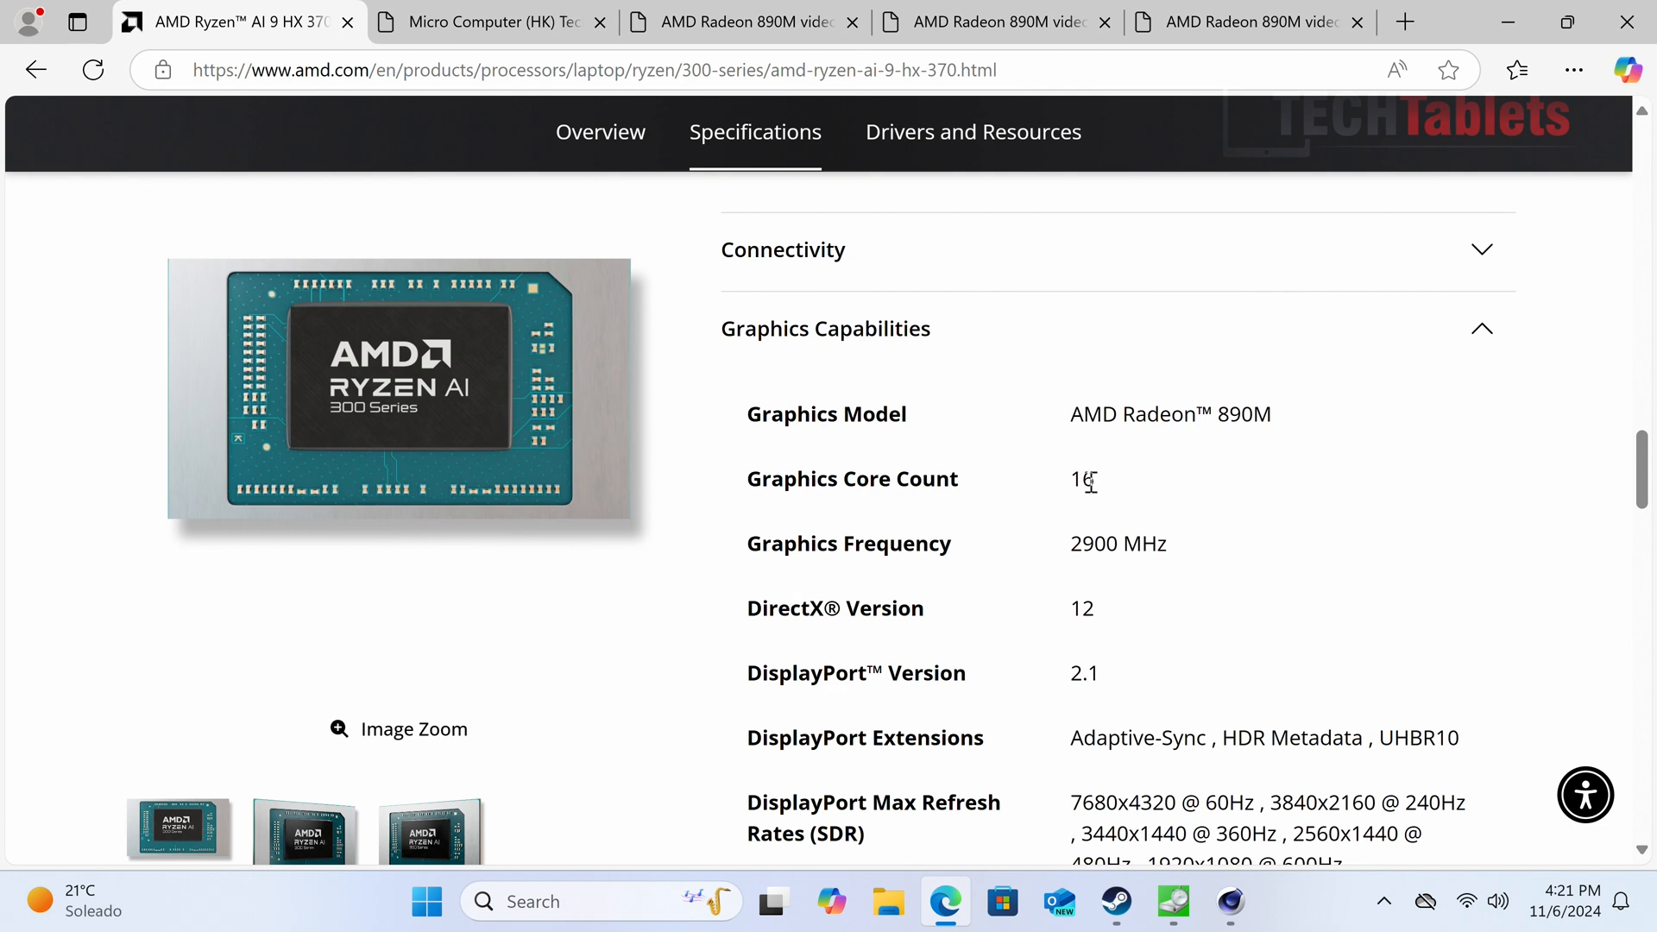
{"action": "mouse_move", "coordinate": [1131, 485]}
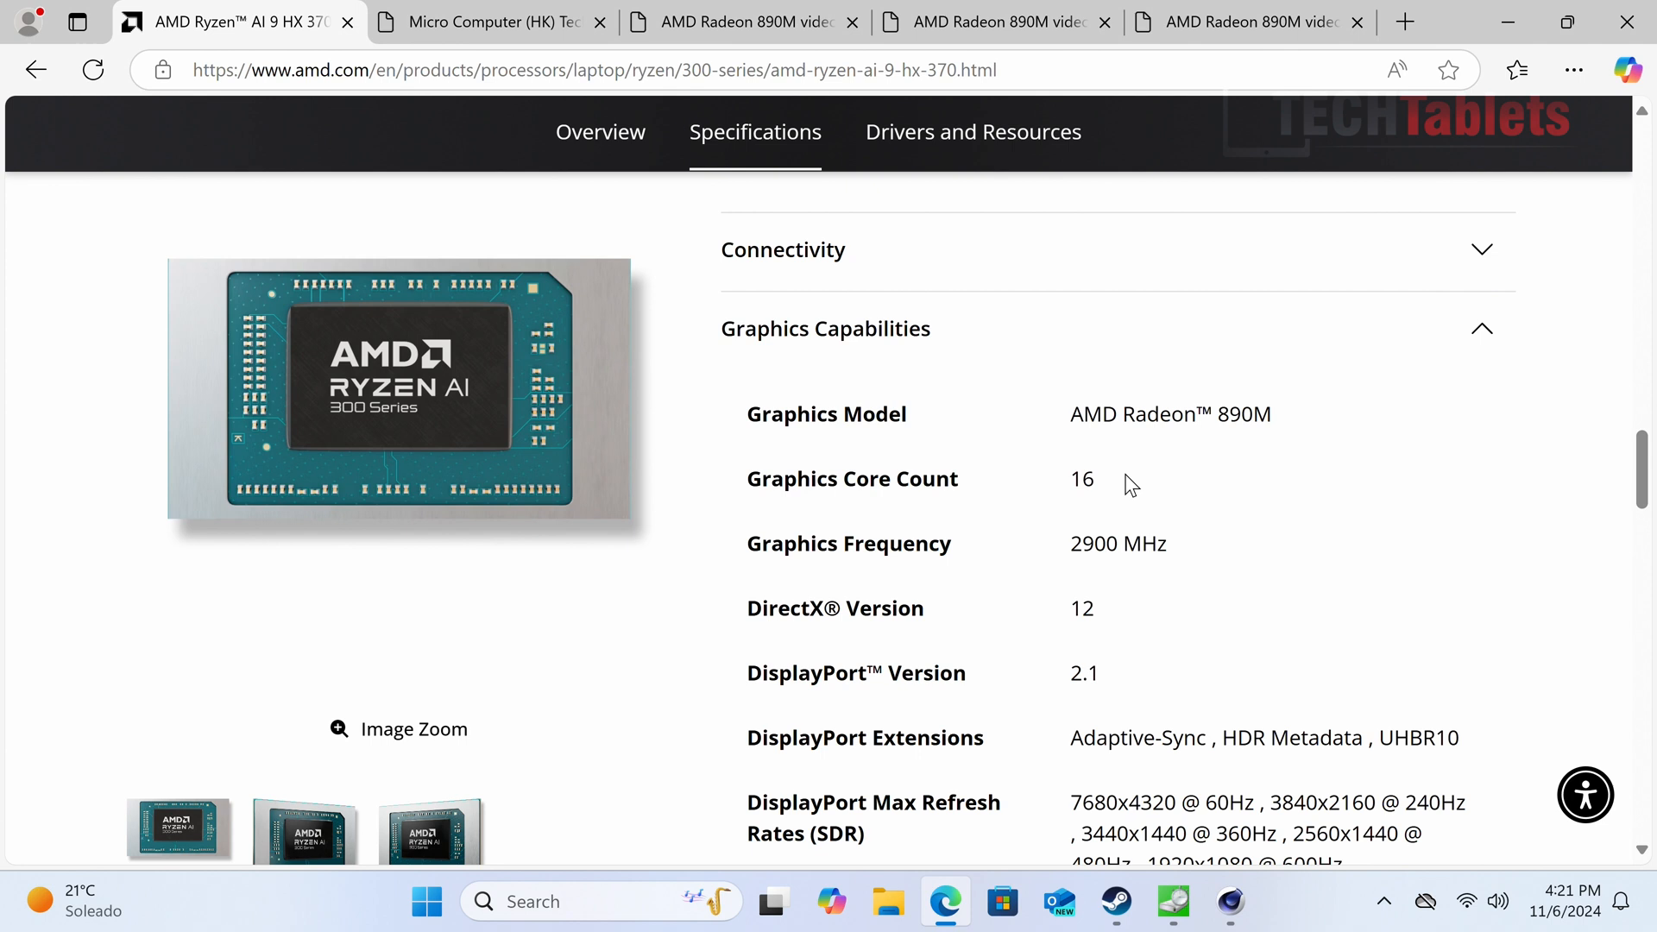
{"action": "mouse_move", "coordinate": [1250, 424]}
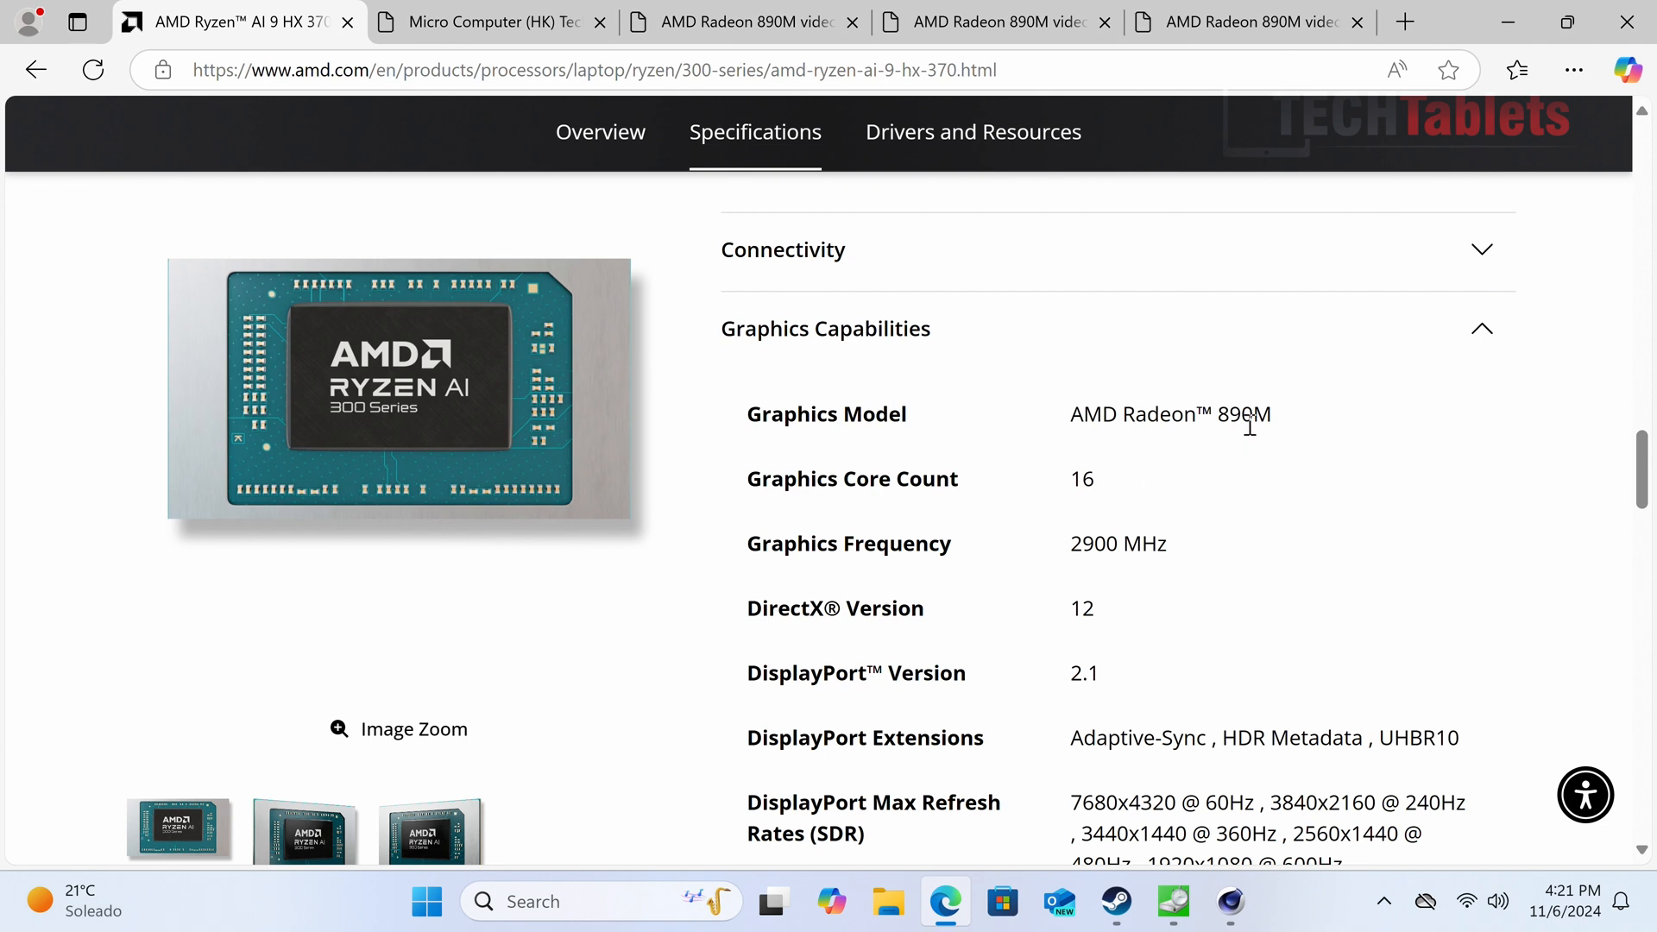
{"action": "mouse_move", "coordinate": [1314, 298]}
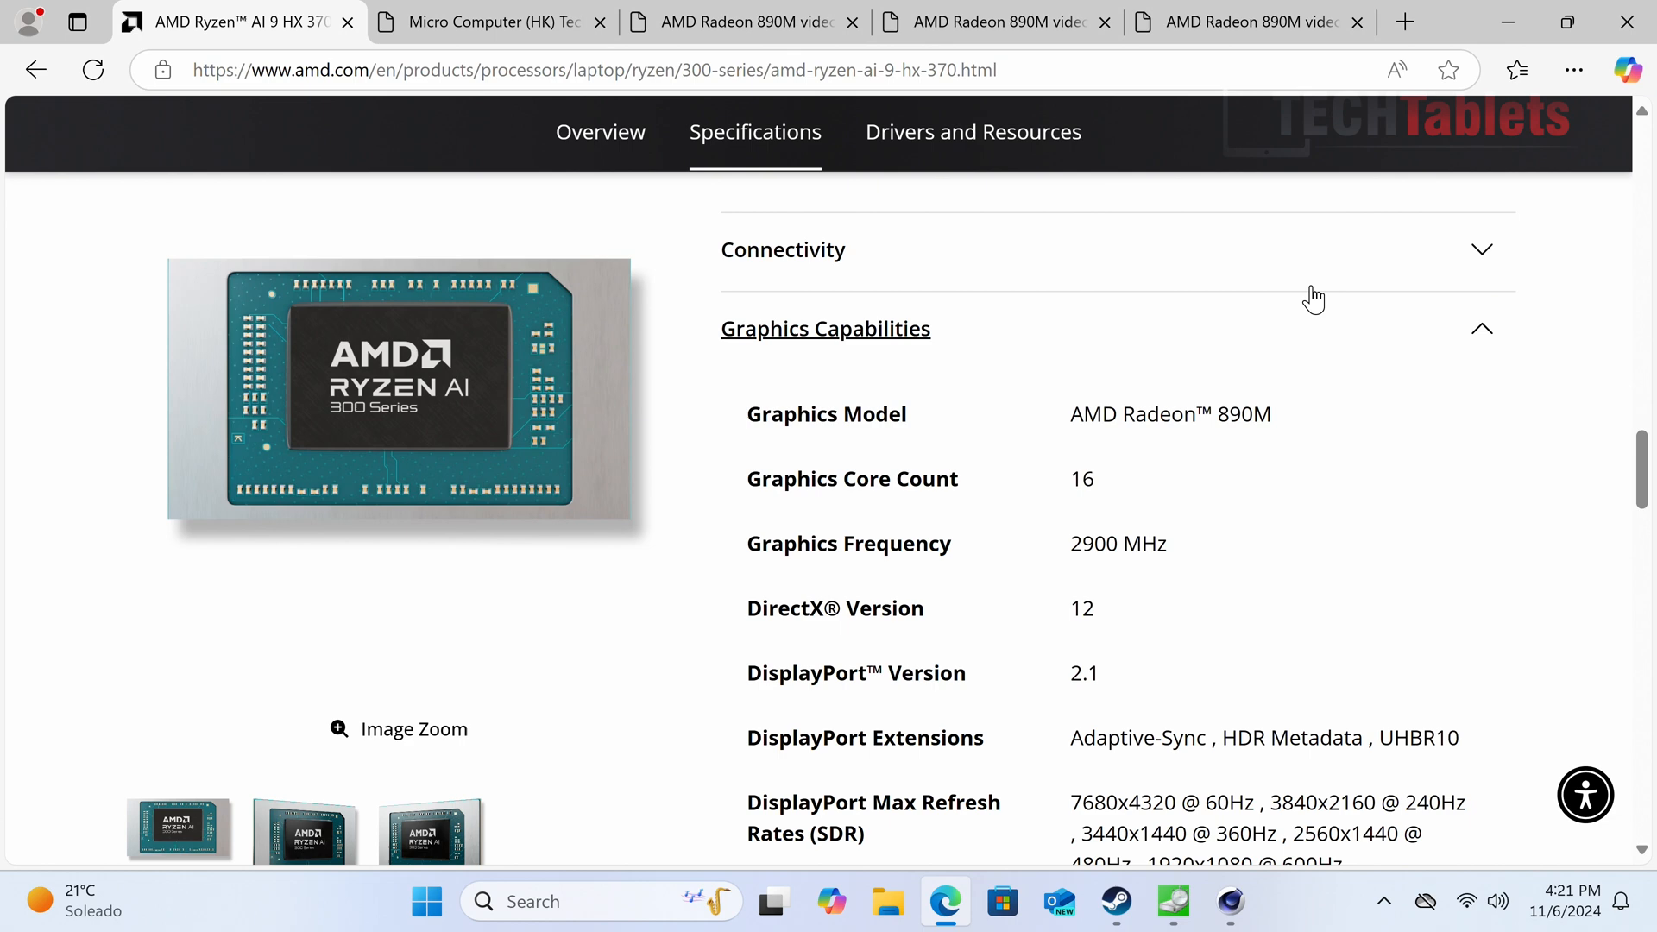
{"action": "mouse_move", "coordinate": [1108, 787]}
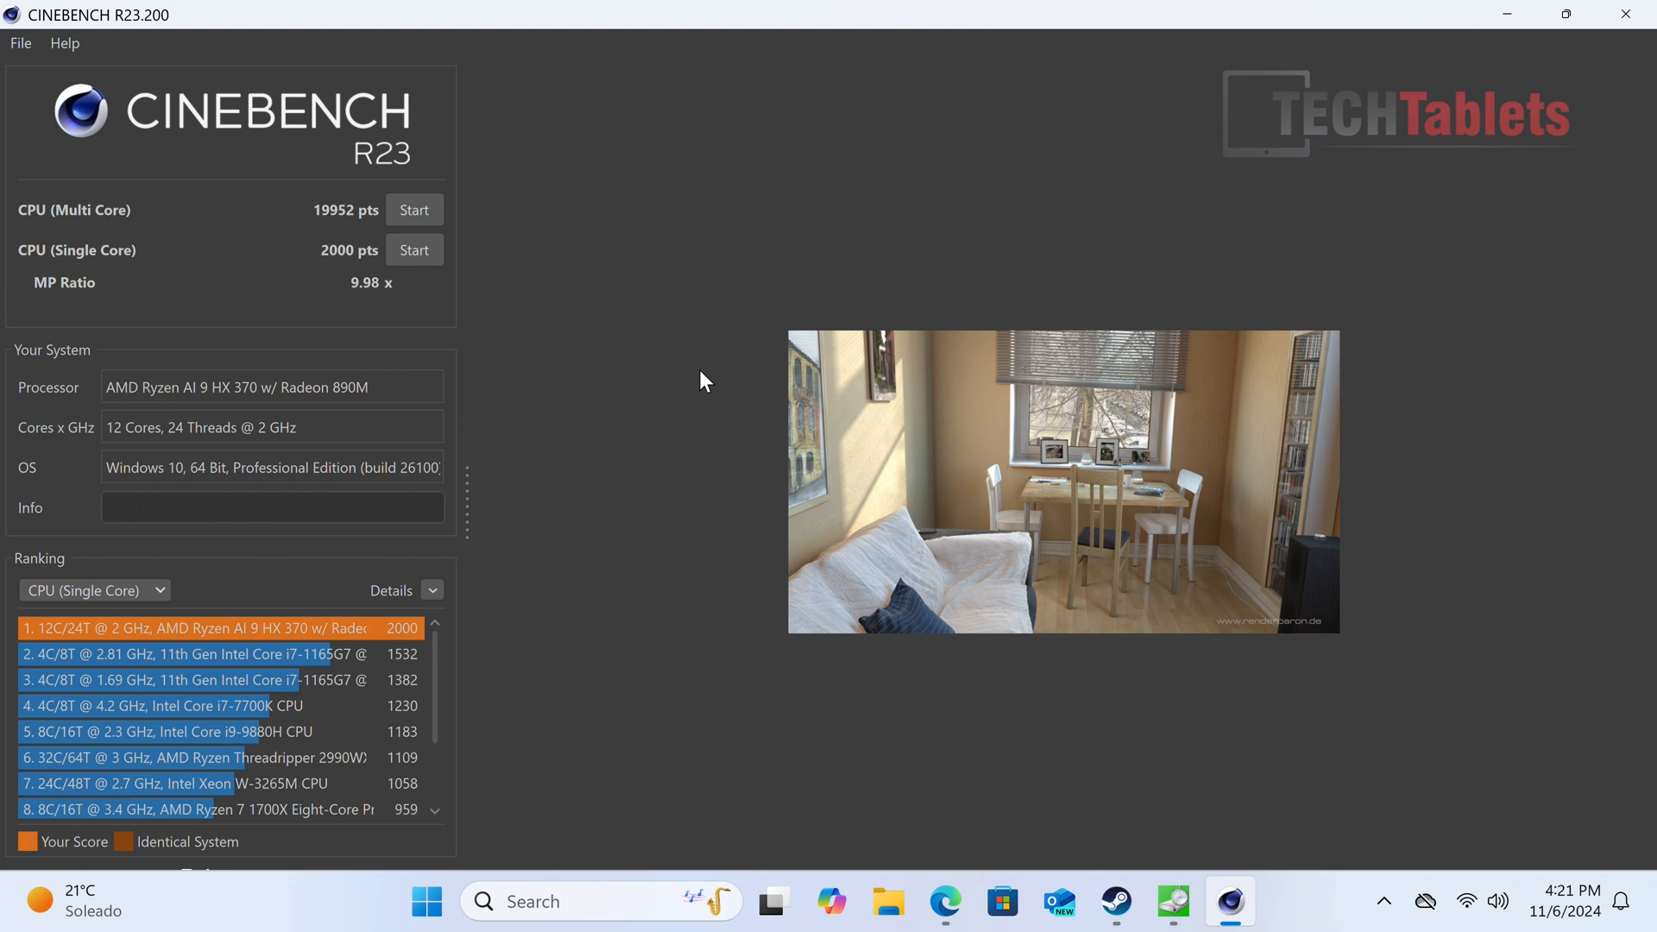
{"action": "mouse_move", "coordinate": [830, 99]}
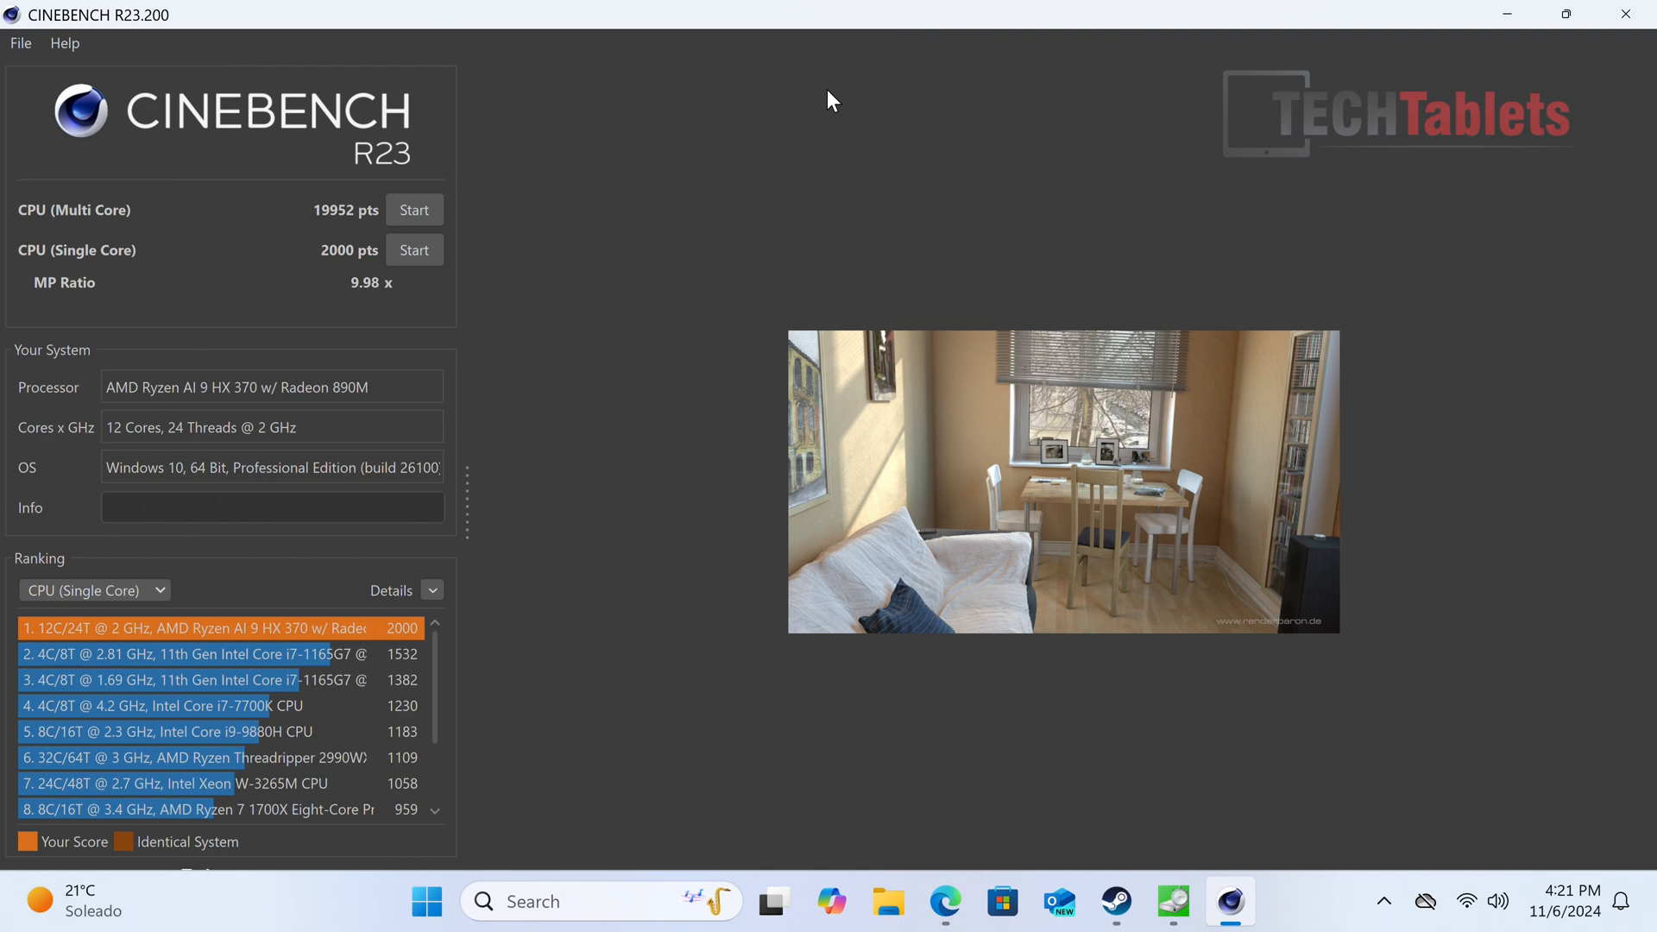
{"action": "mouse_move", "coordinate": [1500, 13]}
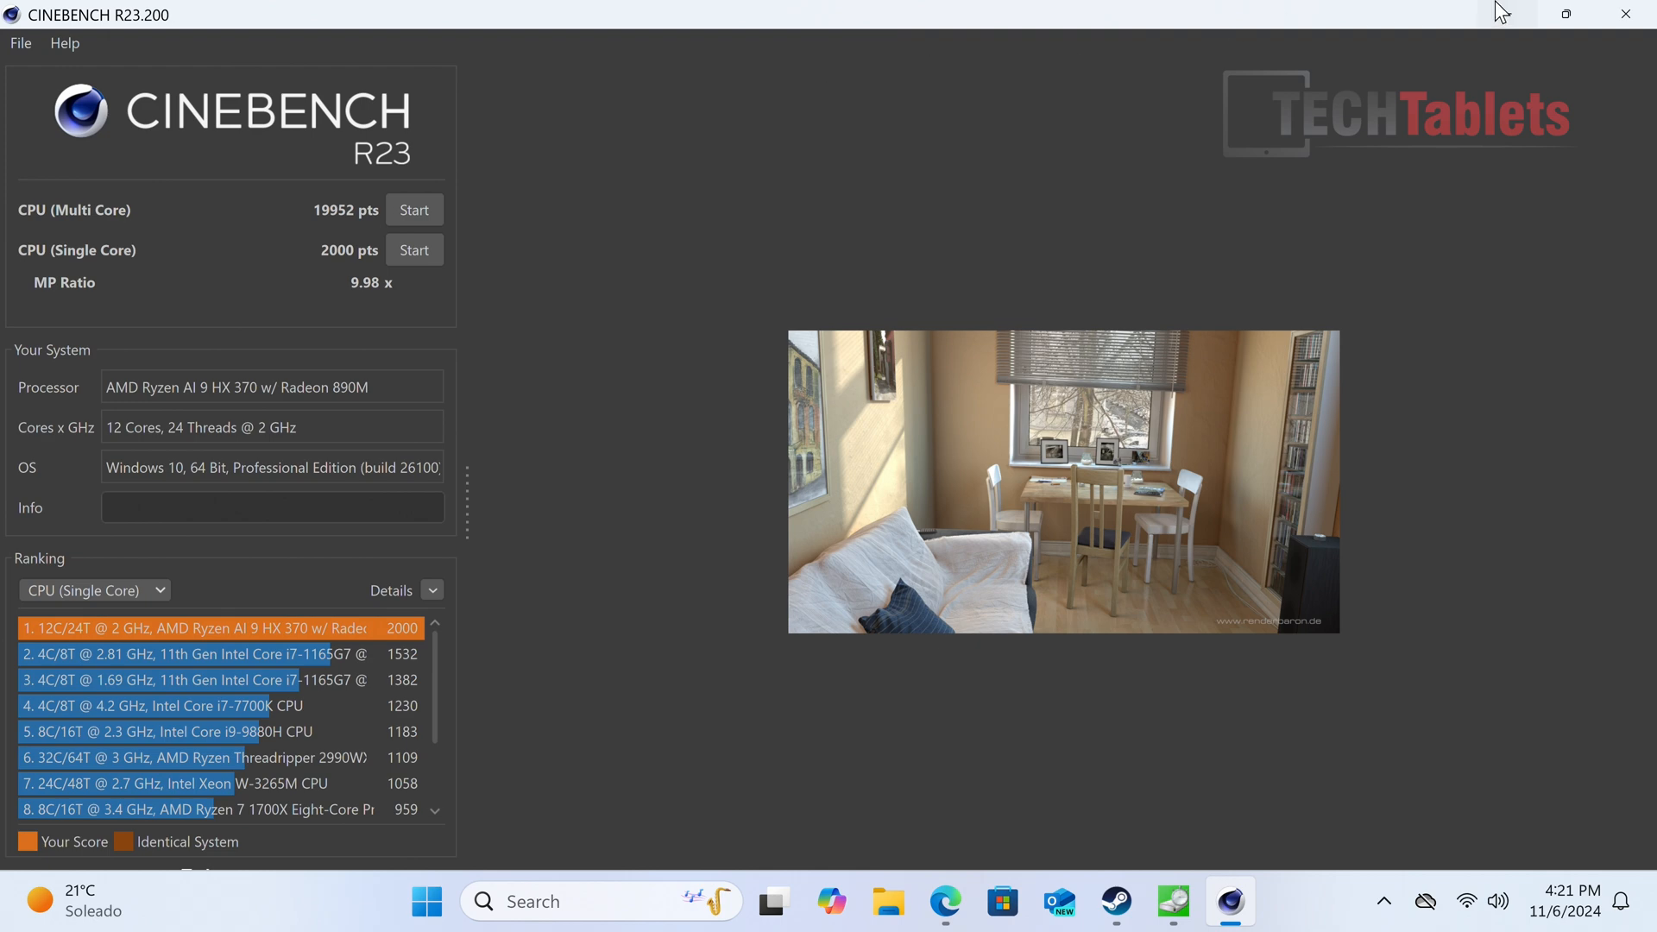
Minimize Cinebench R23 showing 19952 multi-core and 2000 single-core points.
{"action": "left_click", "coordinate": [944, 901]}
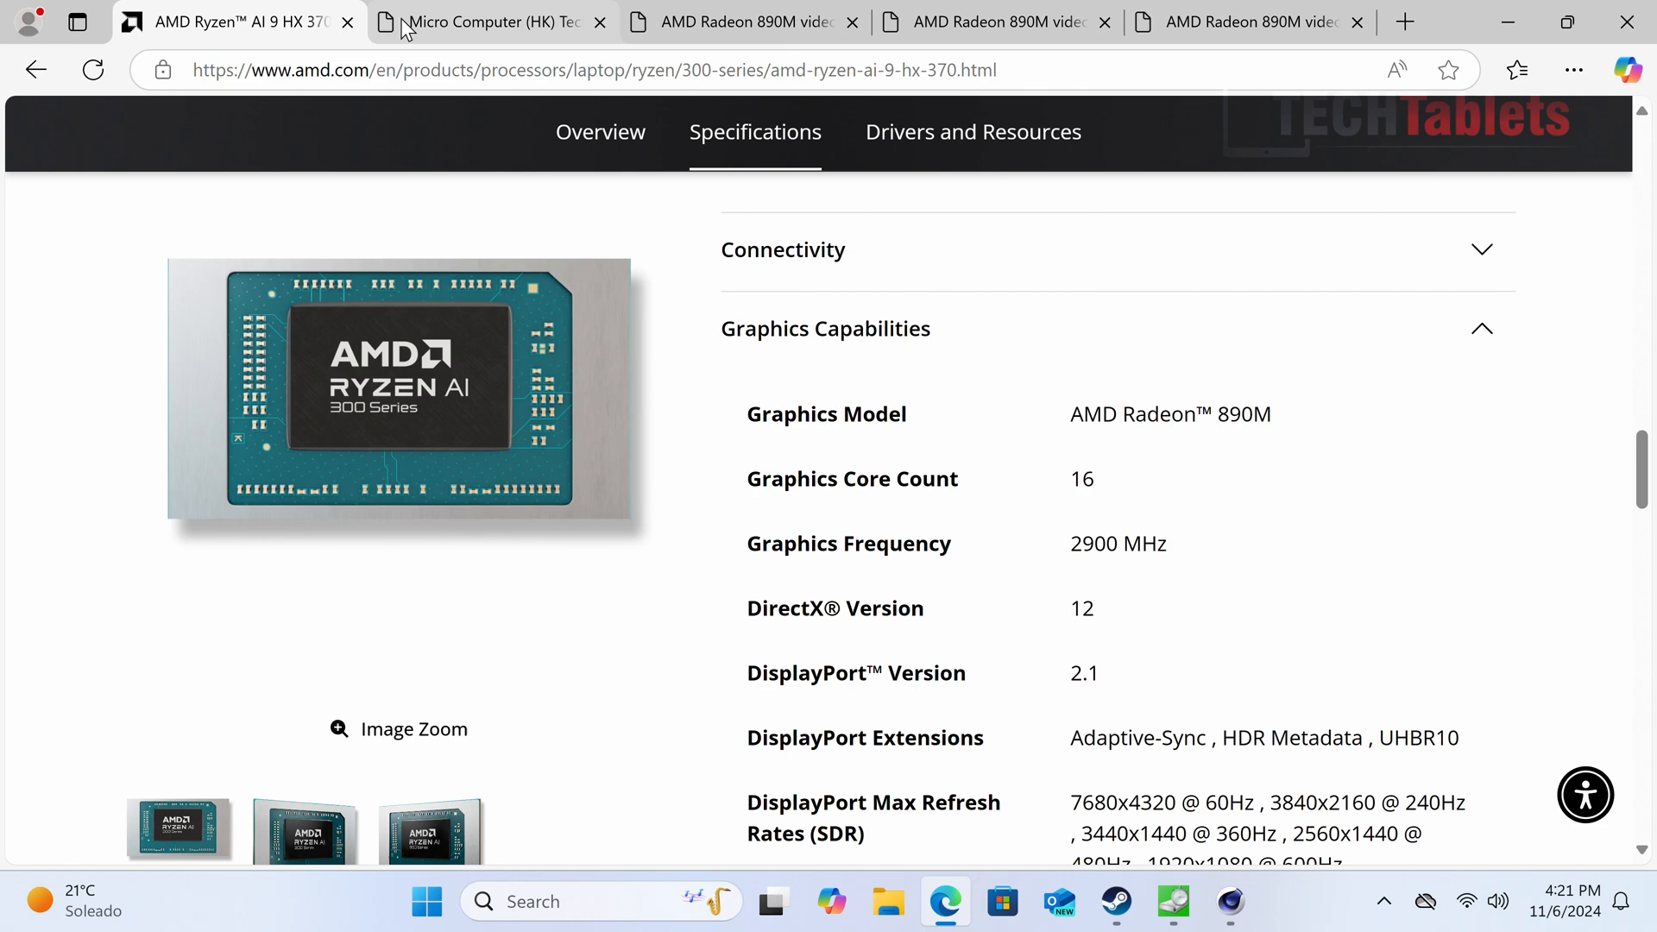
Switch to the Geekbench tab showing 2841 single-core and 14788 multi-core scores.
{"action": "left_click", "coordinate": [486, 21]}
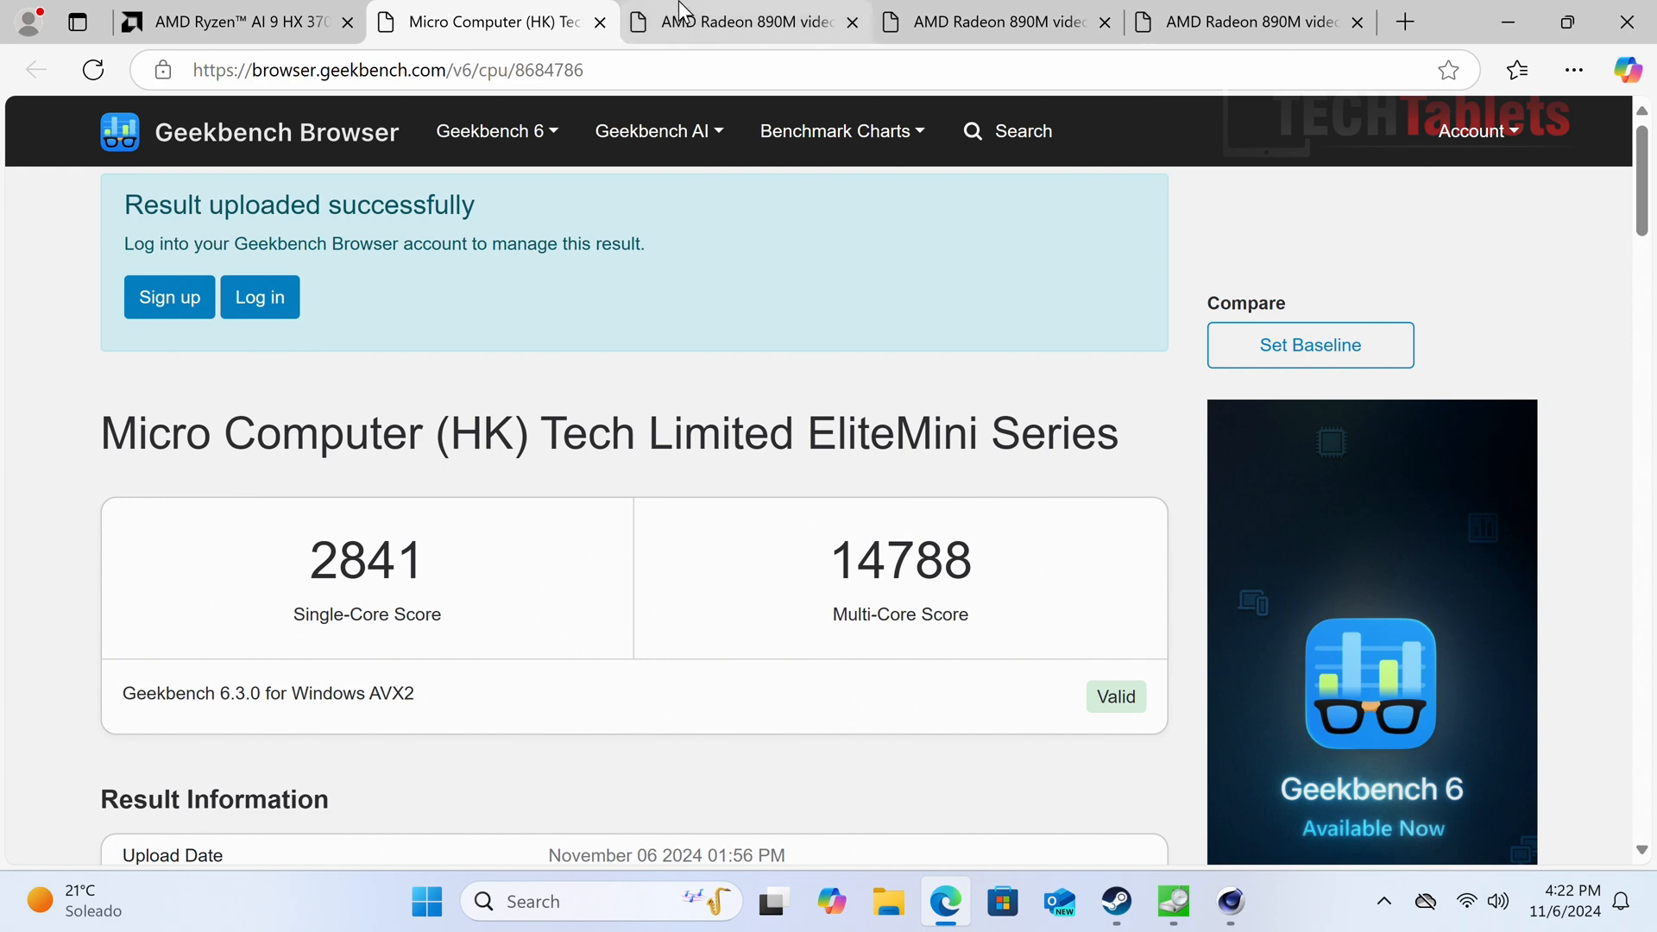
Switch to the third tab with the 3954 Time Spy result.
{"action": "left_click", "coordinate": [740, 21]}
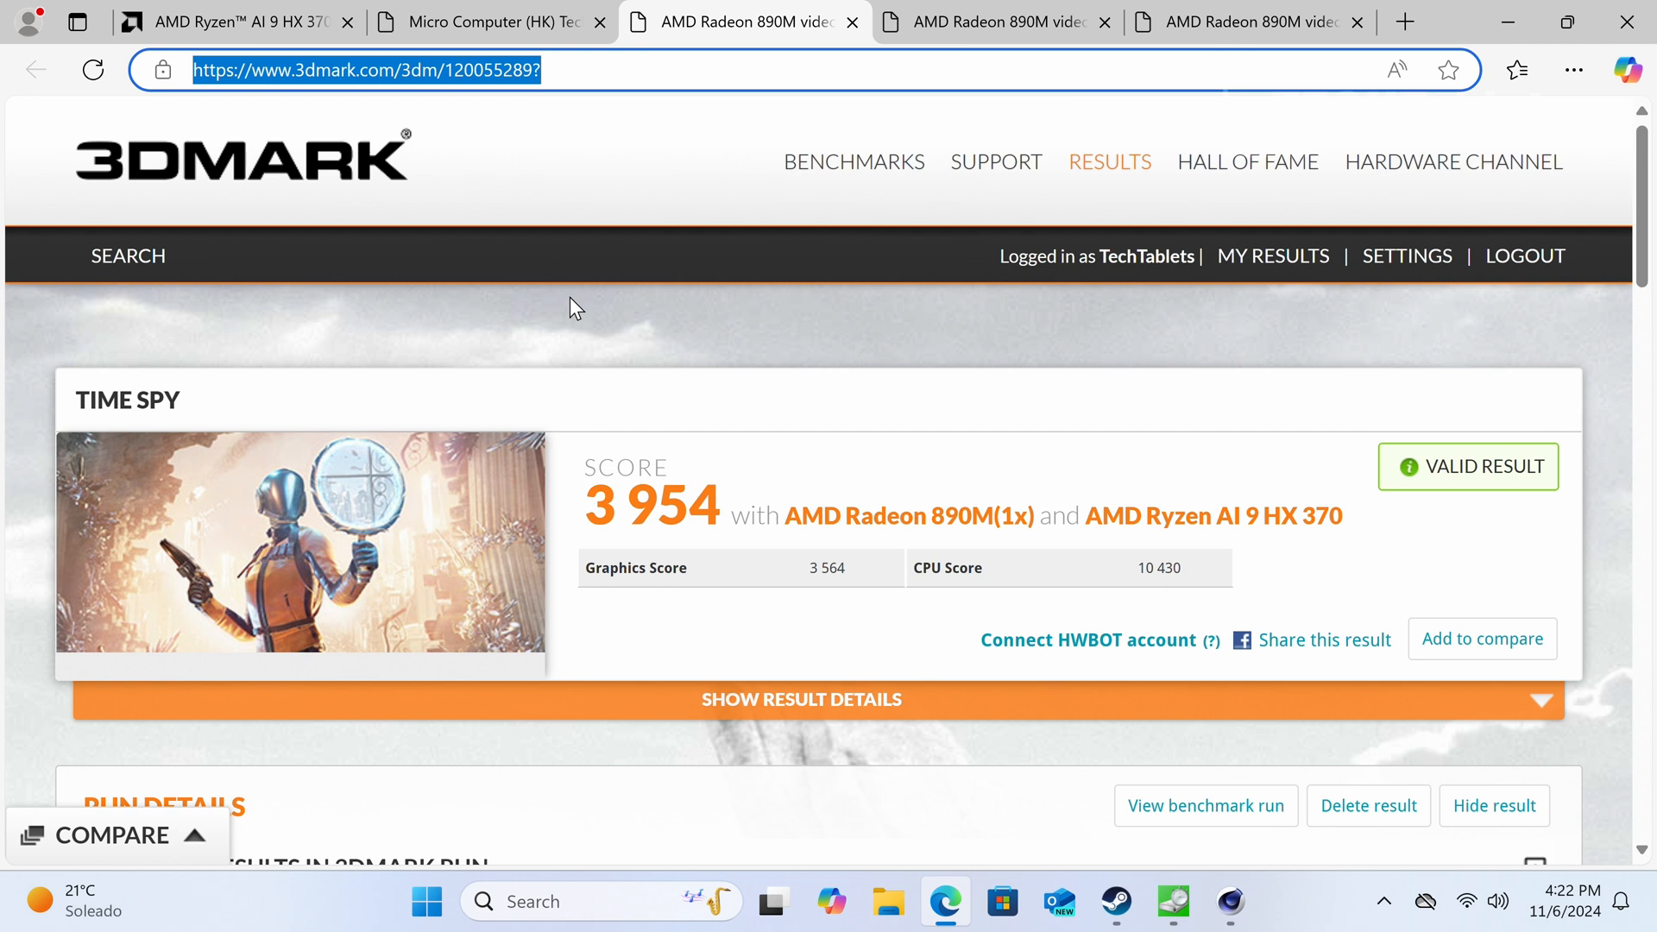
{"action": "mouse_move", "coordinate": [824, 547]}
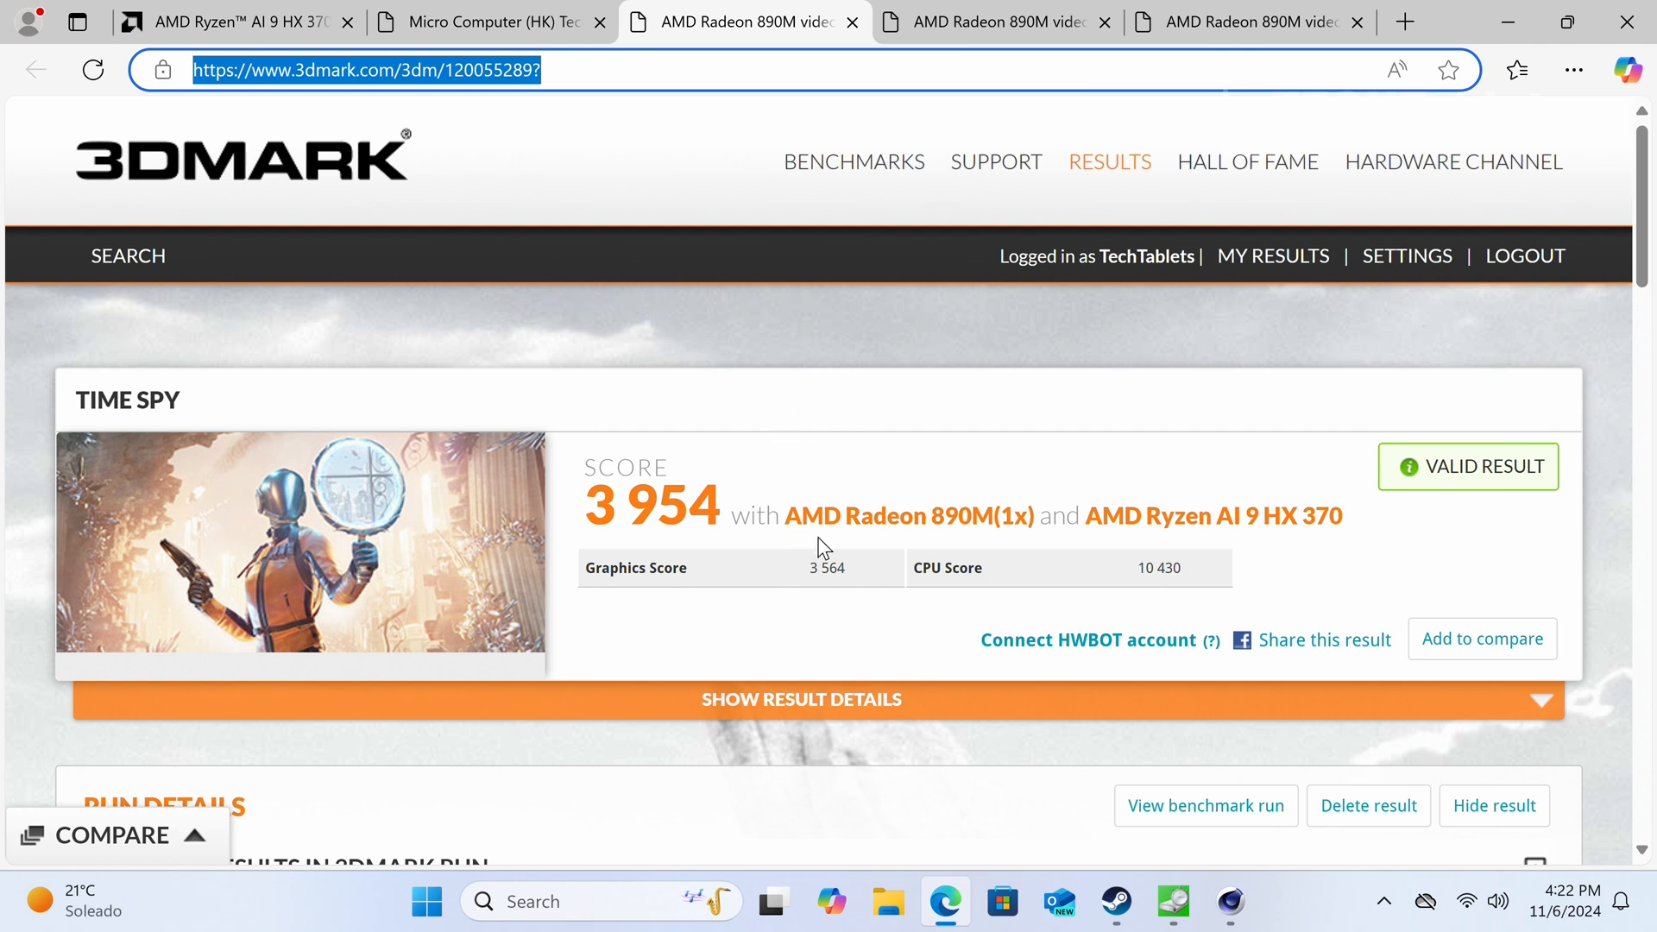
{"action": "mouse_move", "coordinate": [972, 111]}
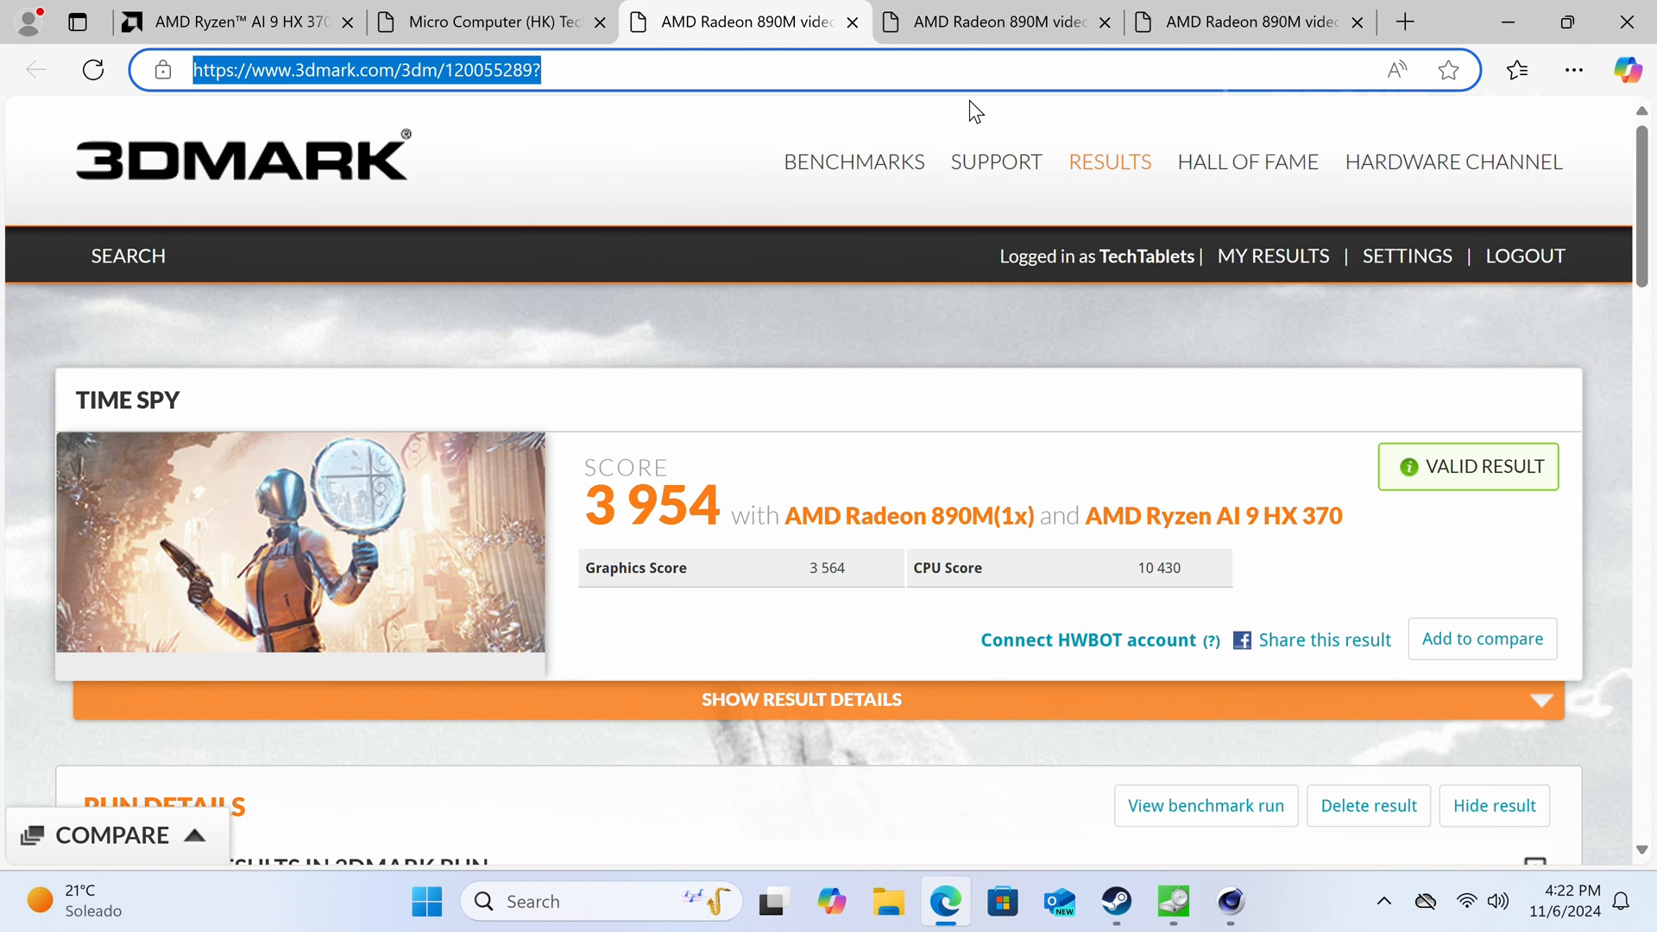
{"action": "mouse_move", "coordinate": [995, 162]}
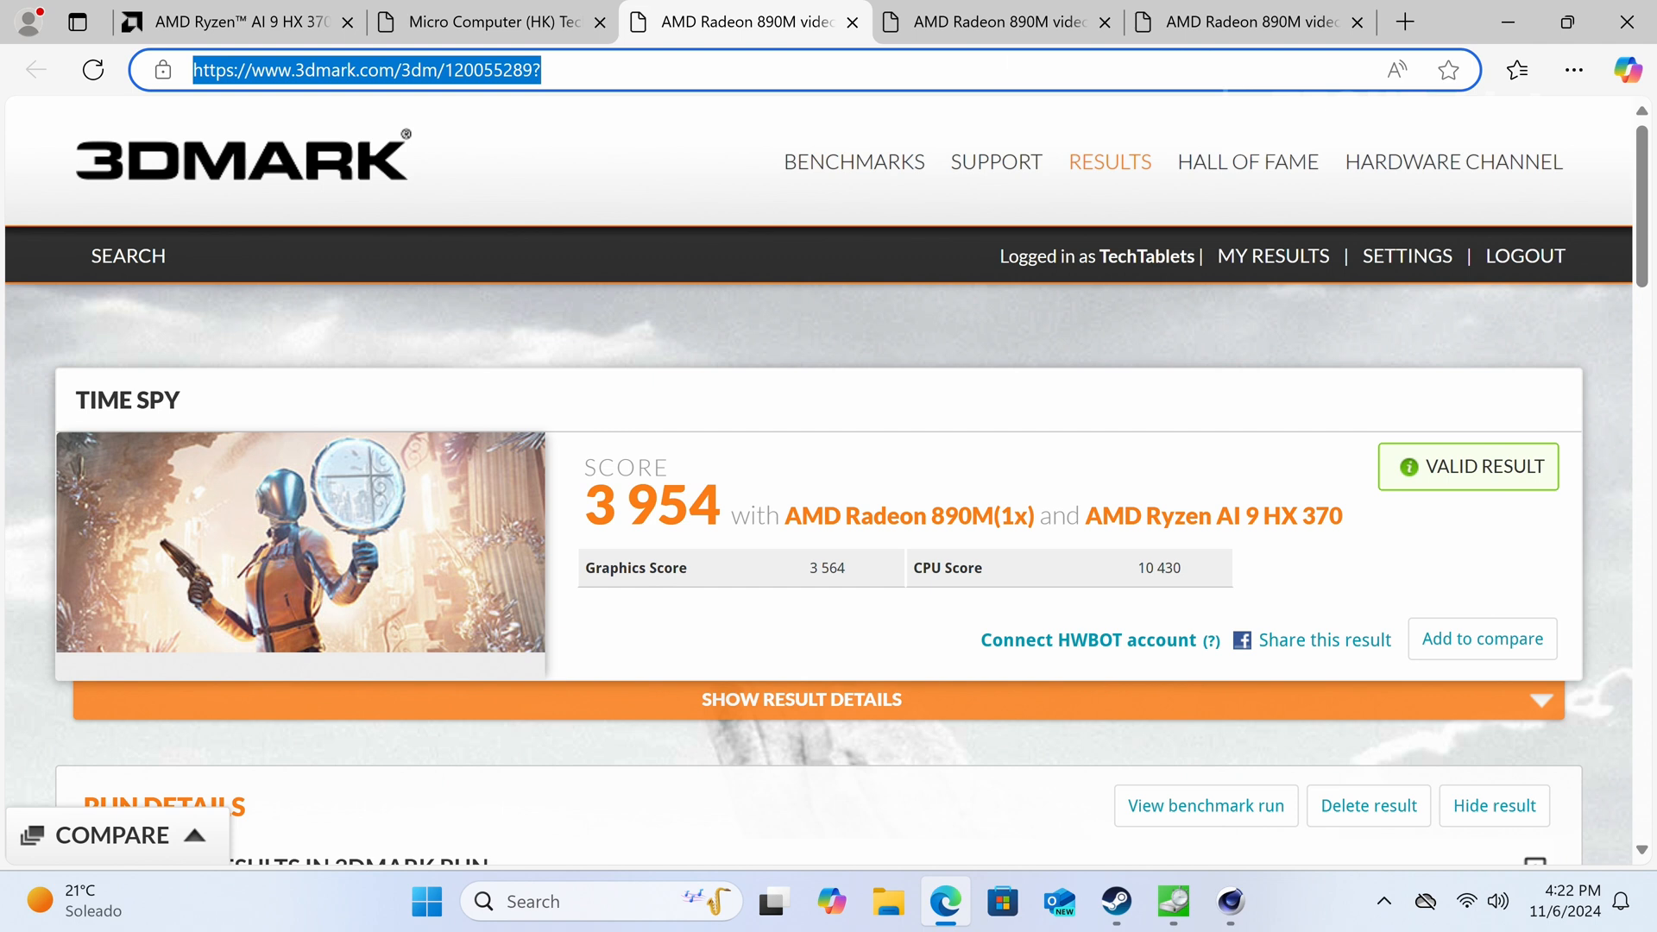
{"action": "mouse_move", "coordinate": [994, 21]}
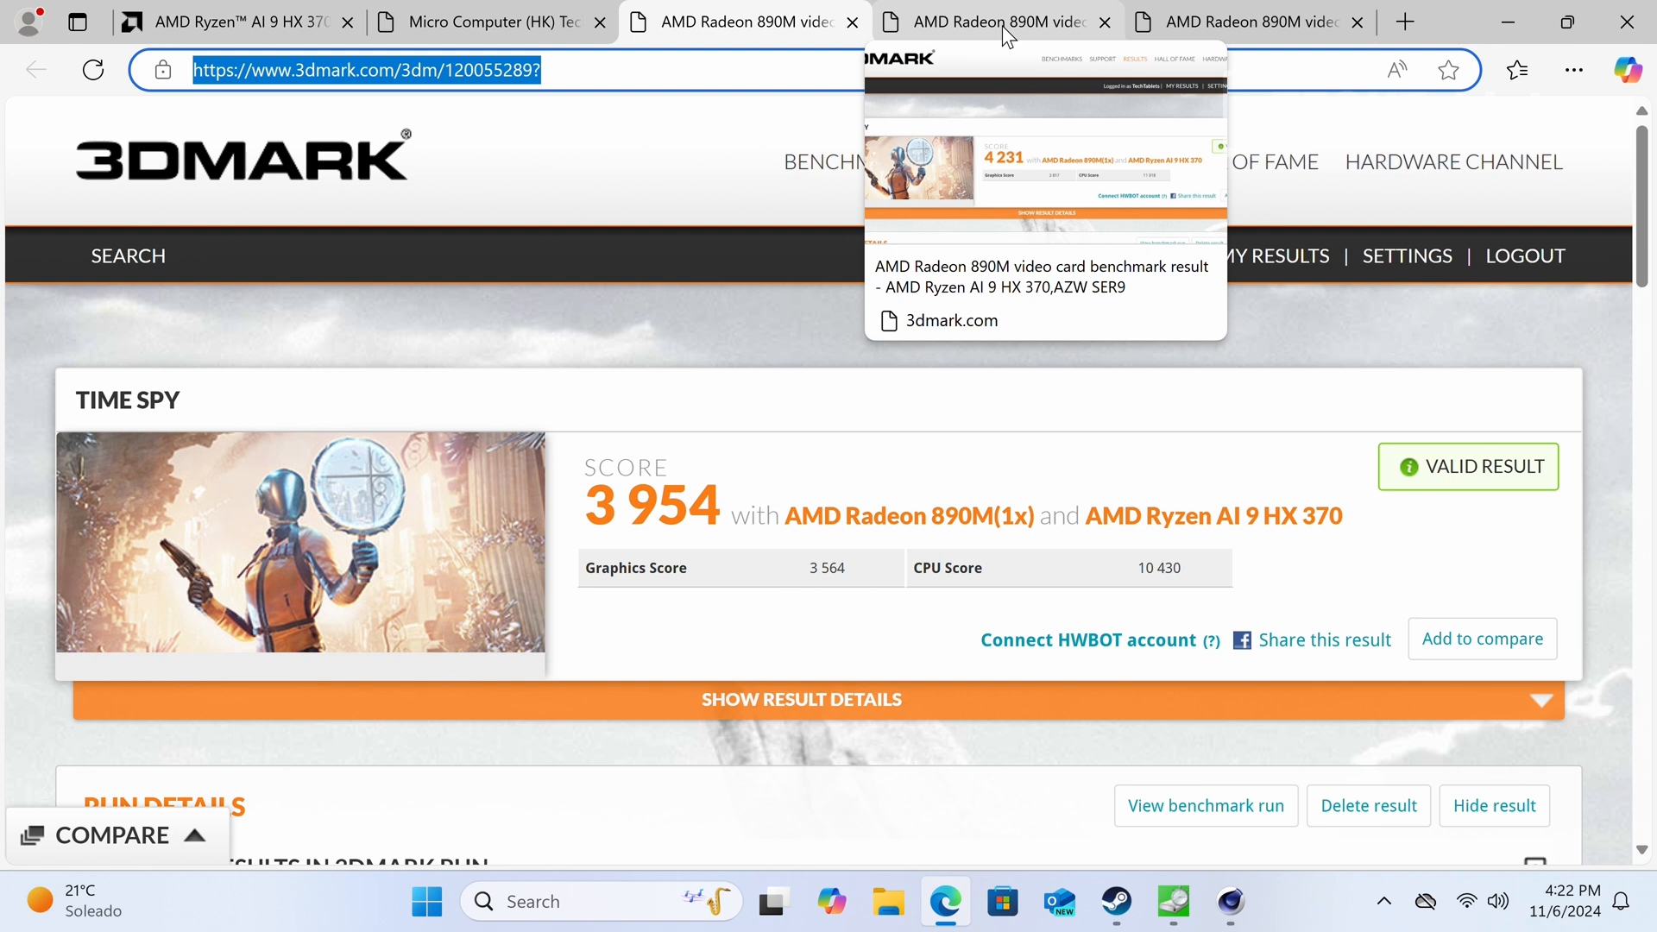
Compare the 4231 and 3954 Time Spy results, ending on the 4231 one.
{"action": "left_click", "coordinate": [993, 21]}
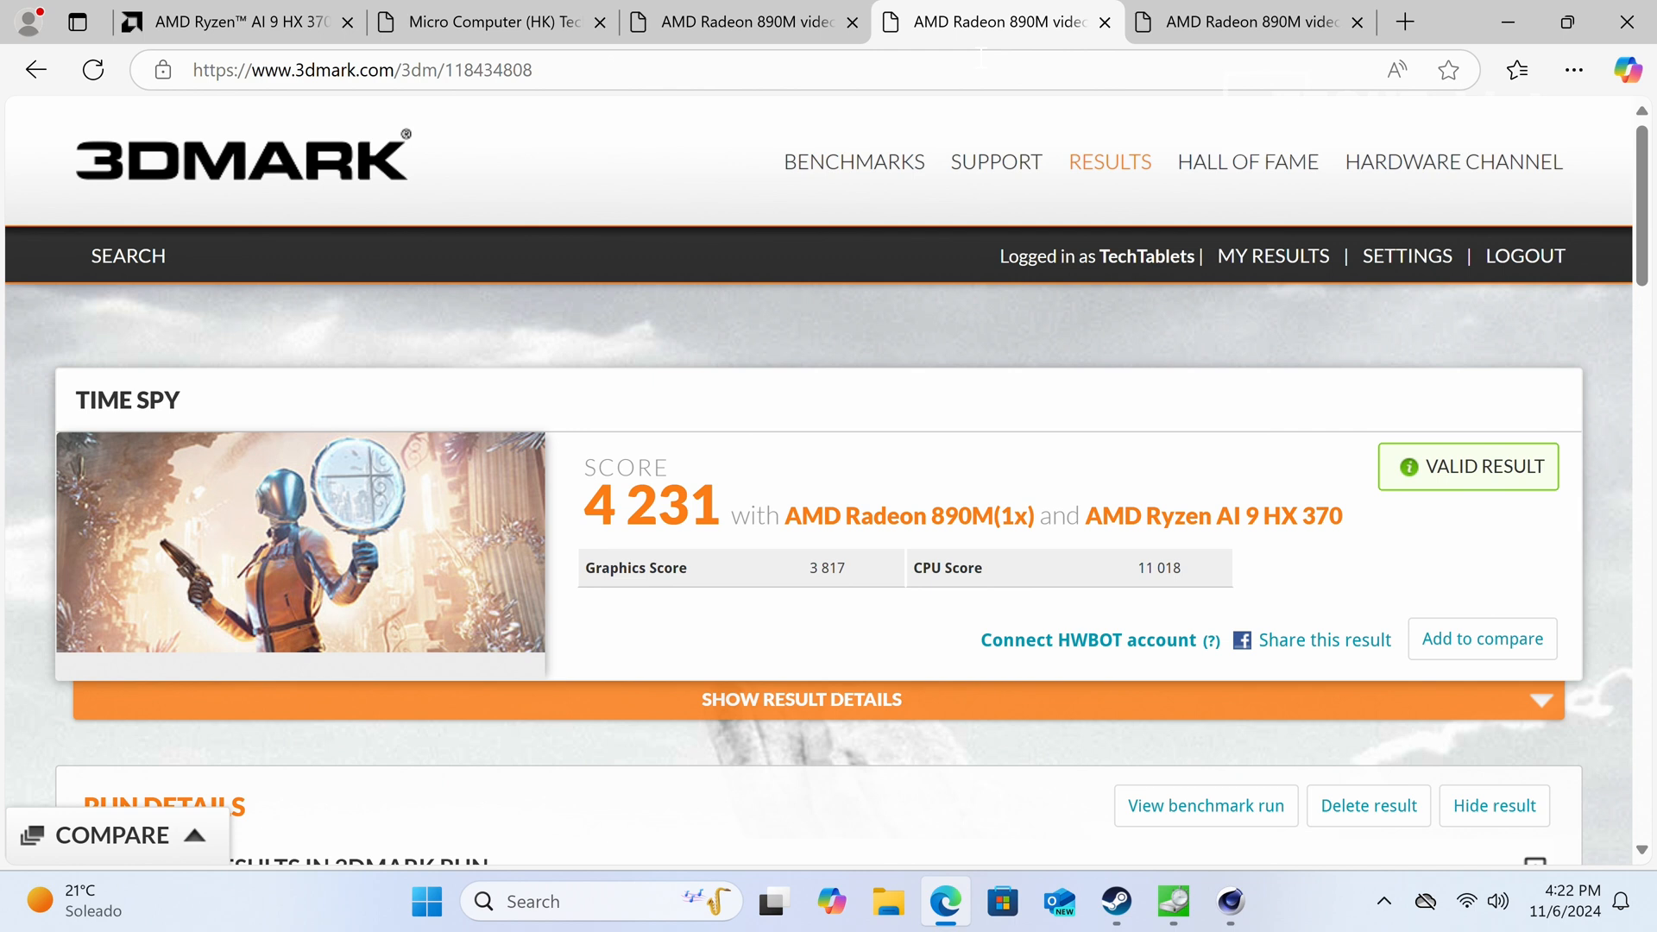
{"action": "mouse_move", "coordinate": [966, 513]}
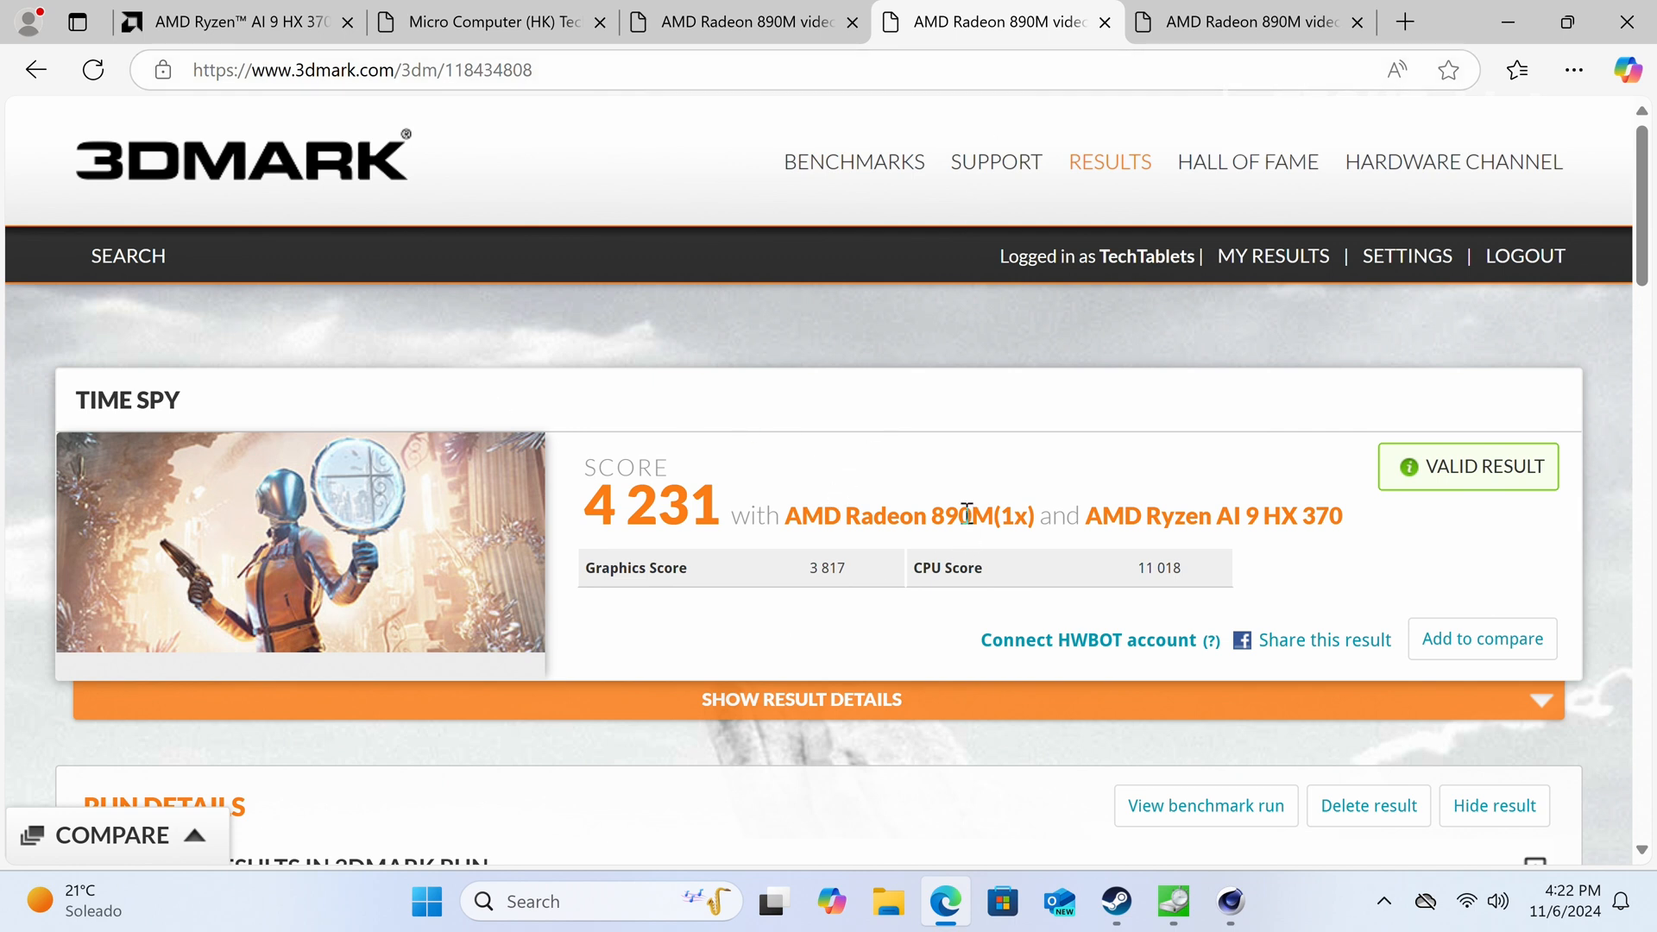
{"action": "mouse_move", "coordinate": [470, 487]}
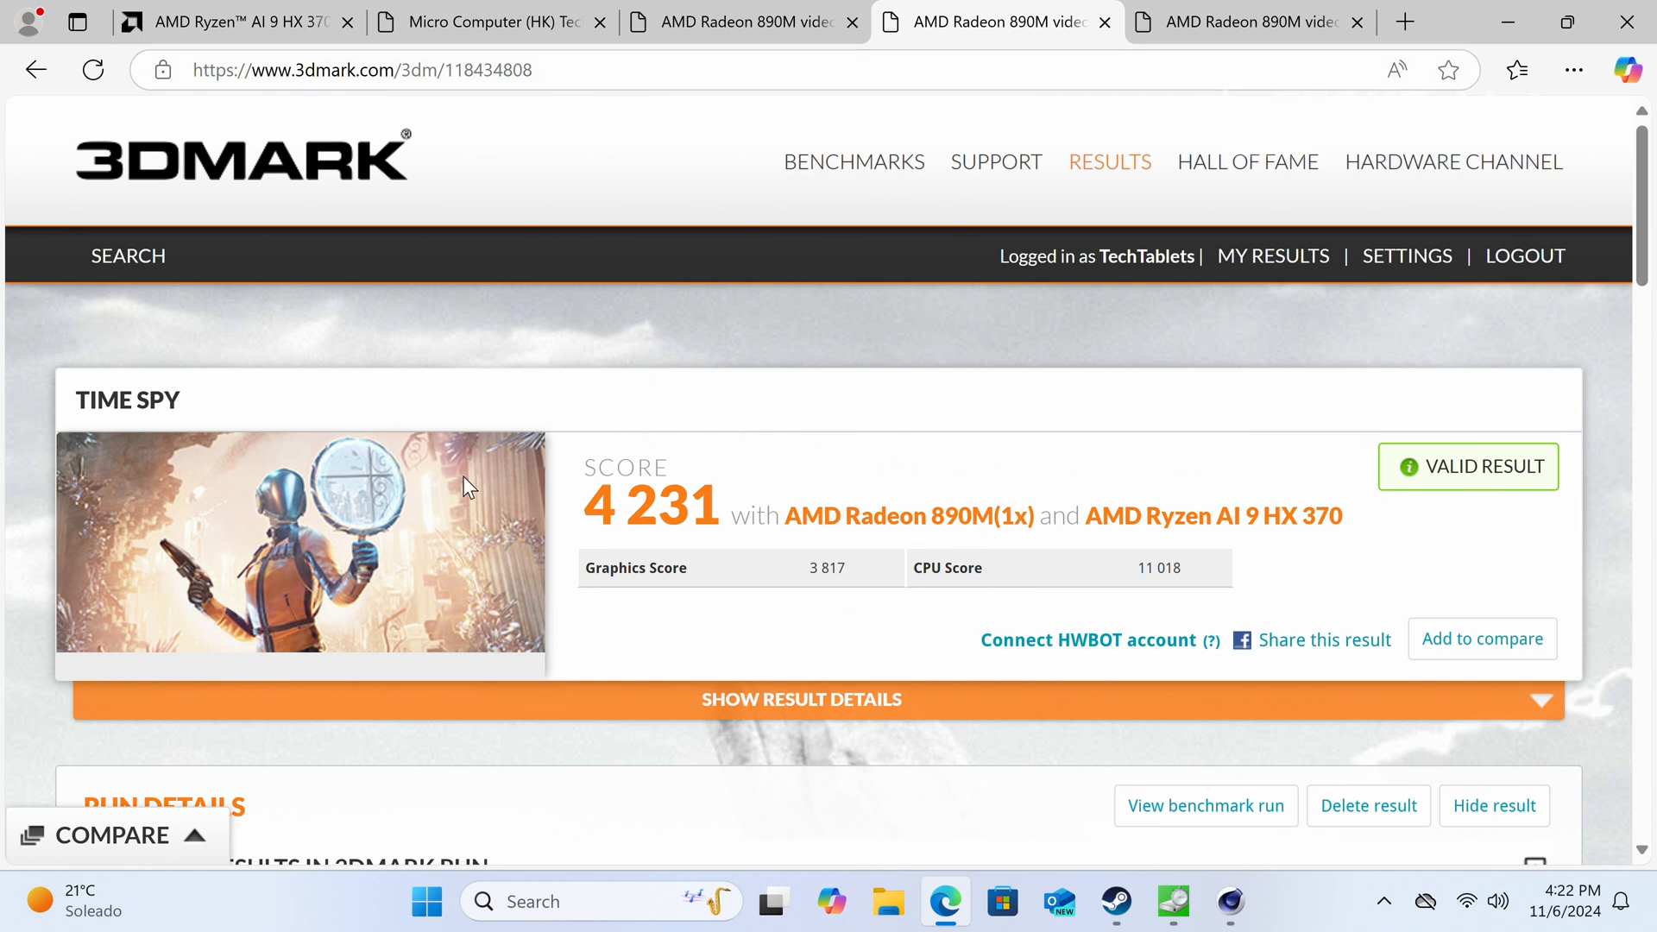
{"action": "mouse_move", "coordinate": [824, 503]}
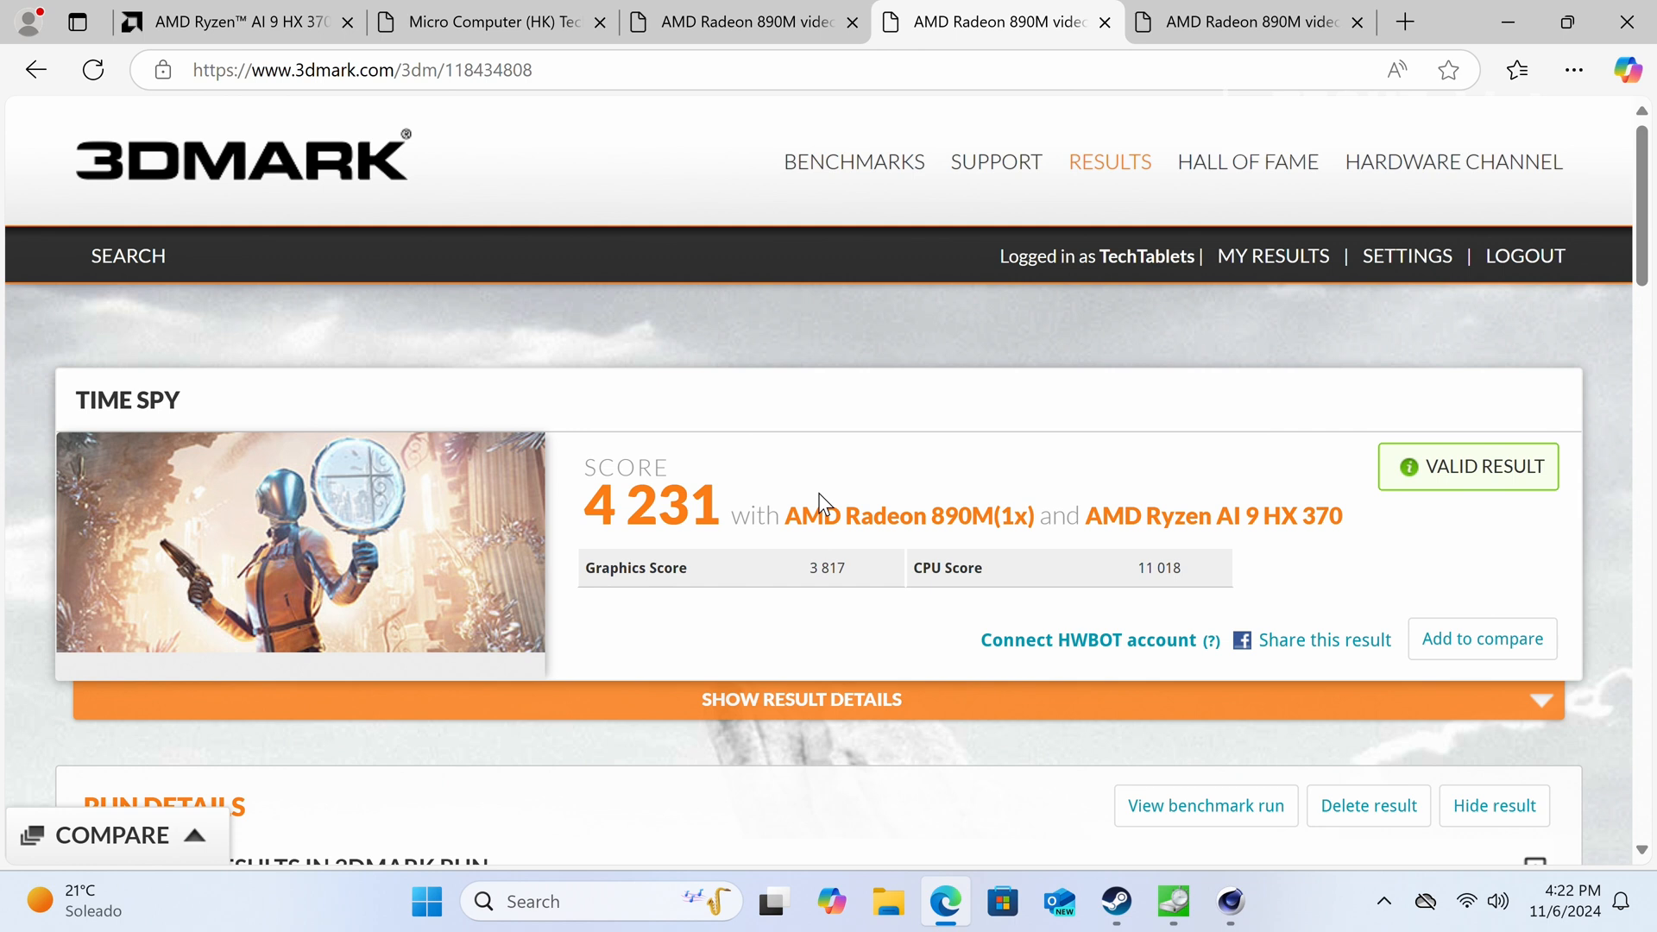
{"action": "mouse_move", "coordinate": [1141, 569]}
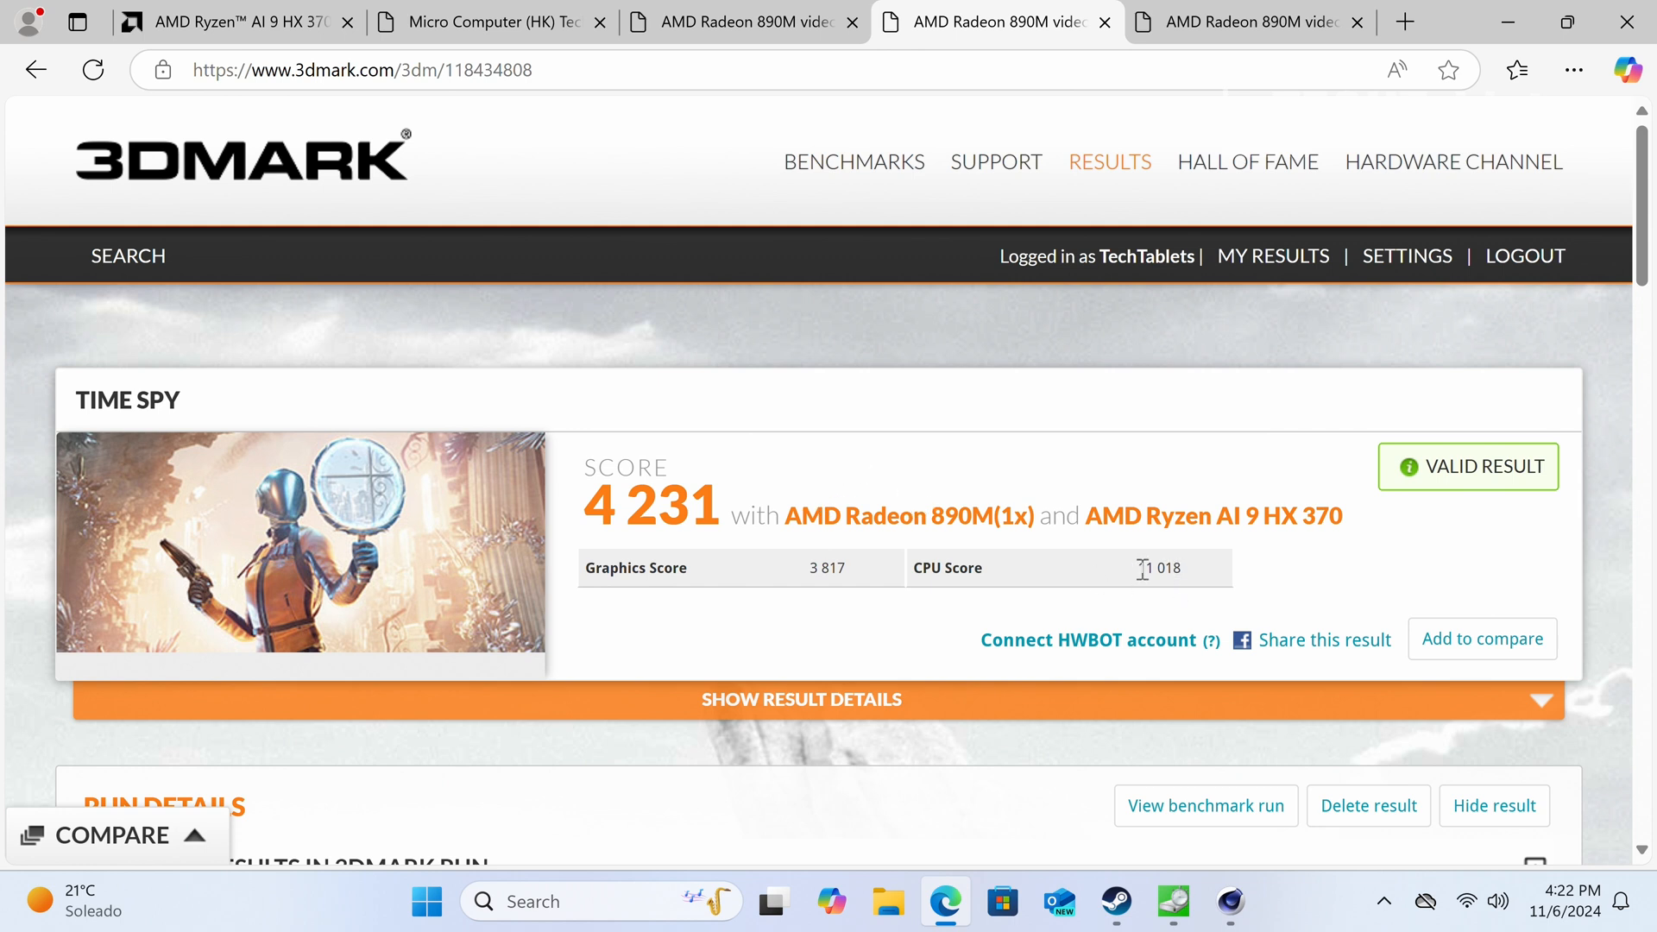
{"action": "mouse_move", "coordinate": [845, 619]}
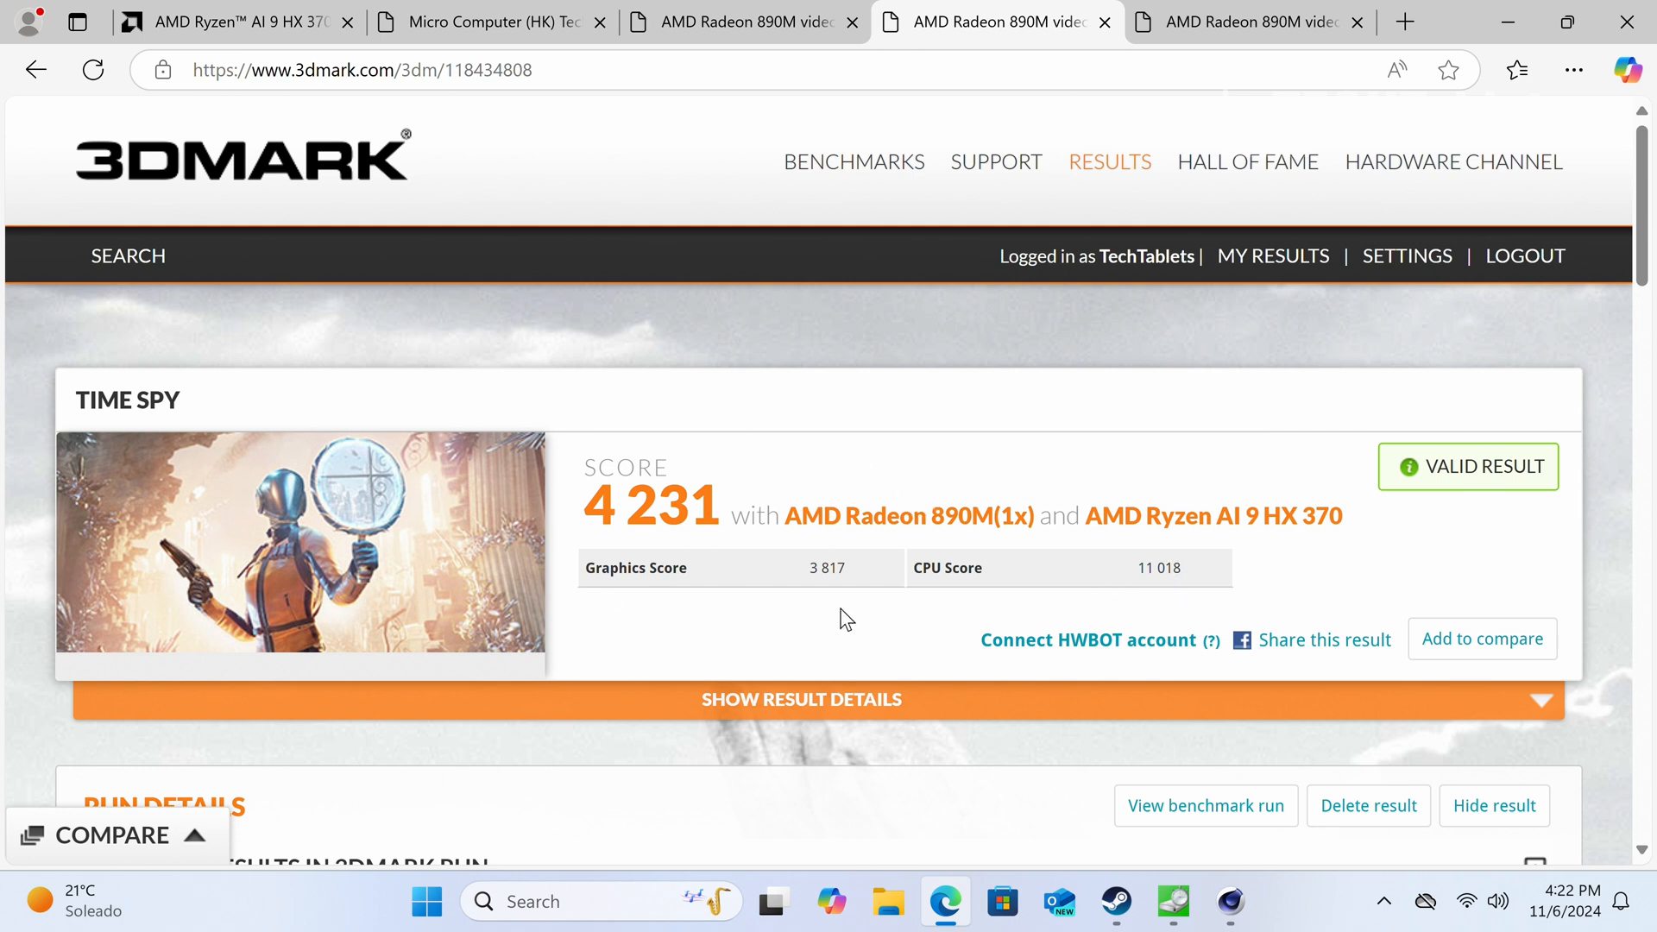
{"action": "mouse_move", "coordinate": [911, 201]}
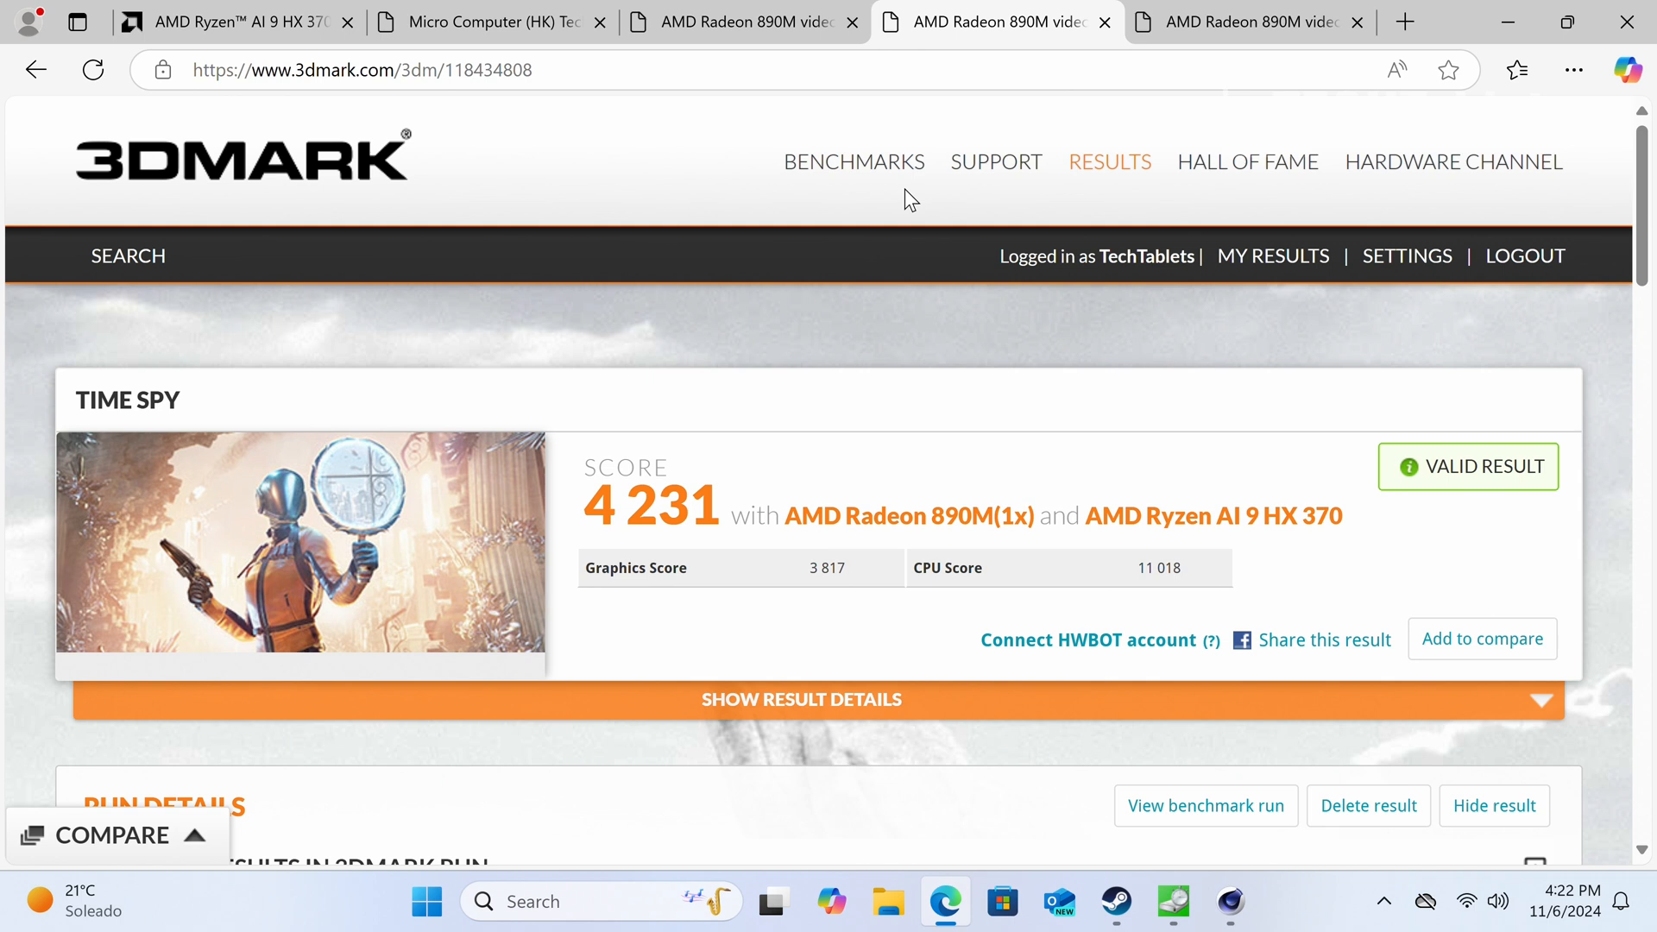
{"action": "mouse_move", "coordinate": [814, 571]}
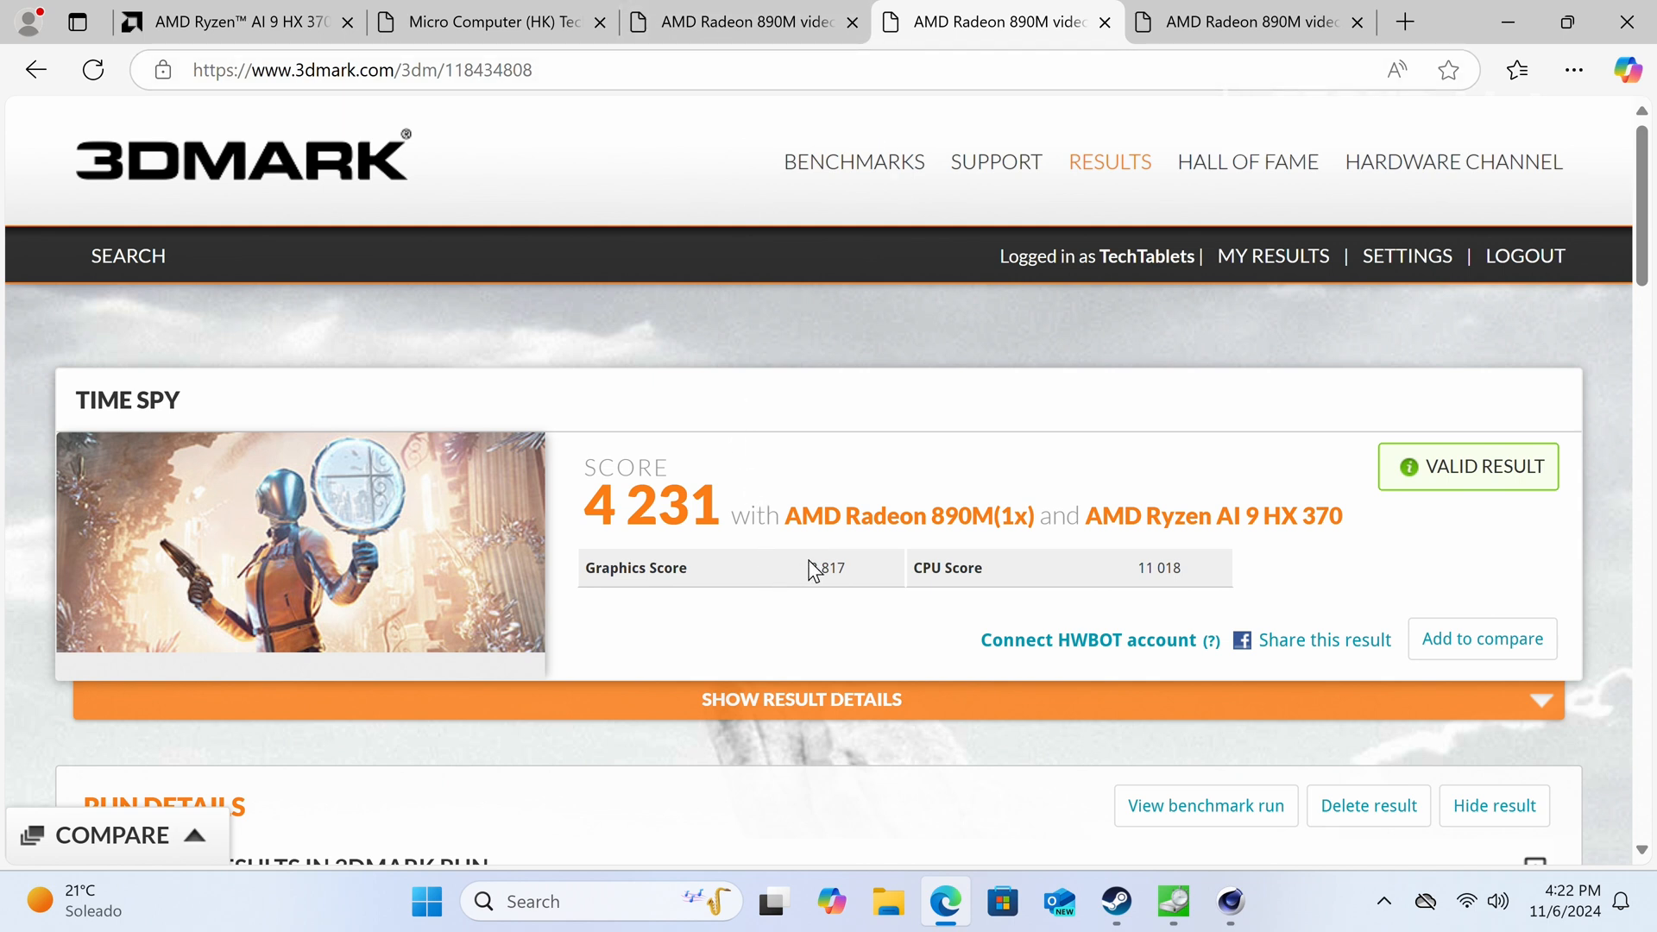
{"action": "mouse_move", "coordinate": [731, 186]}
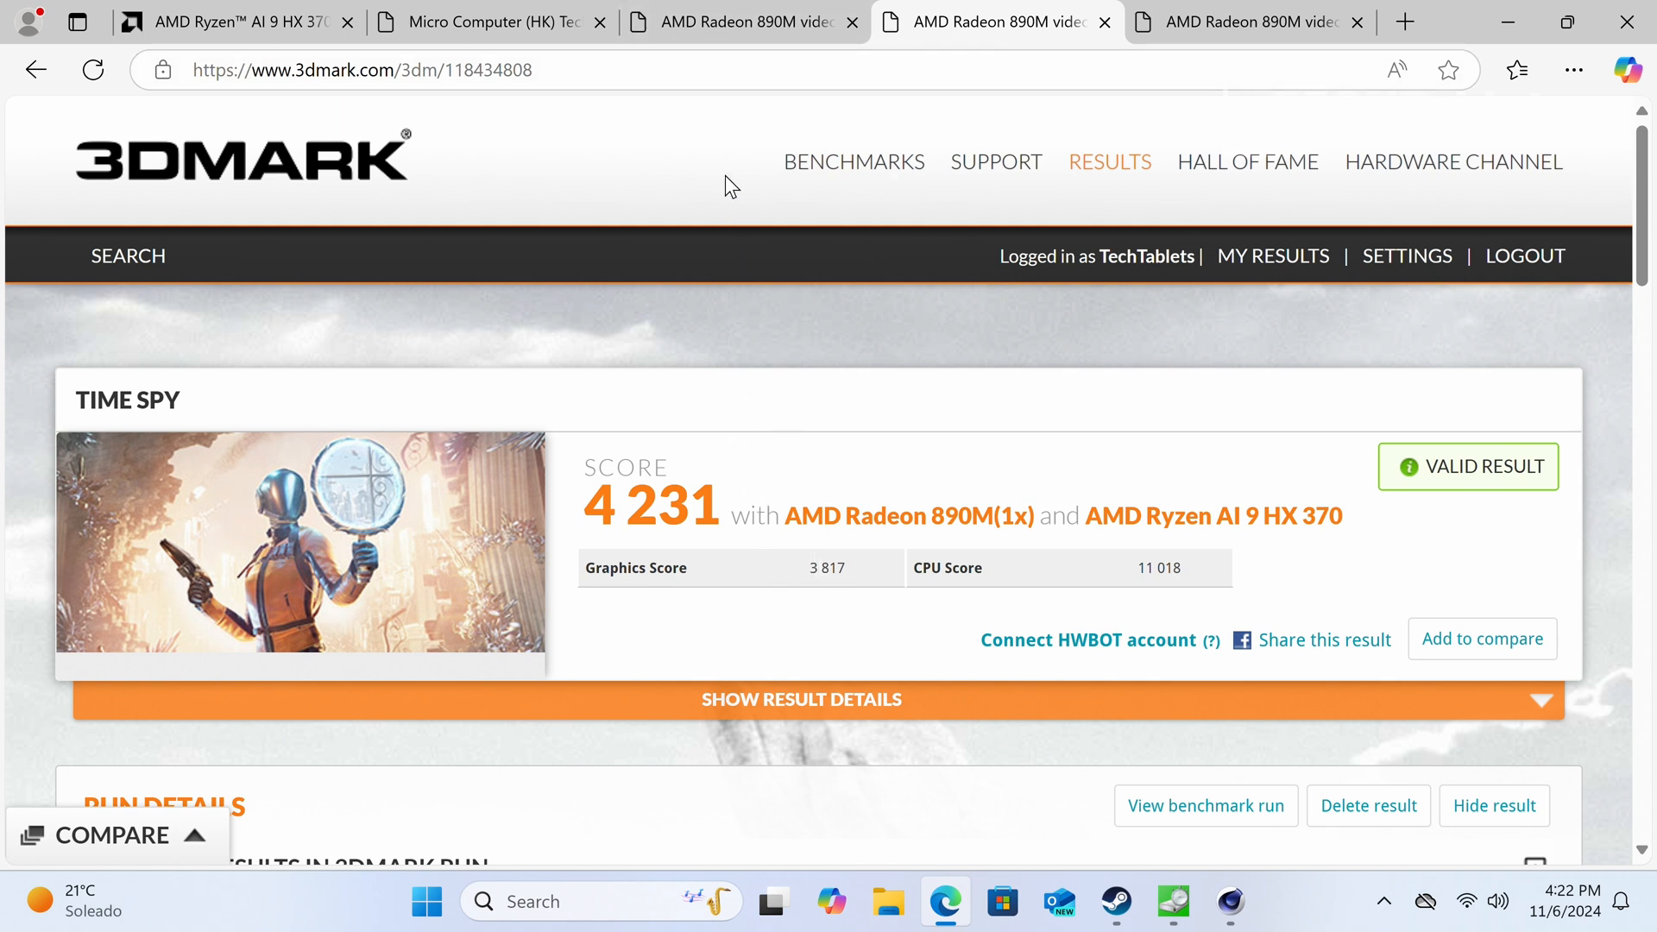
{"action": "left_click", "coordinate": [740, 21]}
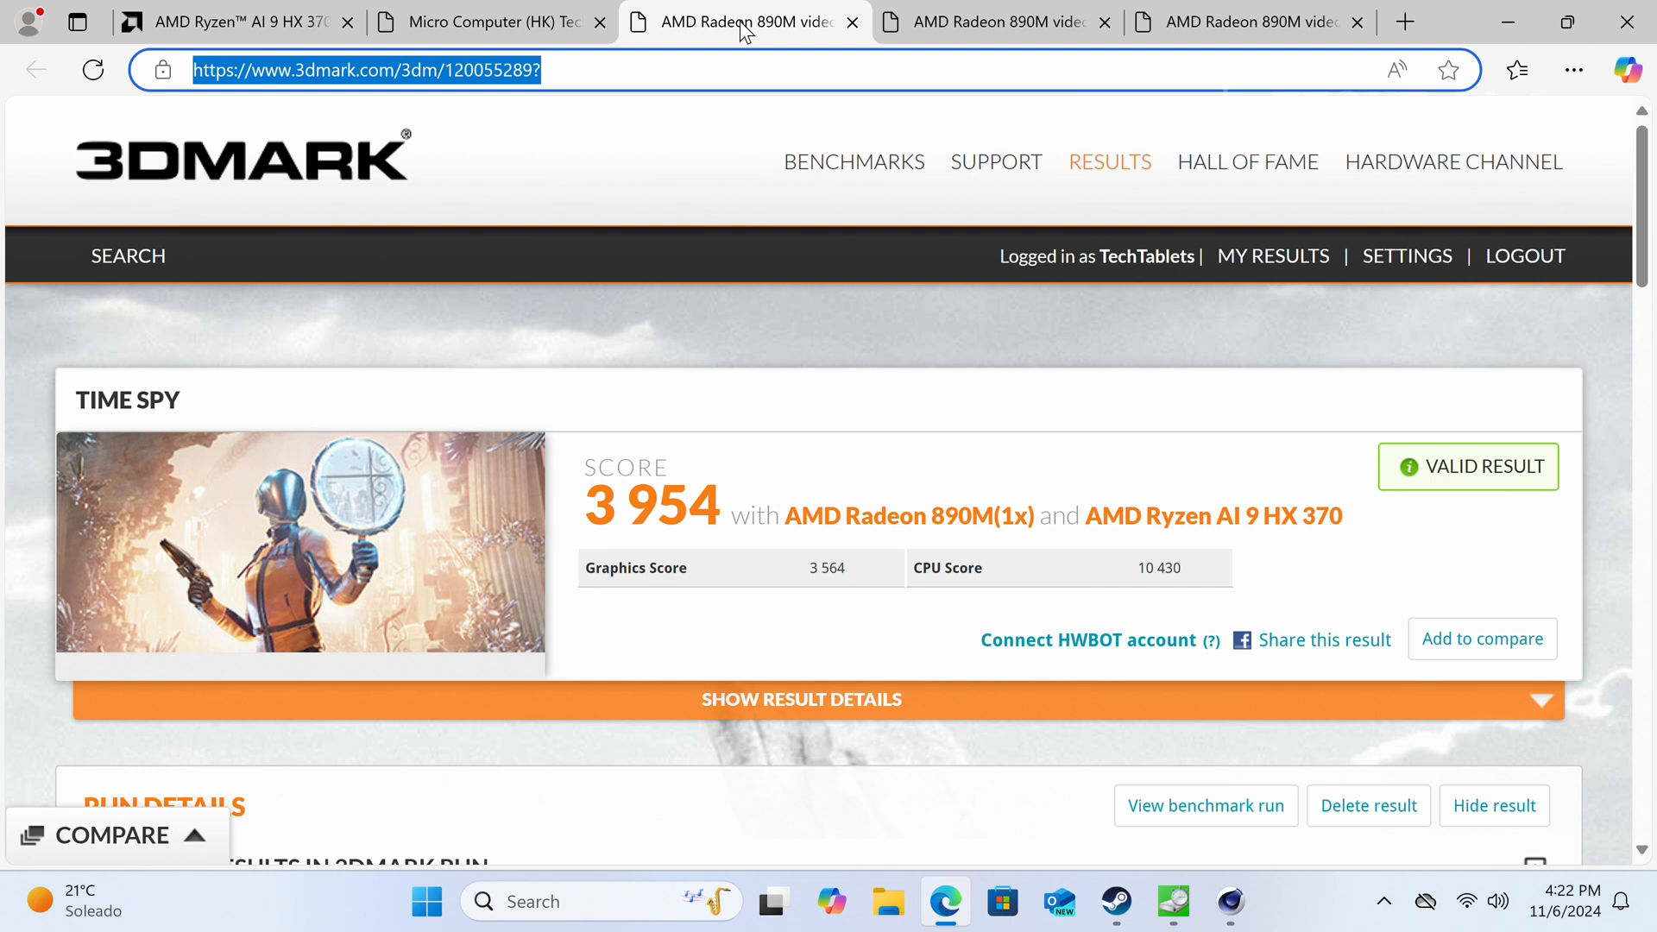
{"action": "mouse_move", "coordinate": [946, 51]}
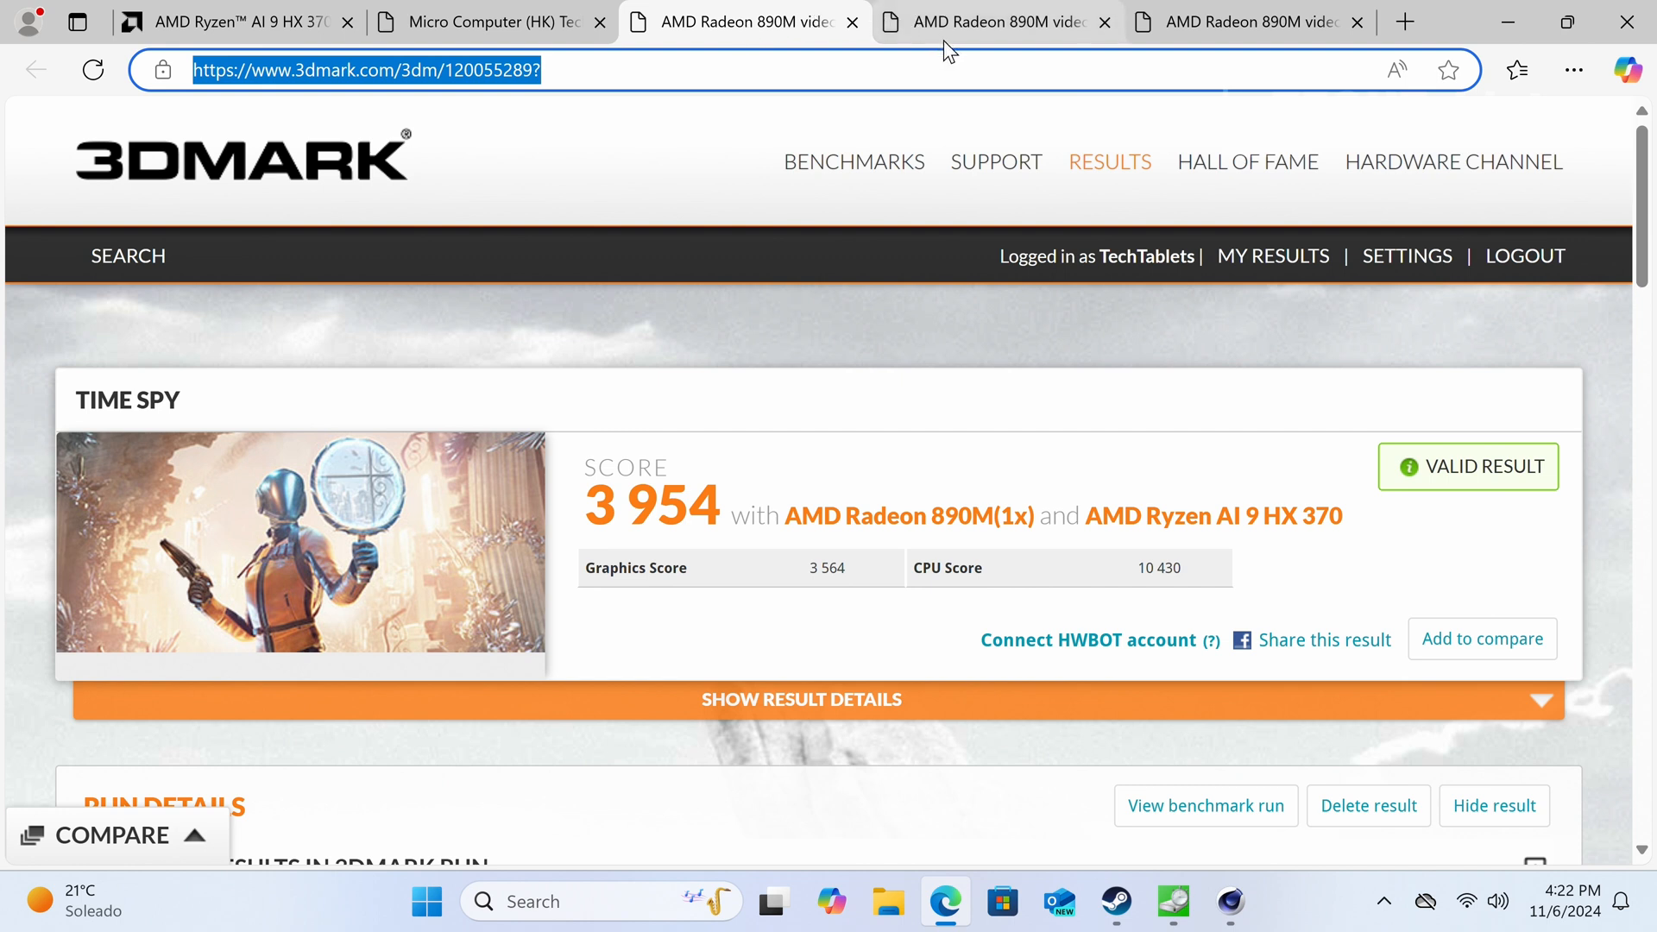
{"action": "left_click", "coordinate": [993, 21]}
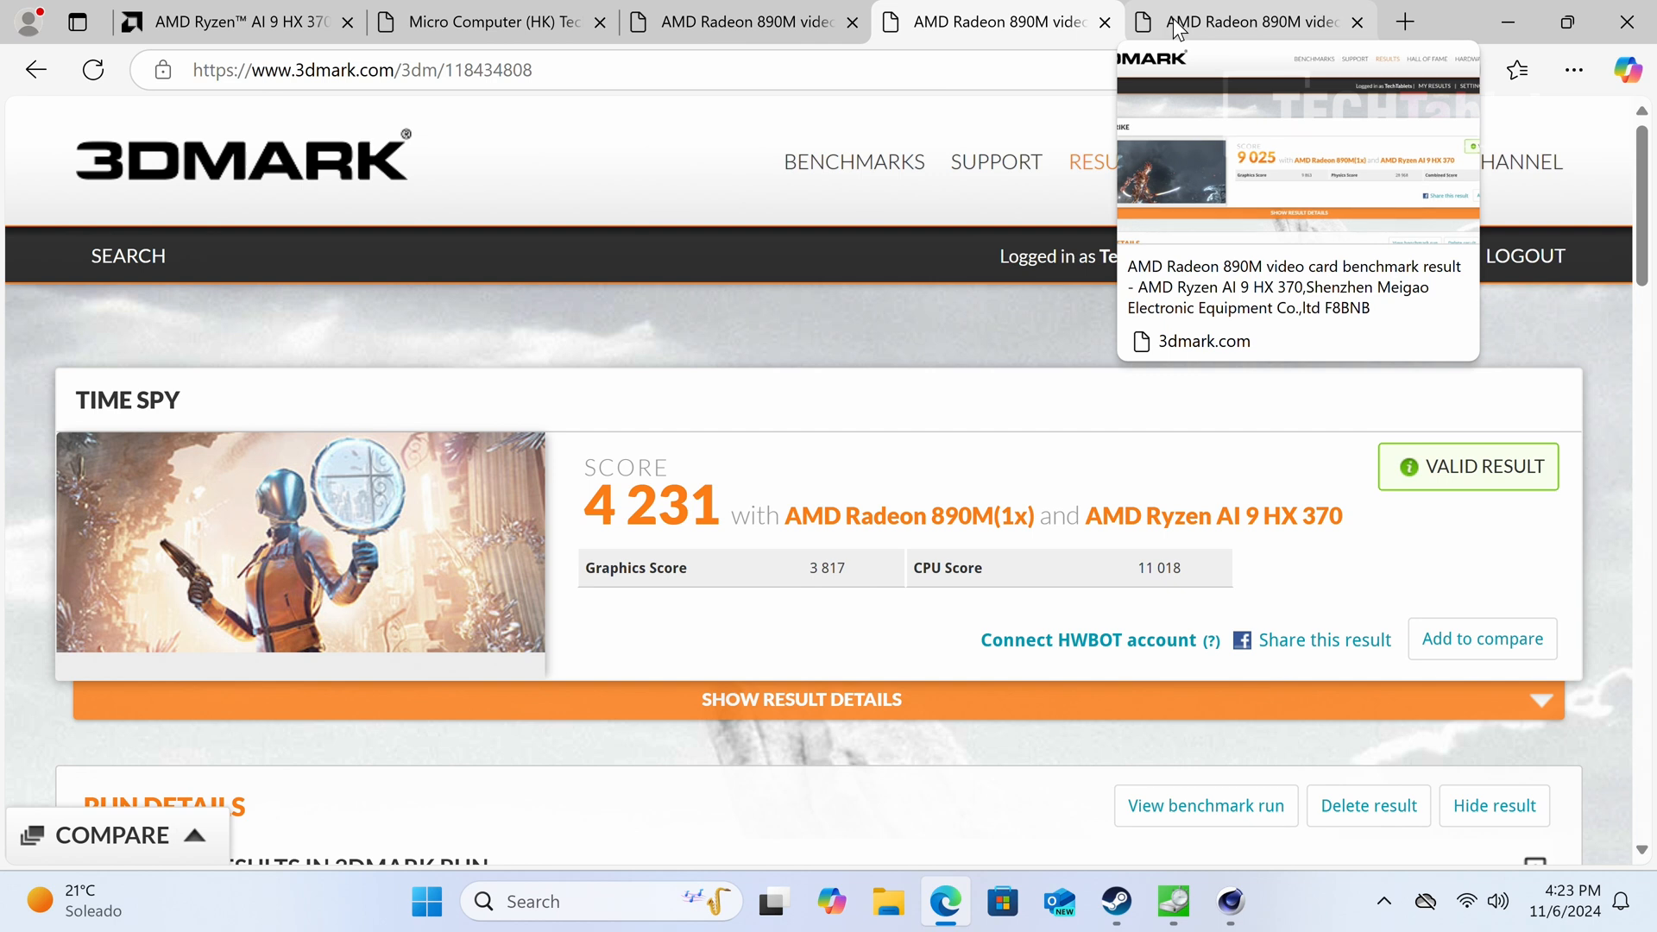
View the 9025 Fire Strike result, then minimize Edge.
{"action": "left_click", "coordinate": [1247, 21]}
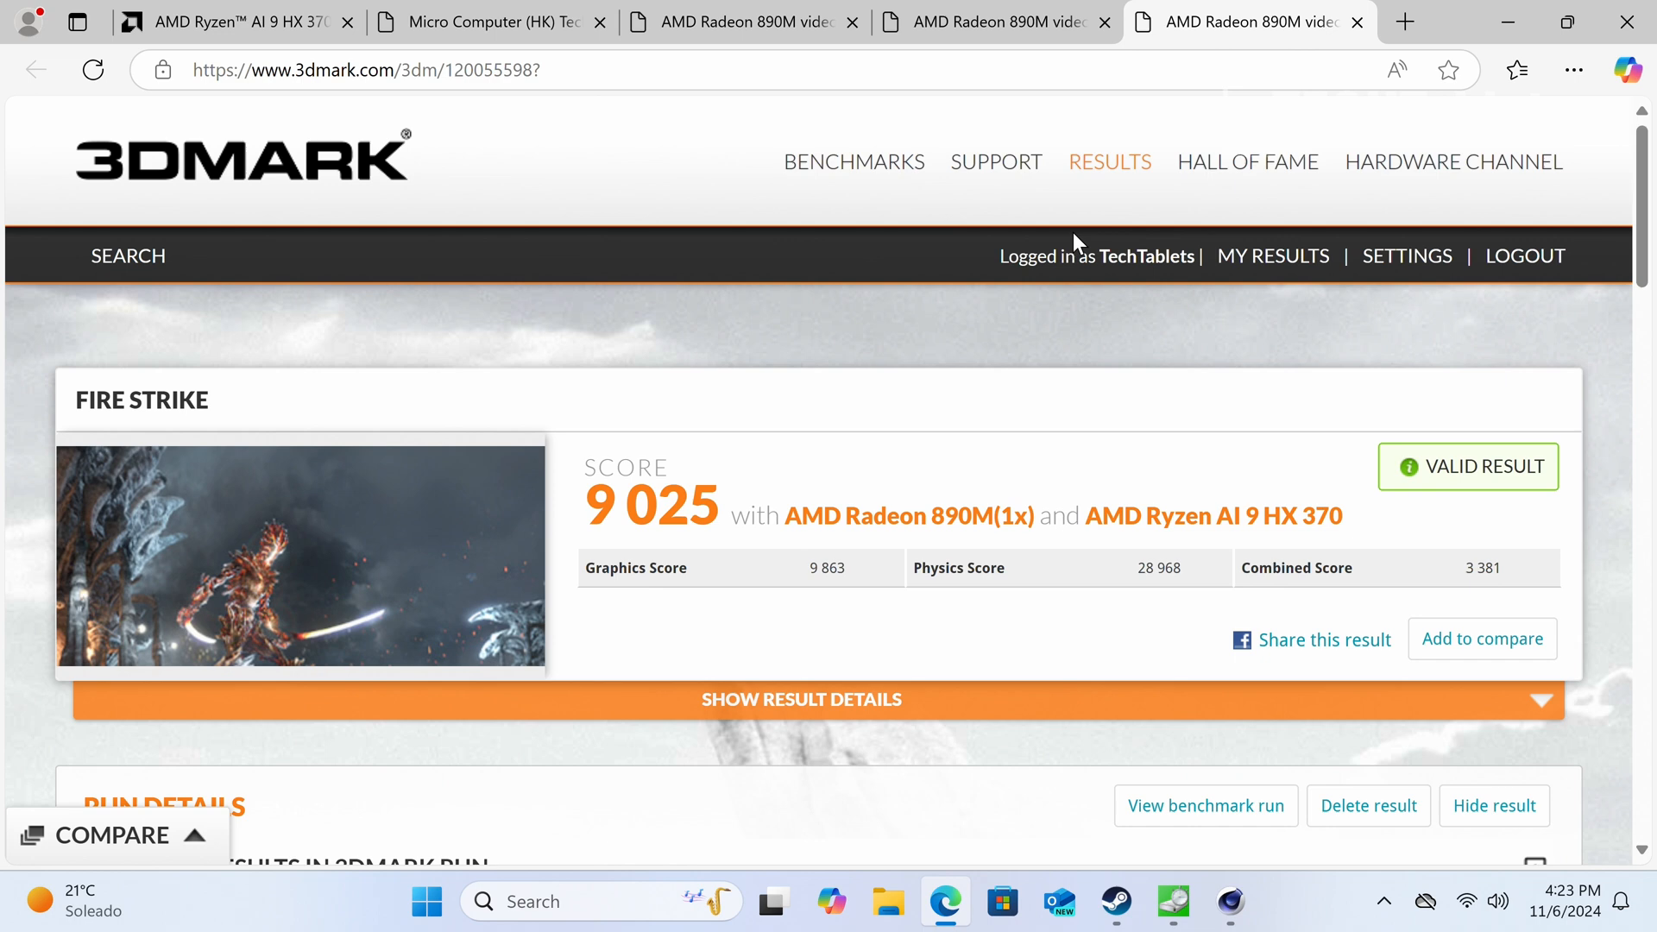
{"action": "mouse_move", "coordinate": [1512, 21]}
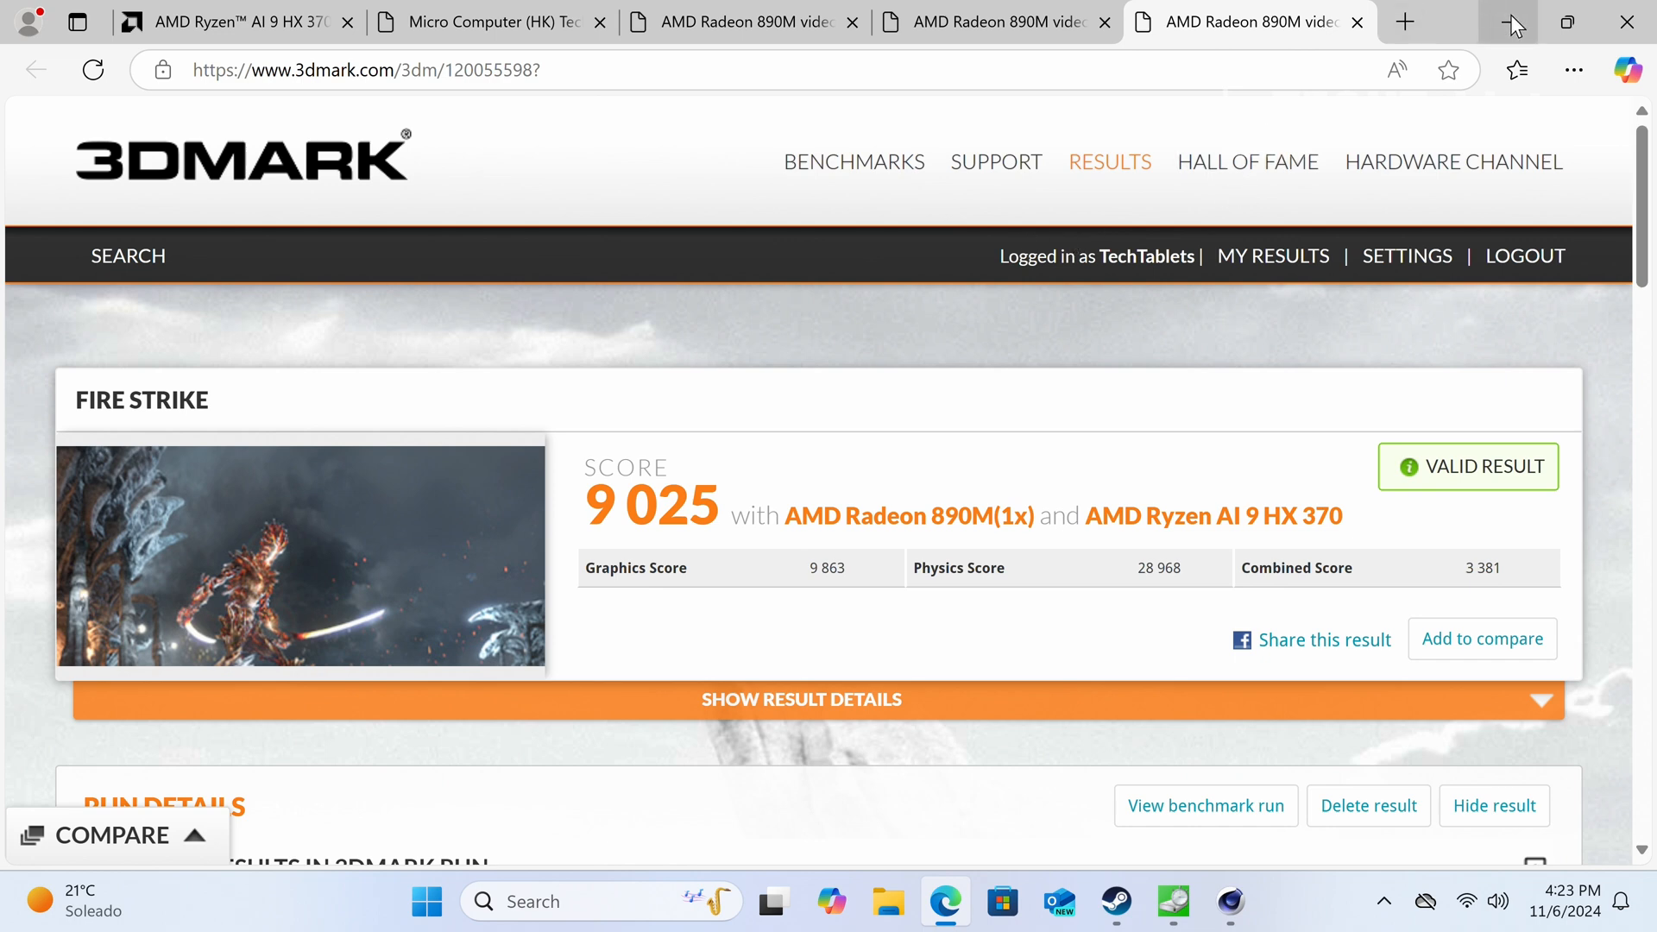
{"action": "left_click", "coordinate": [1516, 21]}
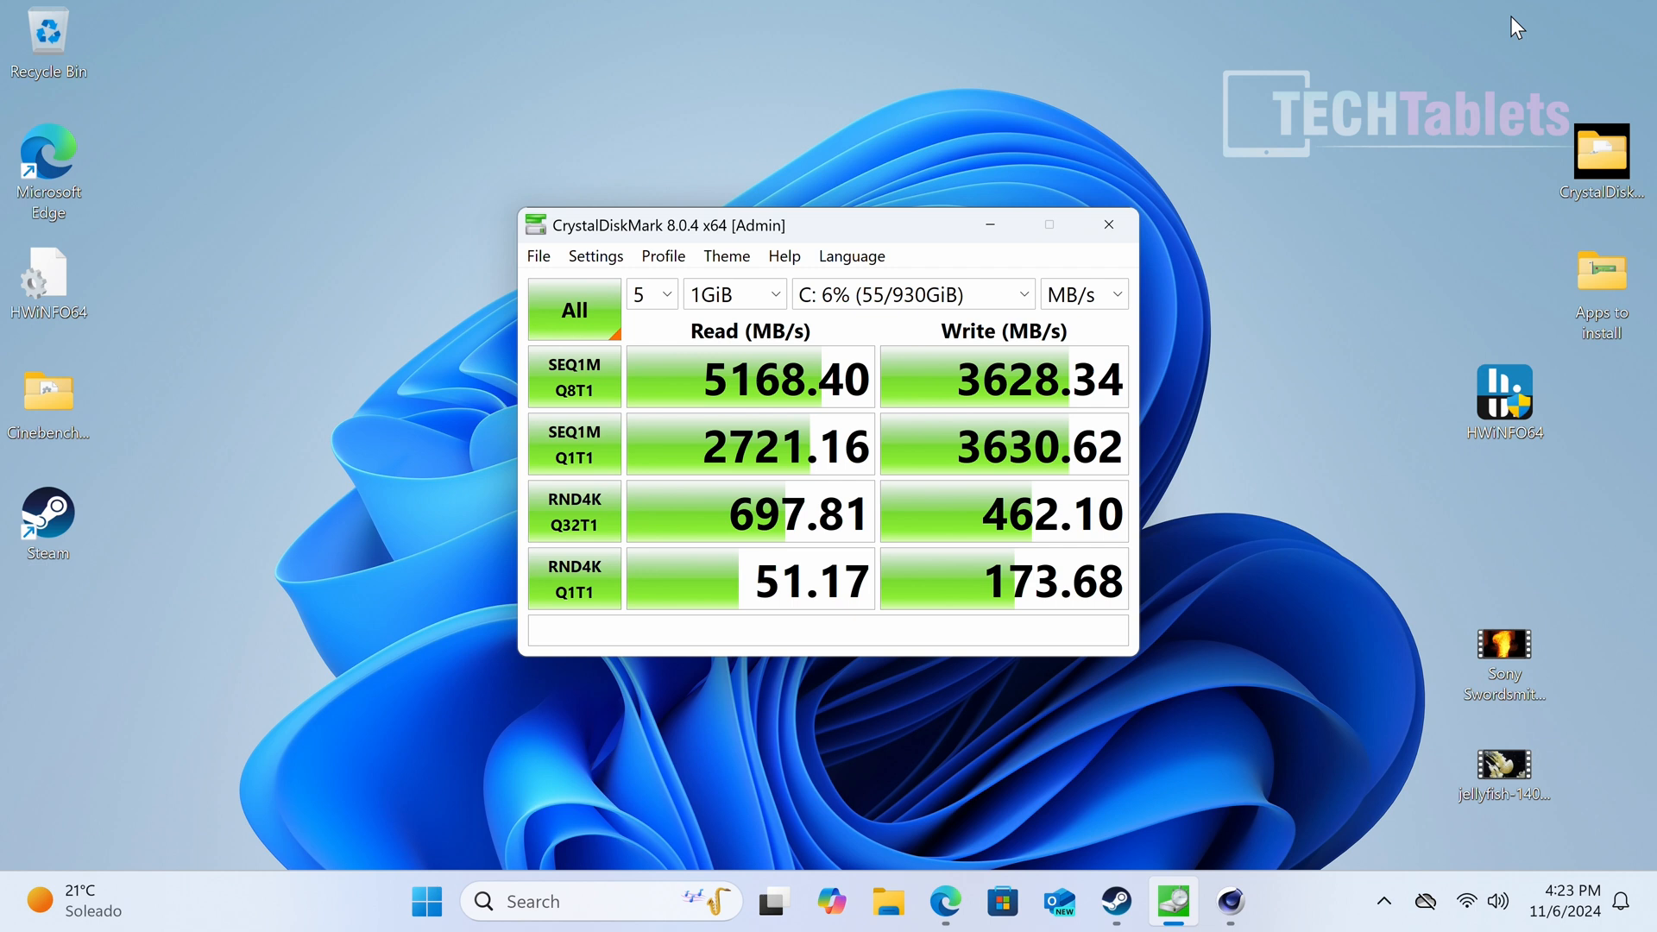
{"action": "mouse_move", "coordinate": [1442, 57]}
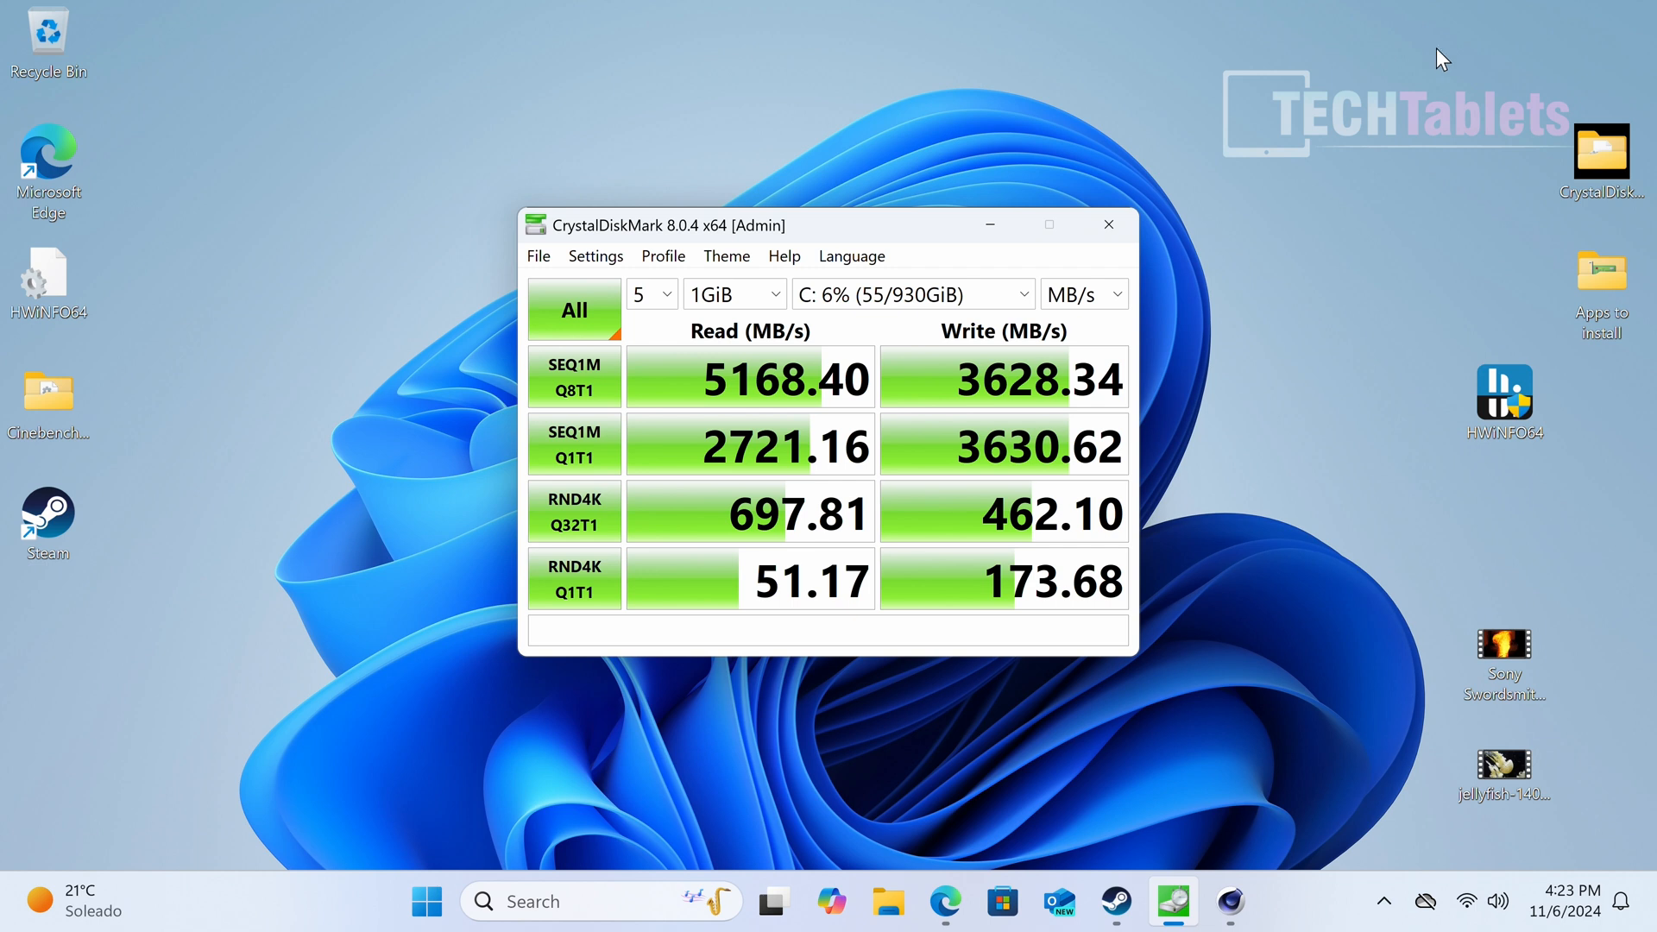
{"action": "mouse_move", "coordinate": [1015, 224]}
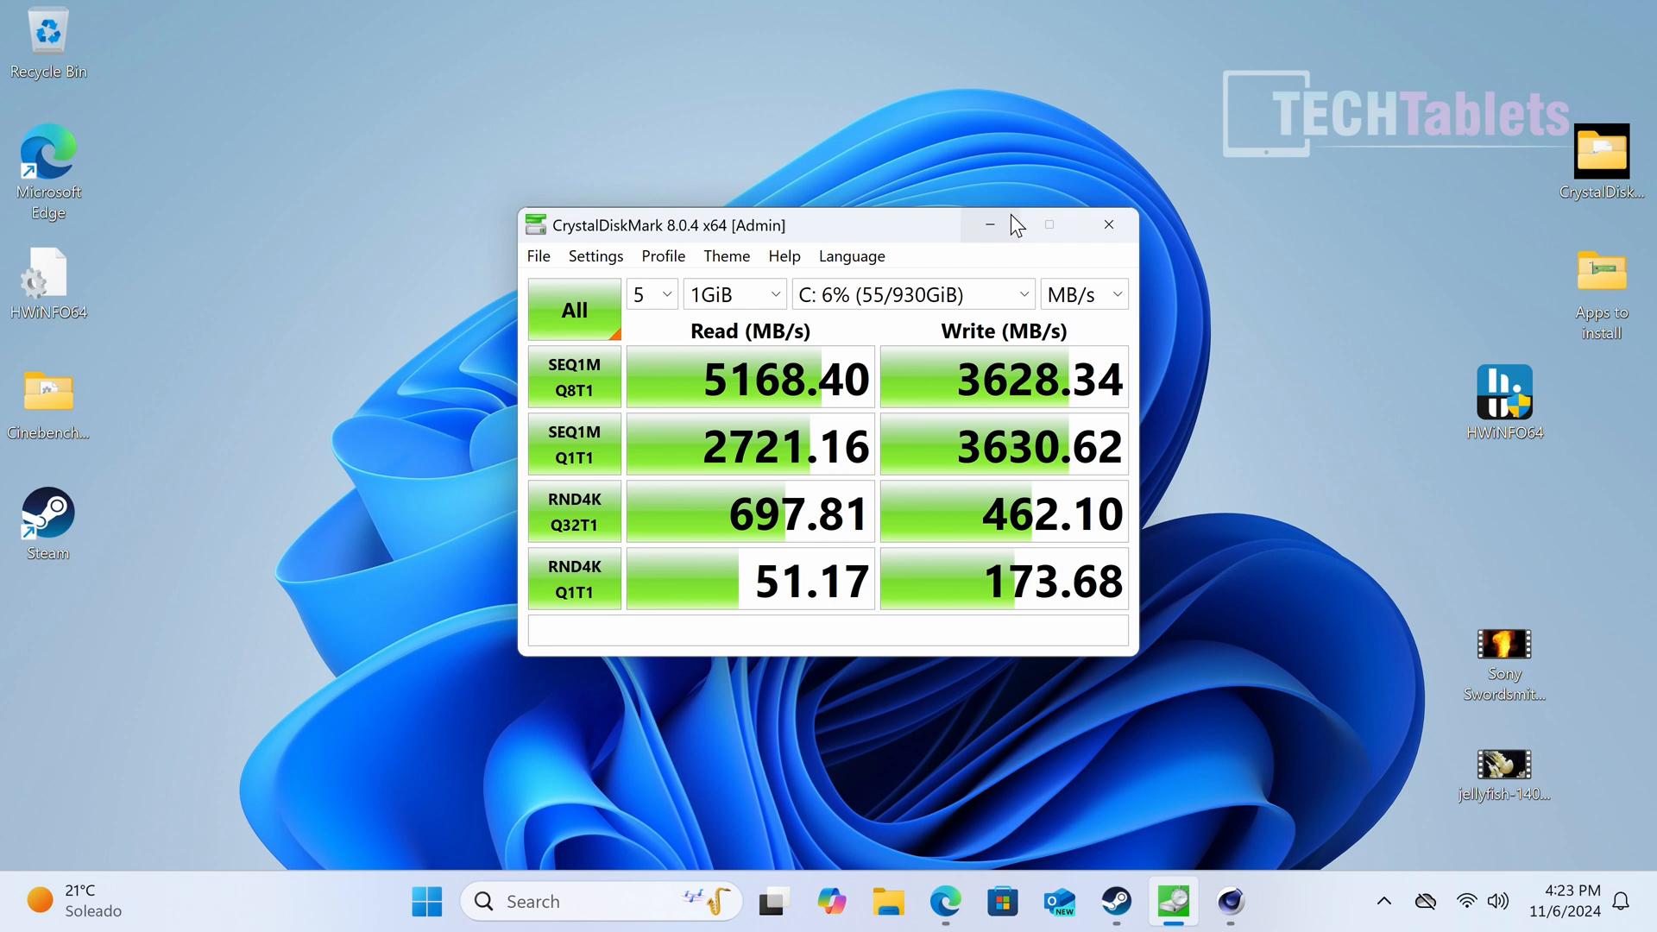
{"action": "left_click", "coordinate": [1107, 225]}
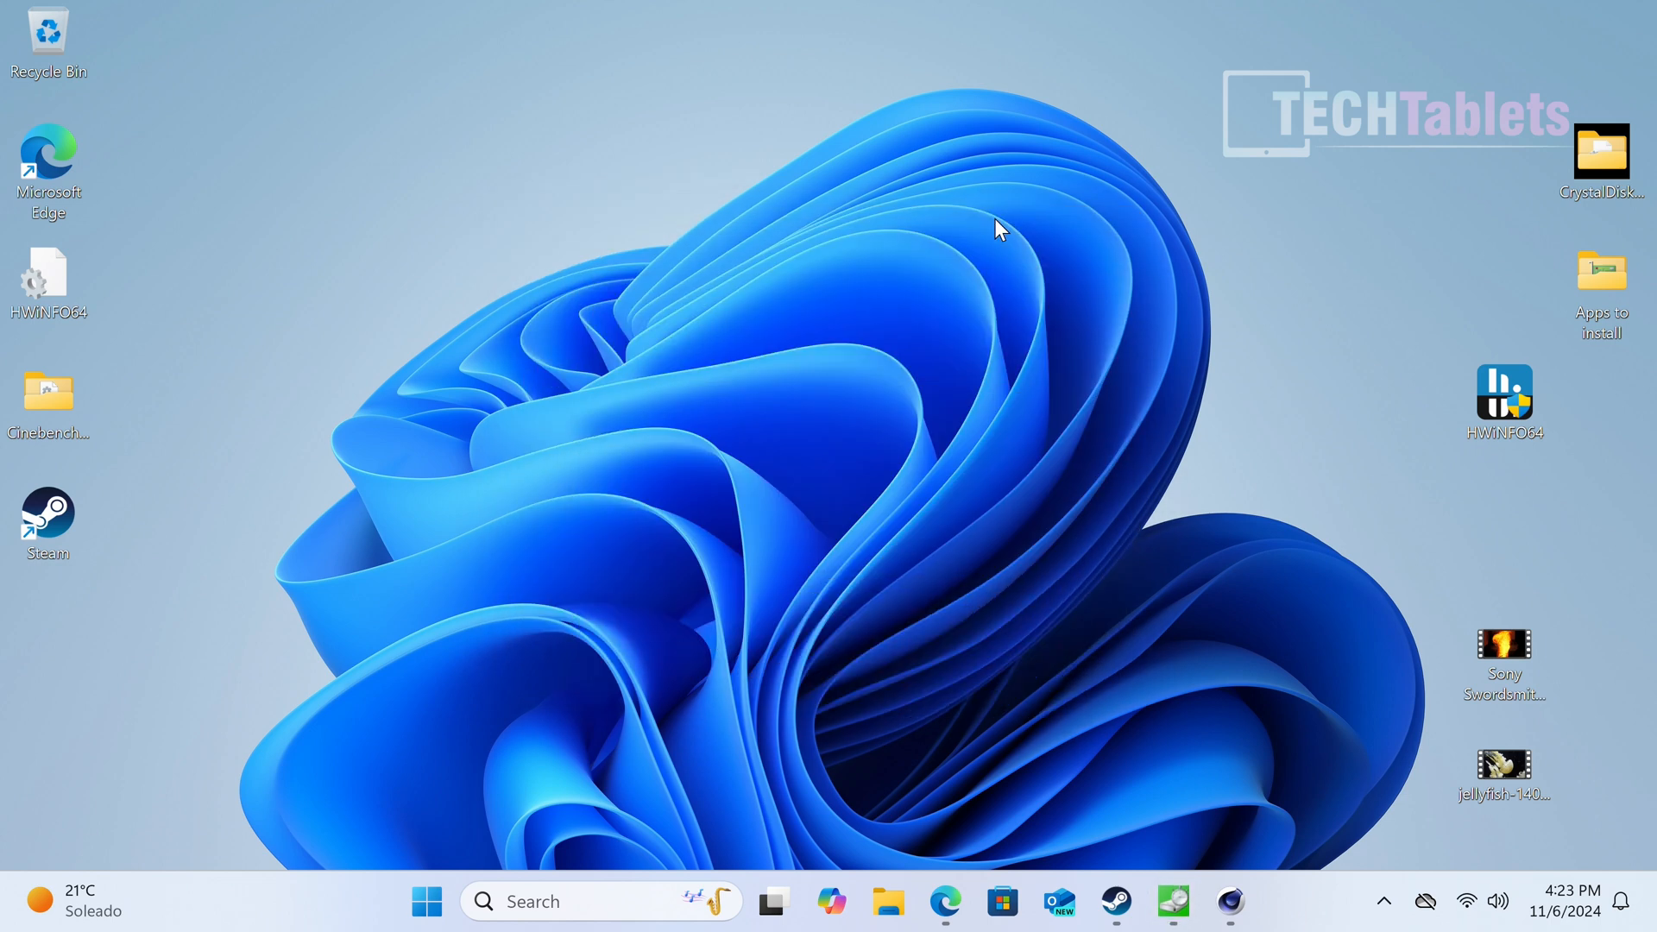
{"action": "mouse_move", "coordinate": [1370, 580]}
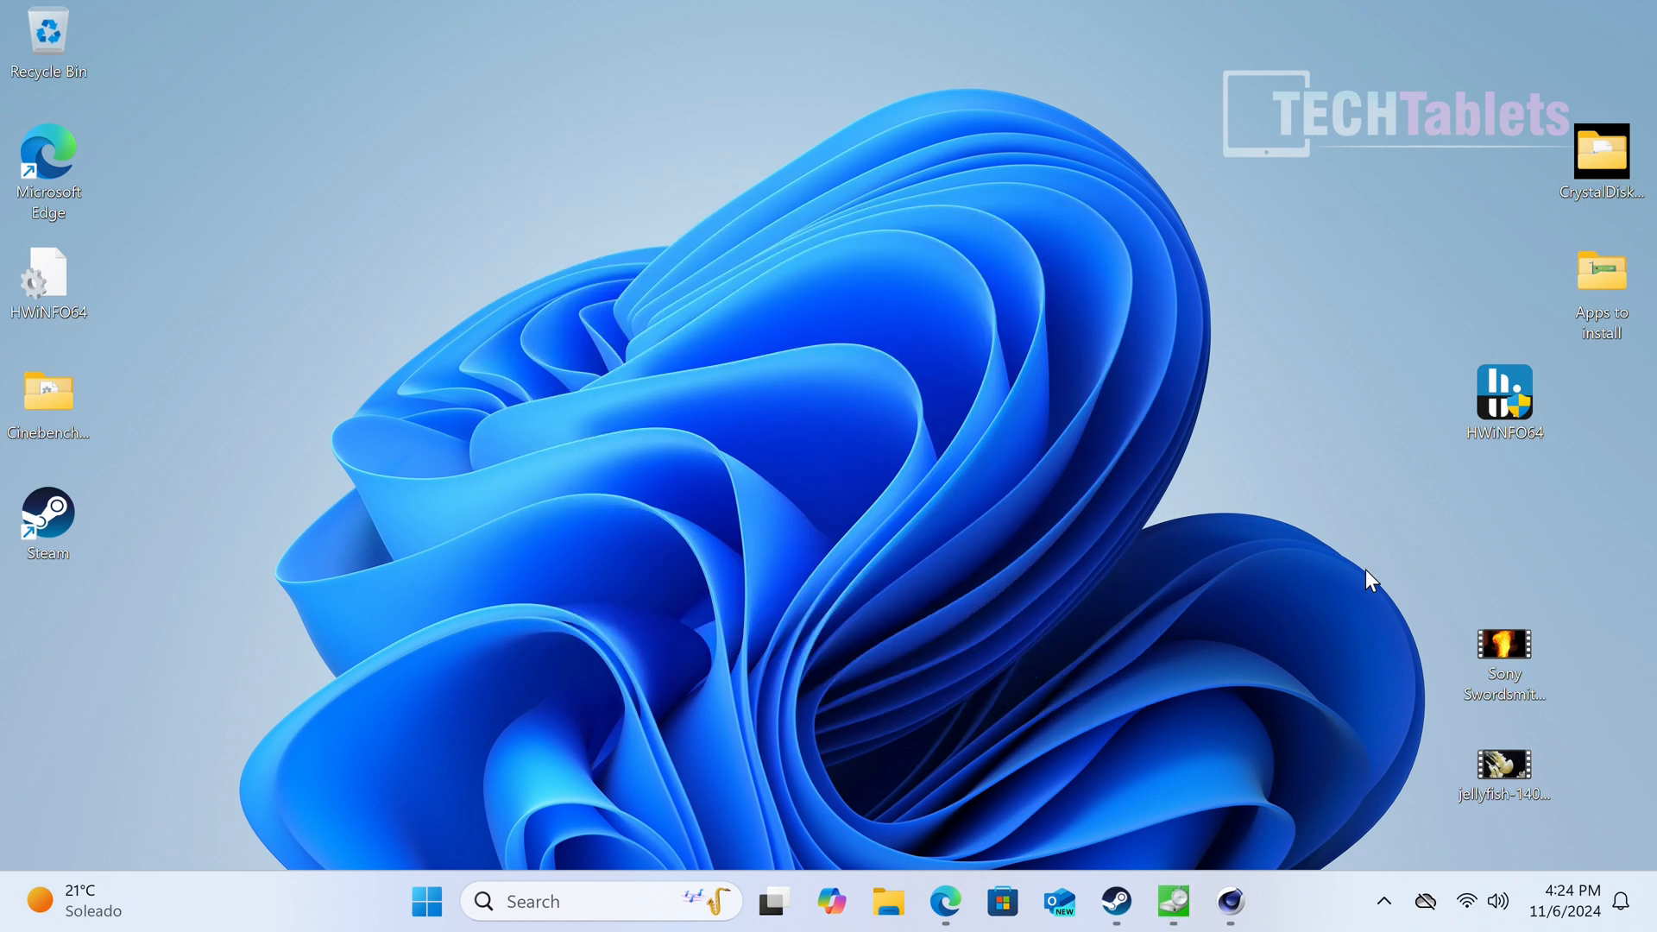
{"action": "mouse_move", "coordinate": [1413, 589]}
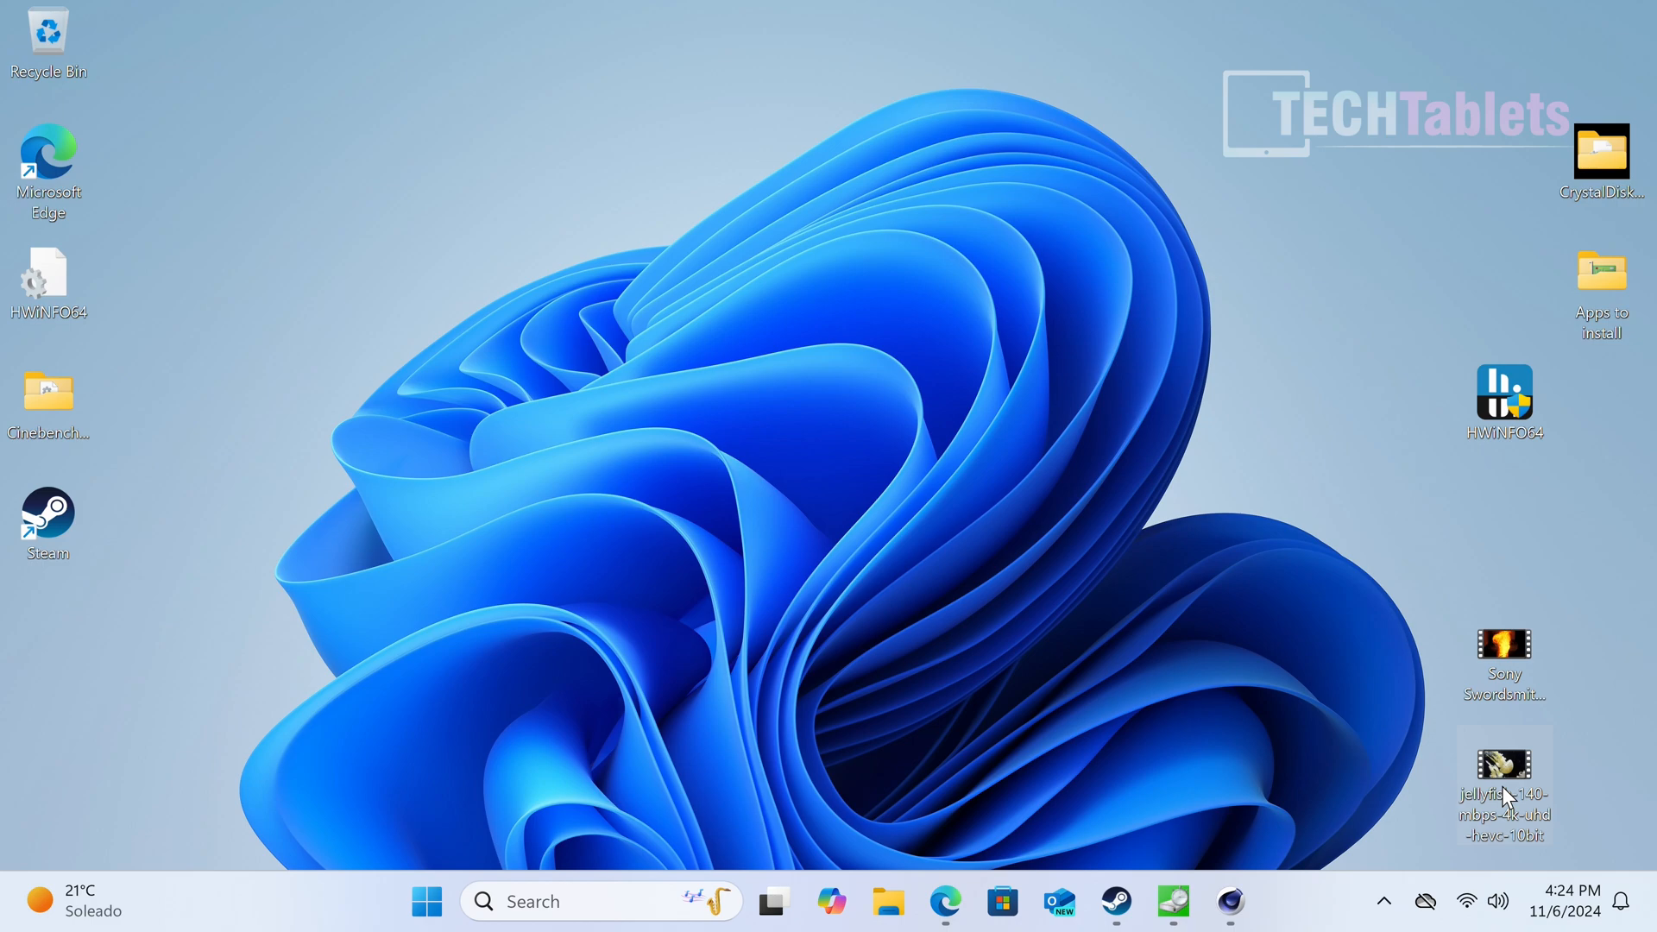
Play the 4K HEVC jellyfish clip maximized, dismissing the audio codec warning.
{"action": "double_click", "coordinate": [1502, 768]}
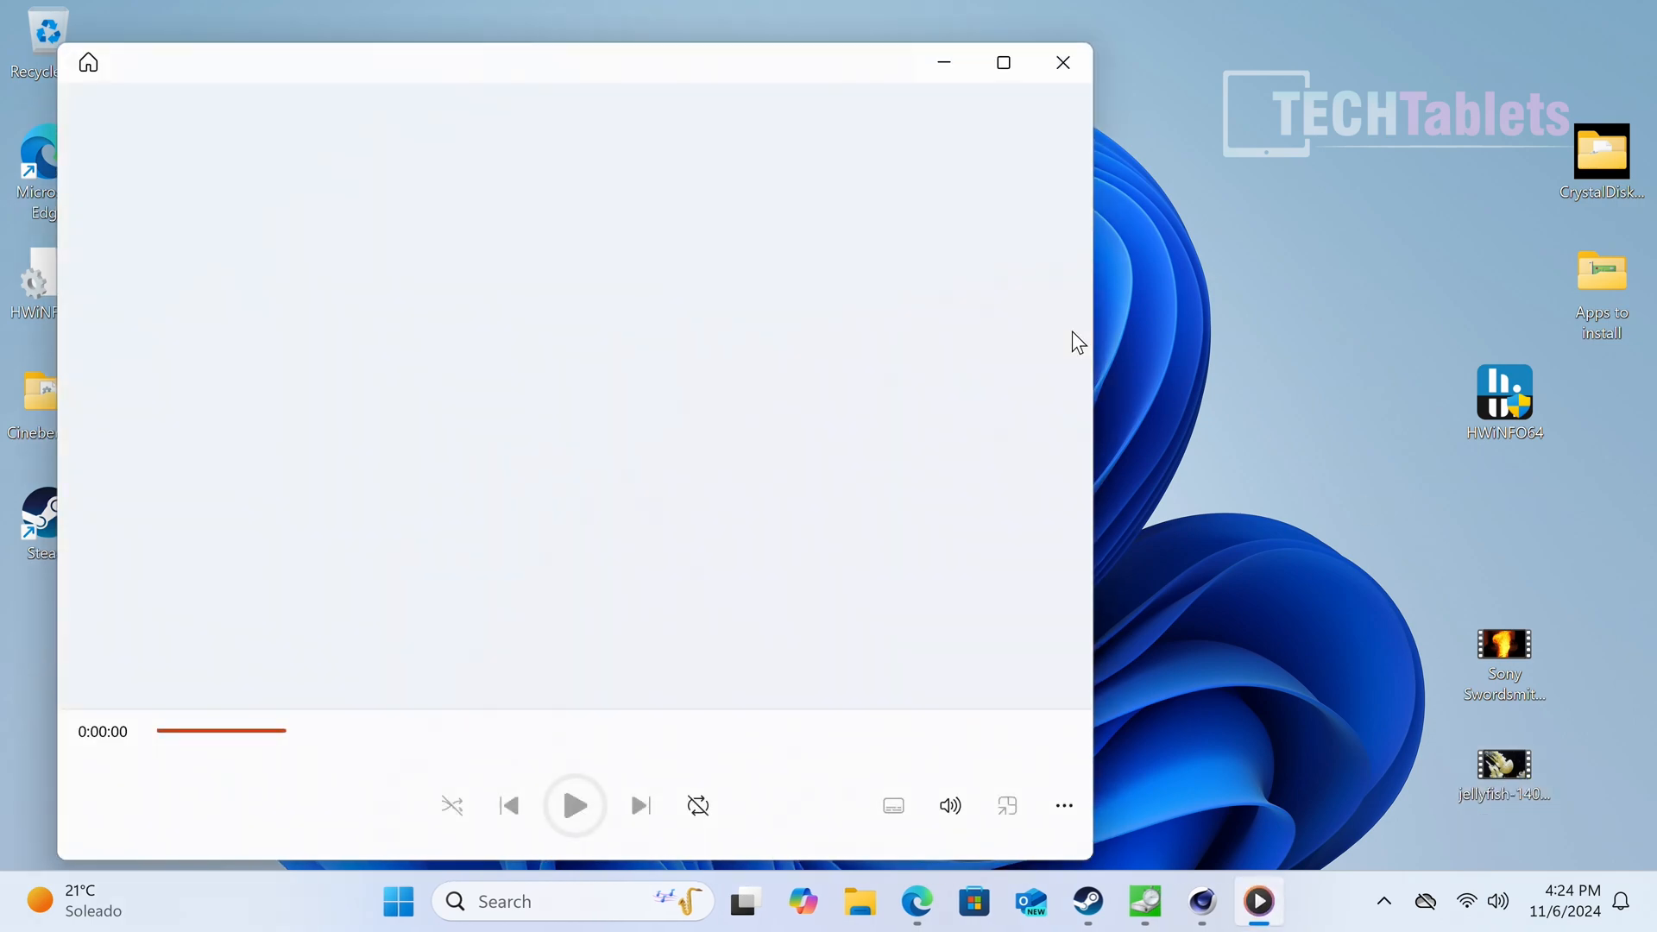
{"action": "left_click", "coordinate": [575, 805]}
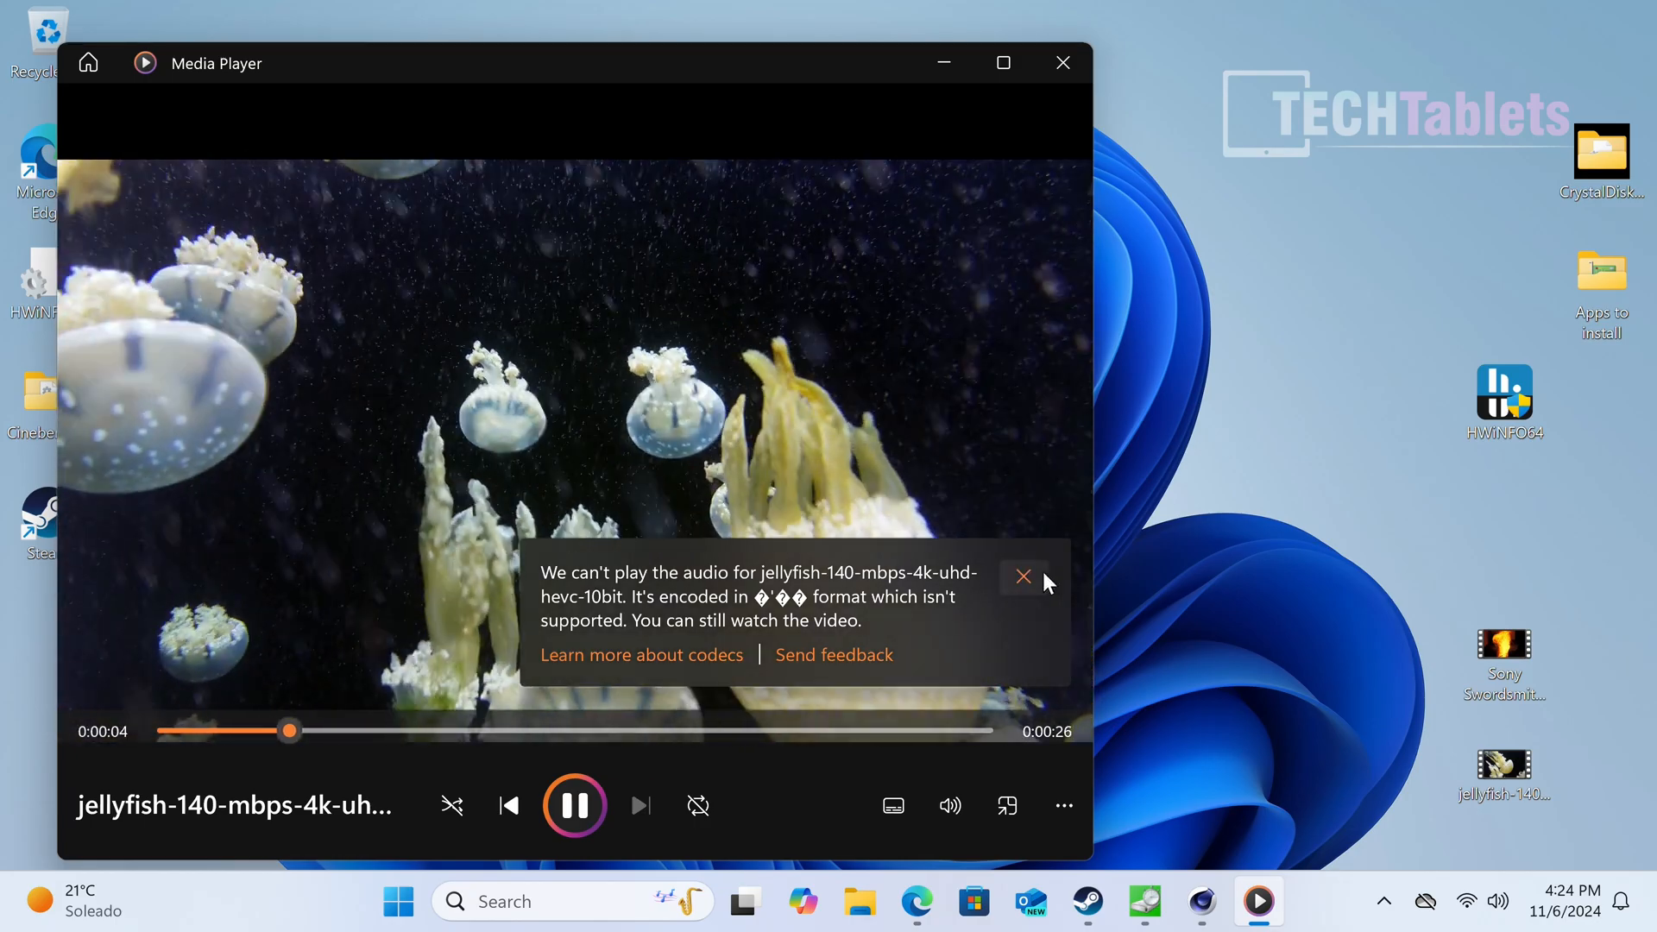
{"action": "left_click", "coordinate": [1022, 575]}
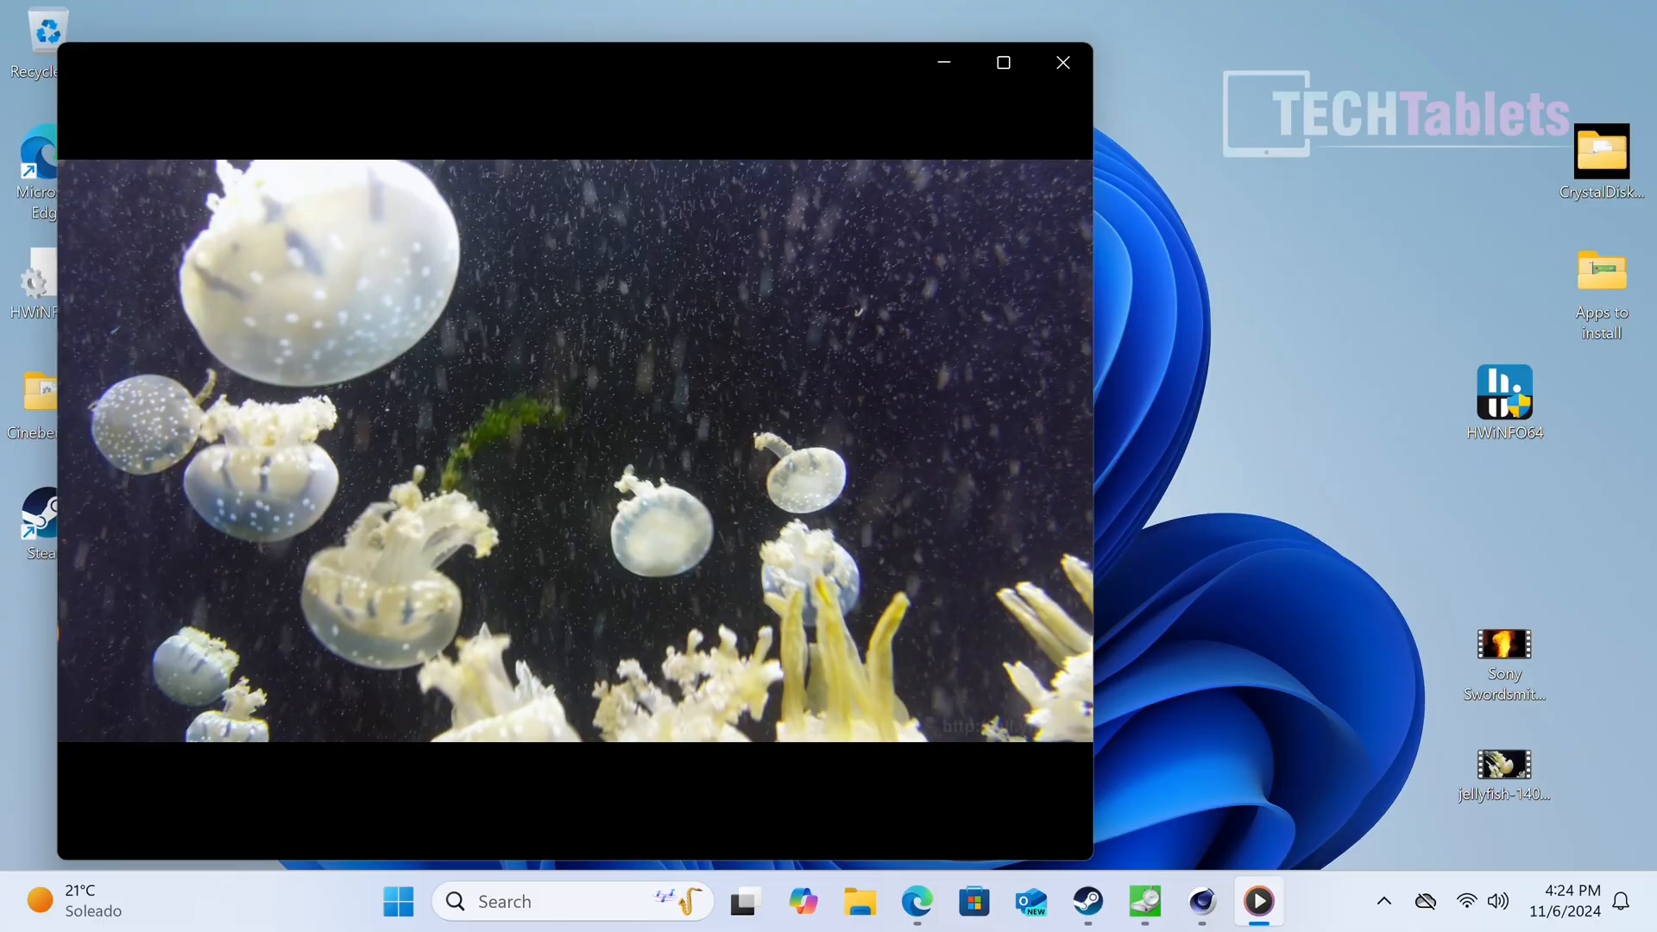
{"action": "left_click", "coordinate": [1001, 62]}
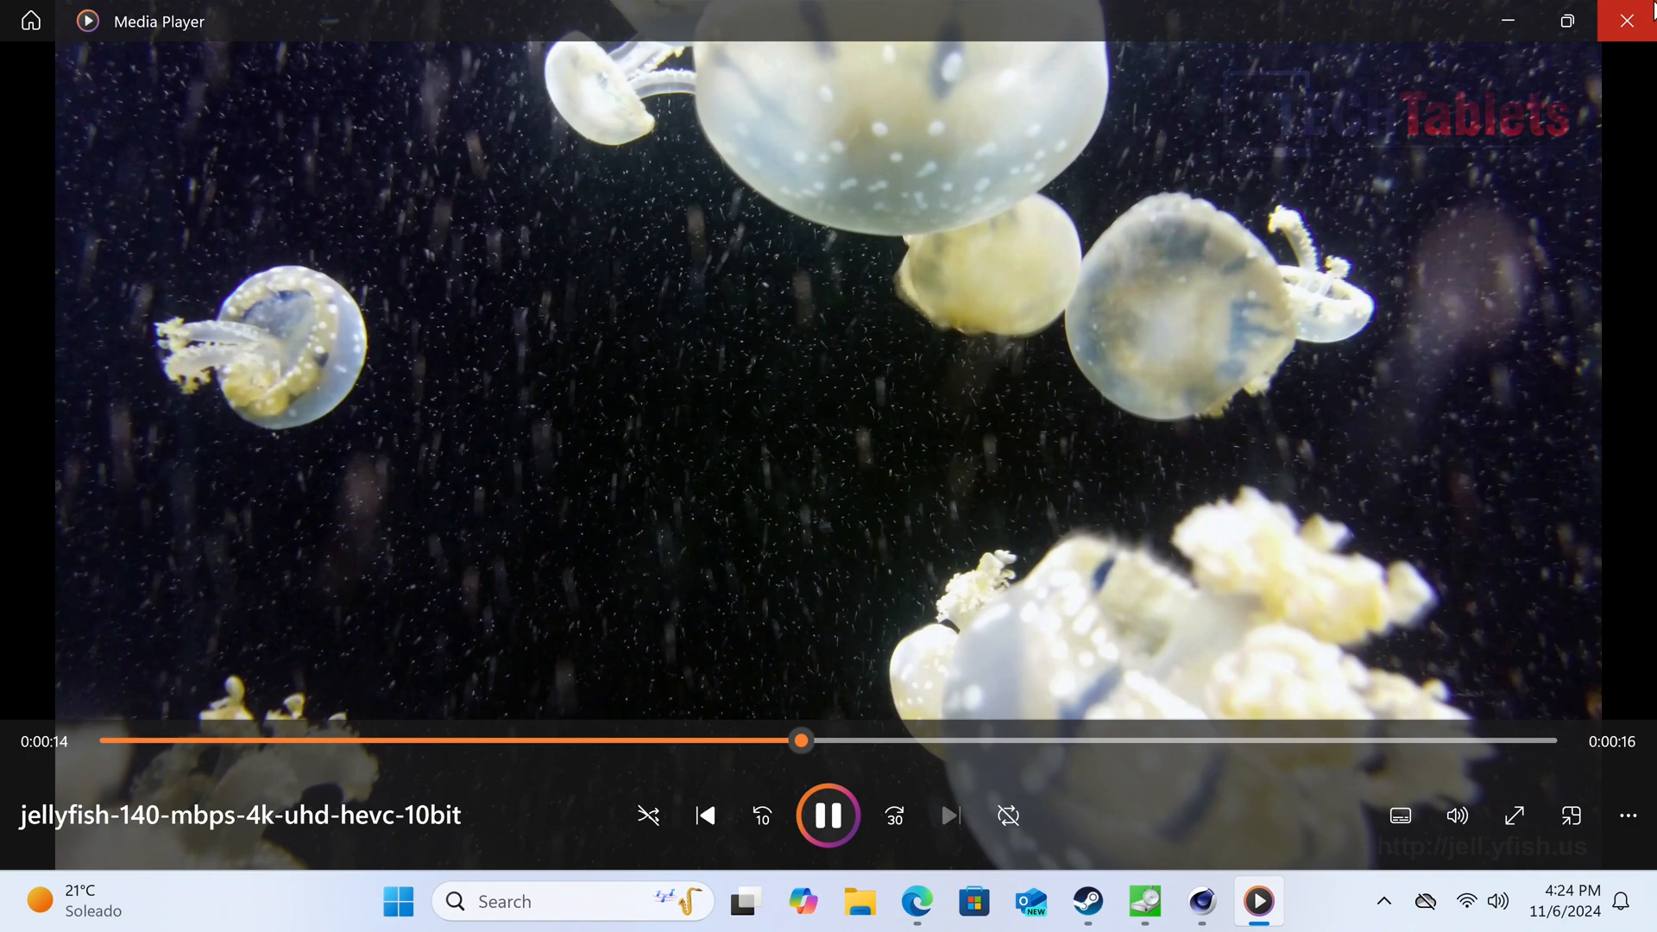
{"action": "left_click", "coordinate": [1625, 20]}
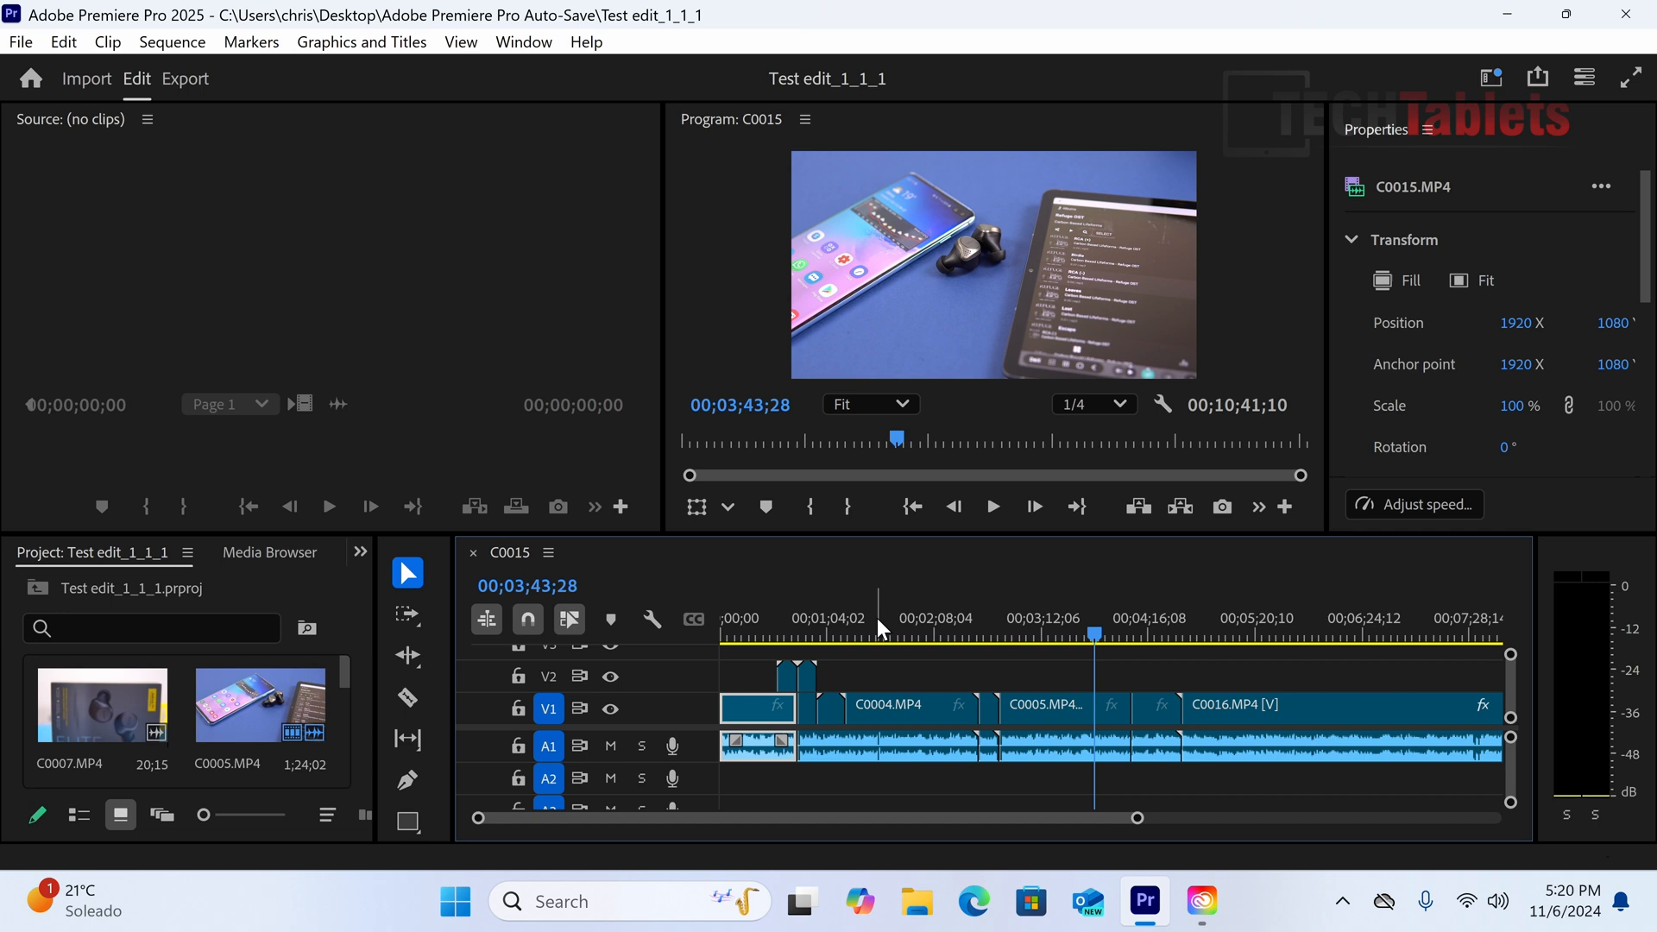
Scrub the C0015 timeline to points like 2:17 and 3:18, then play and stop.
{"action": "left_click", "coordinate": [1265, 633]}
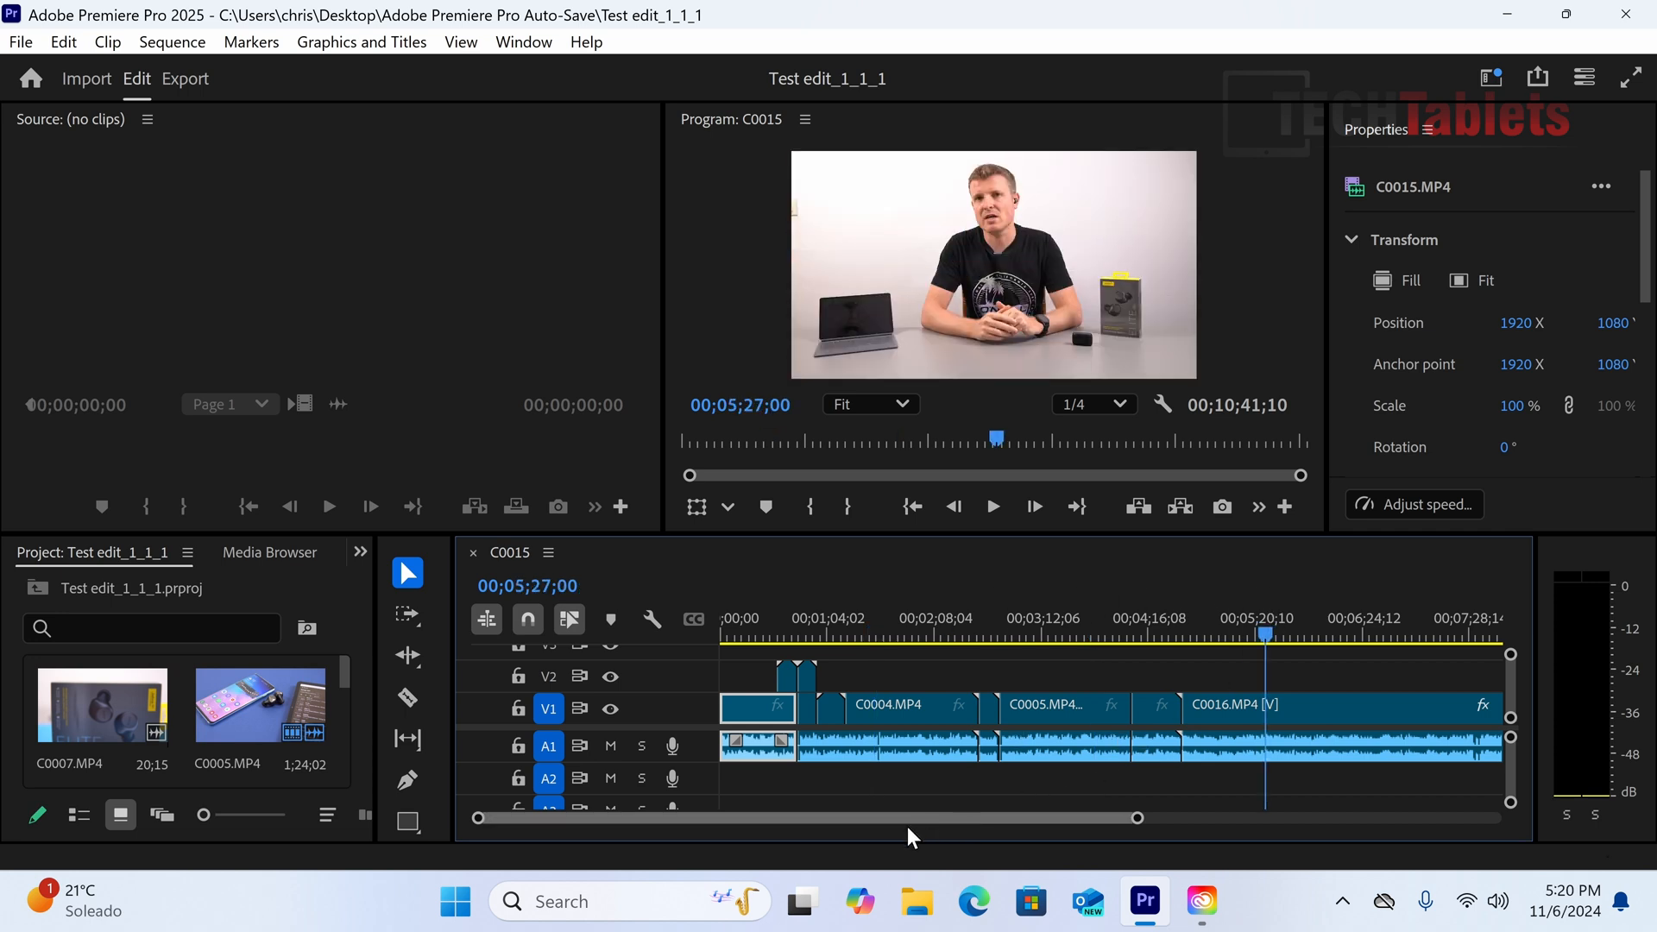
{"action": "scroll", "scroll_direction": "right", "scroll_amount": 3}
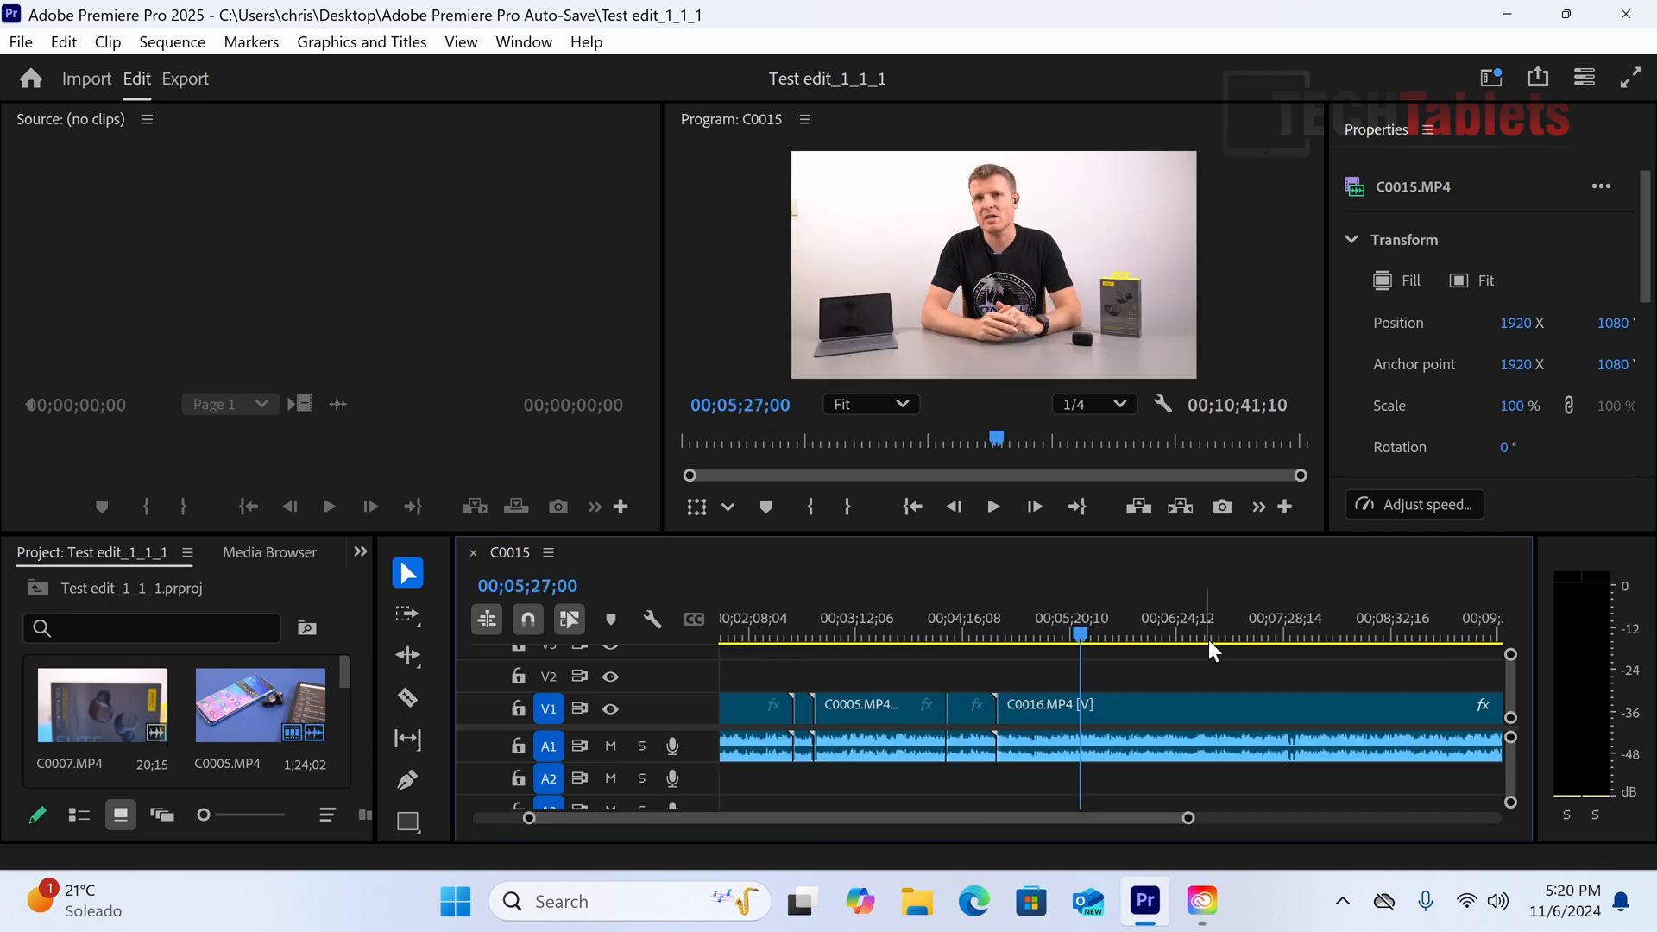
{"action": "left_click", "coordinate": [848, 631]}
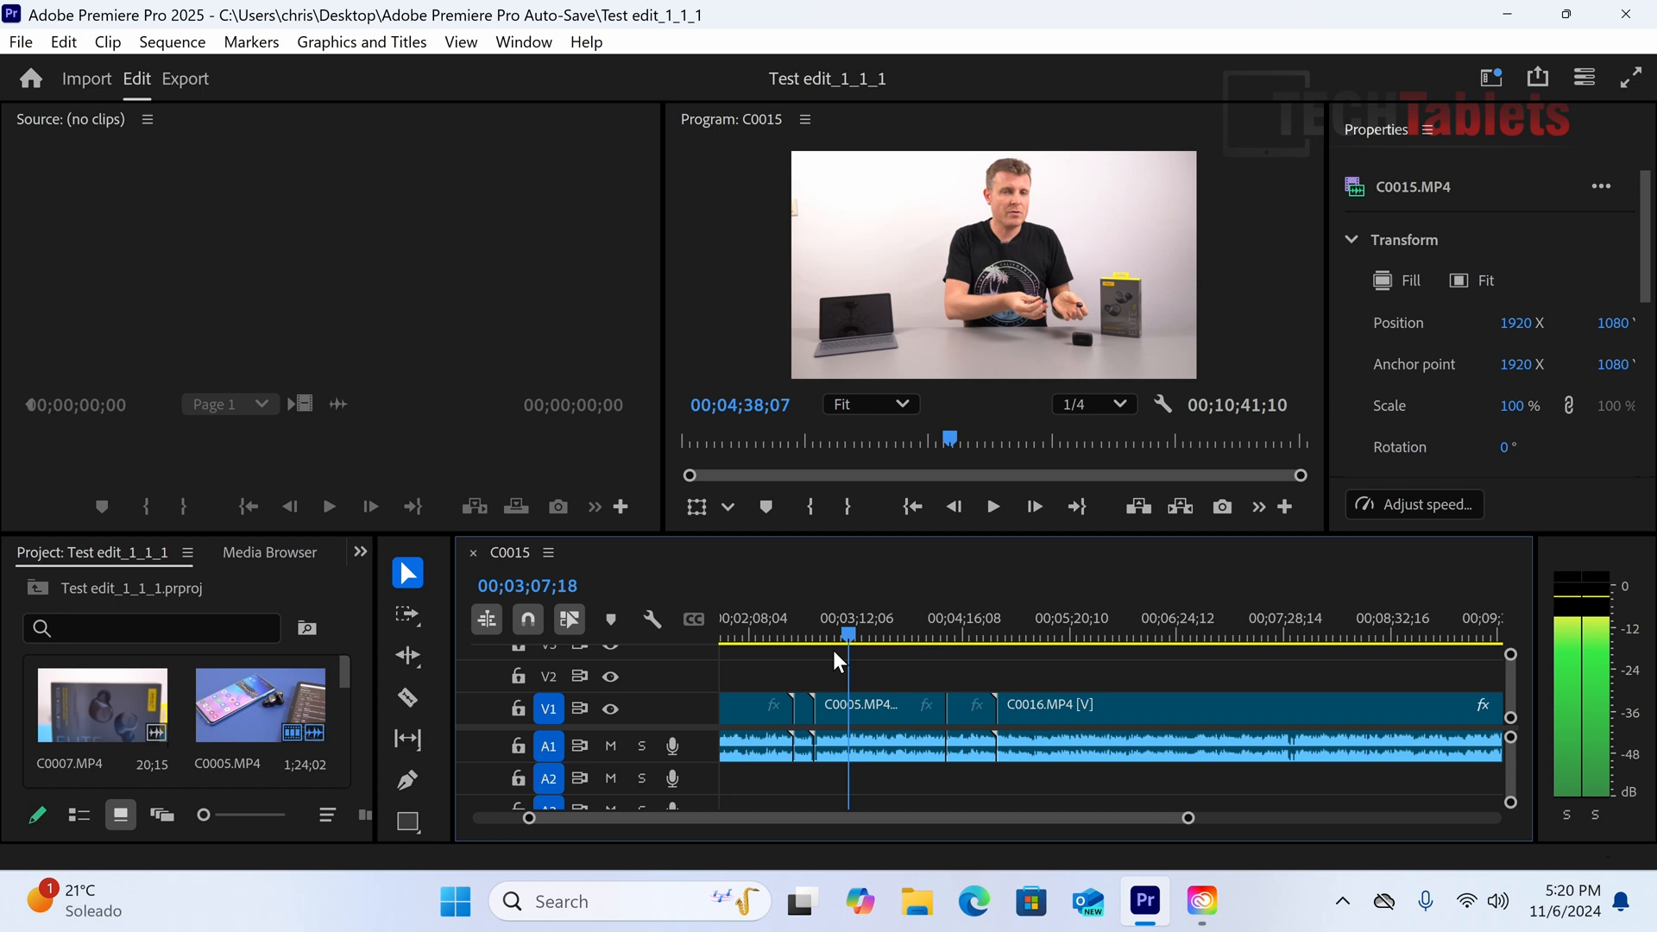
{"action": "left_click", "coordinate": [951, 625]}
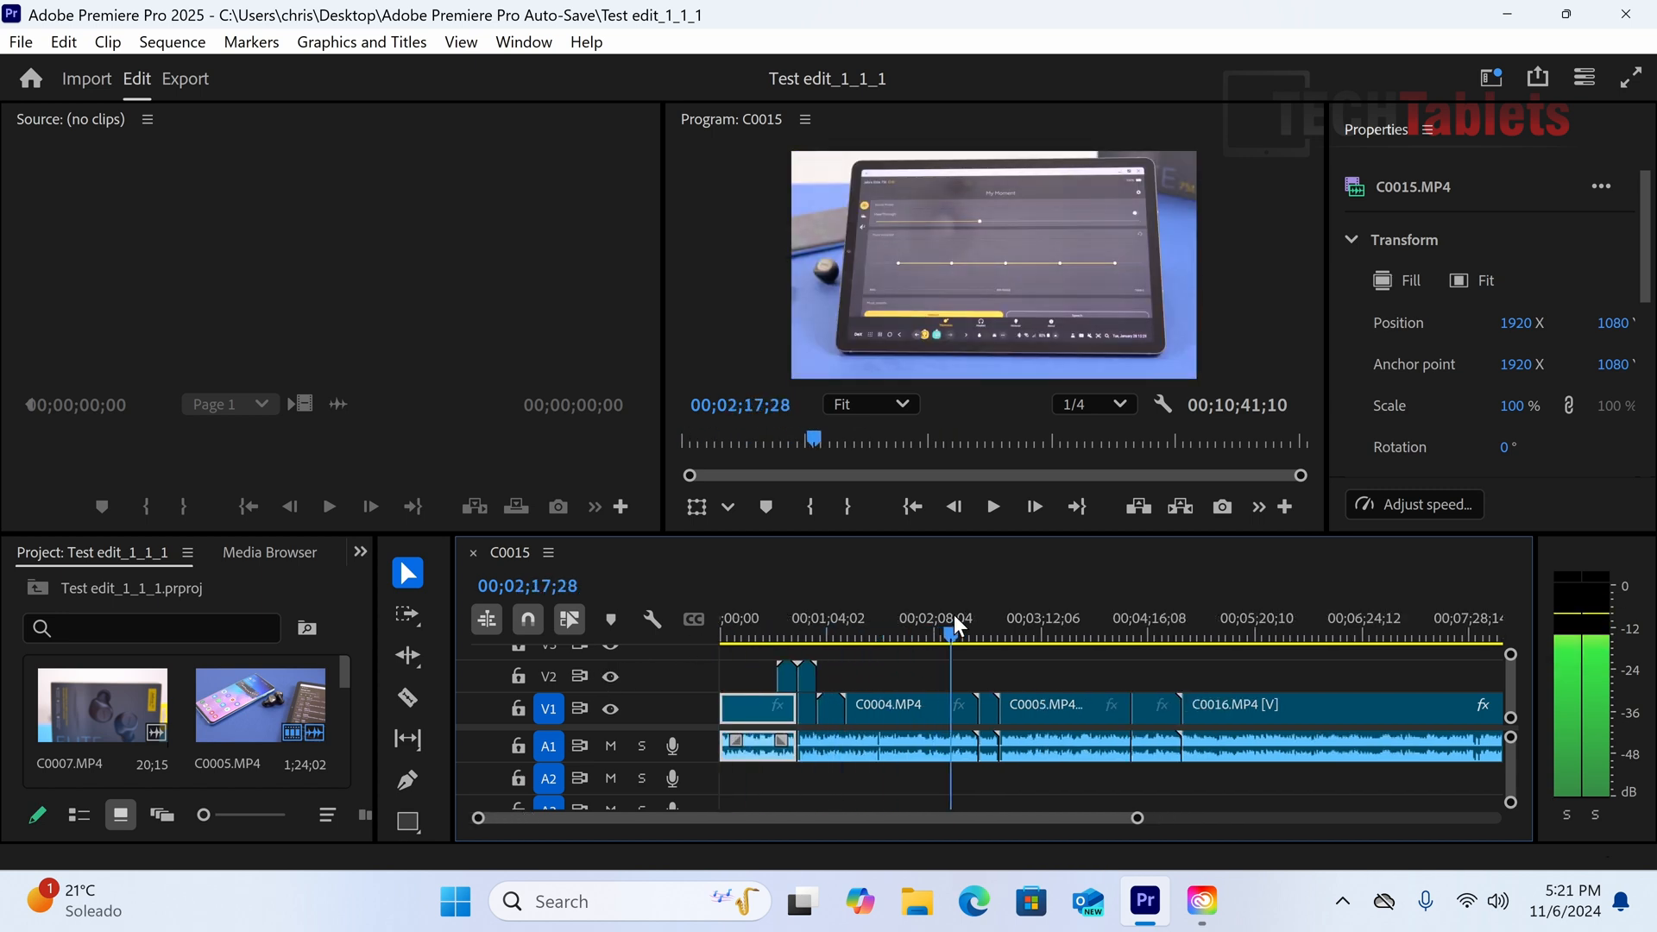
{"action": "left_click", "coordinate": [1294, 631]}
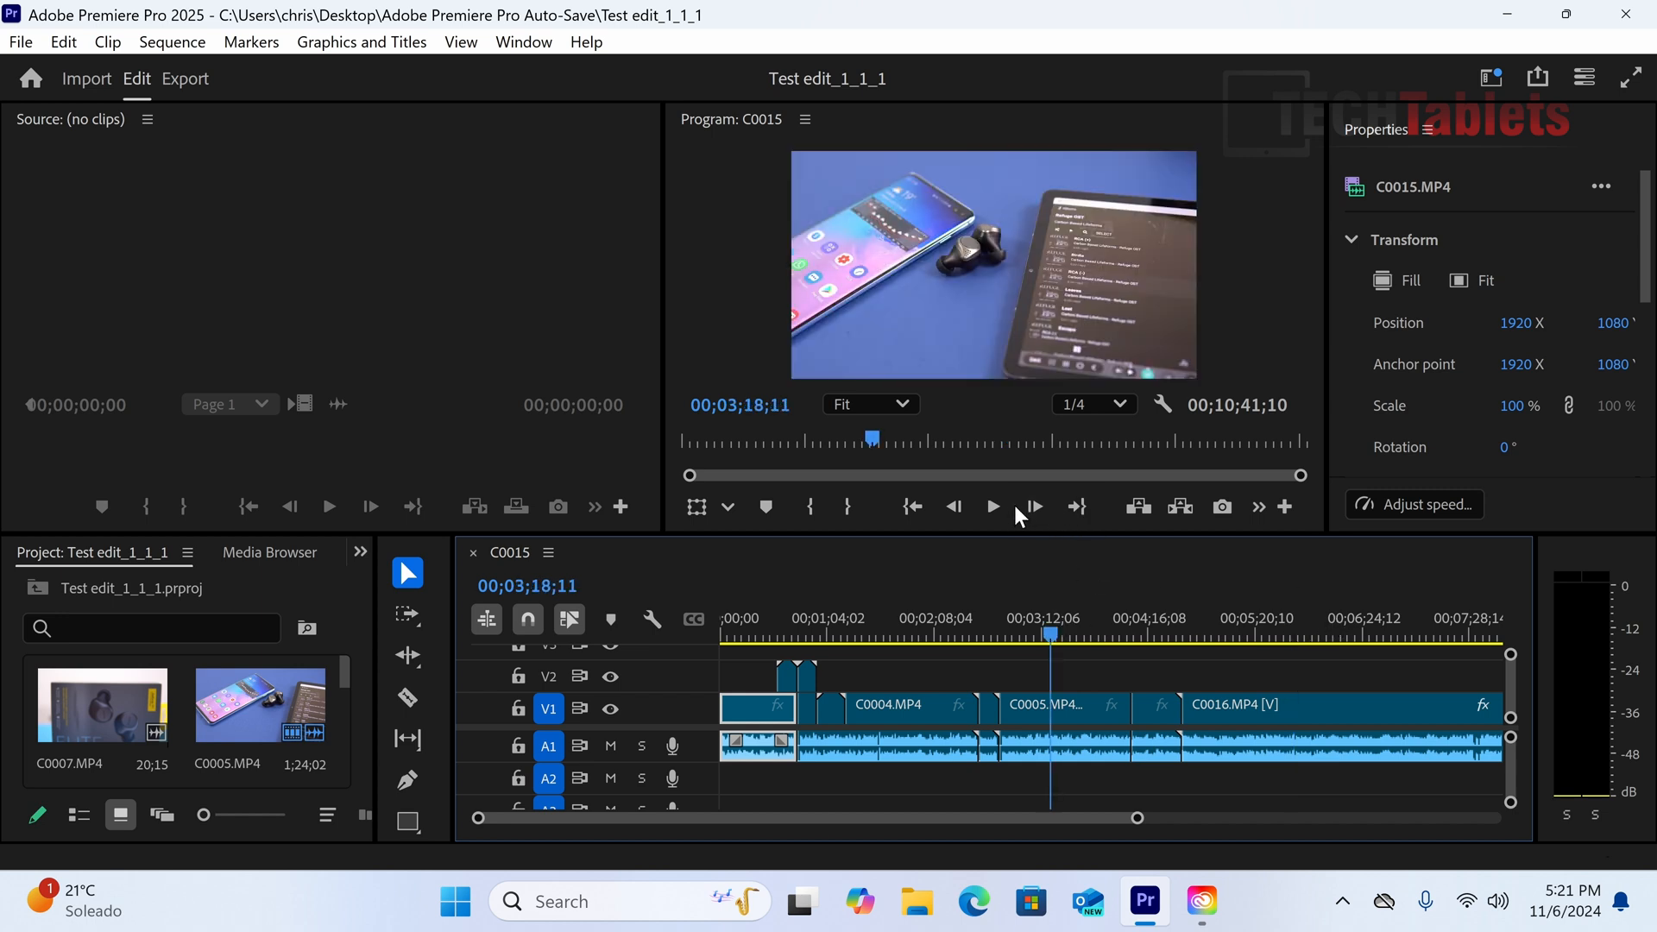
{"action": "left_click", "coordinate": [992, 507]}
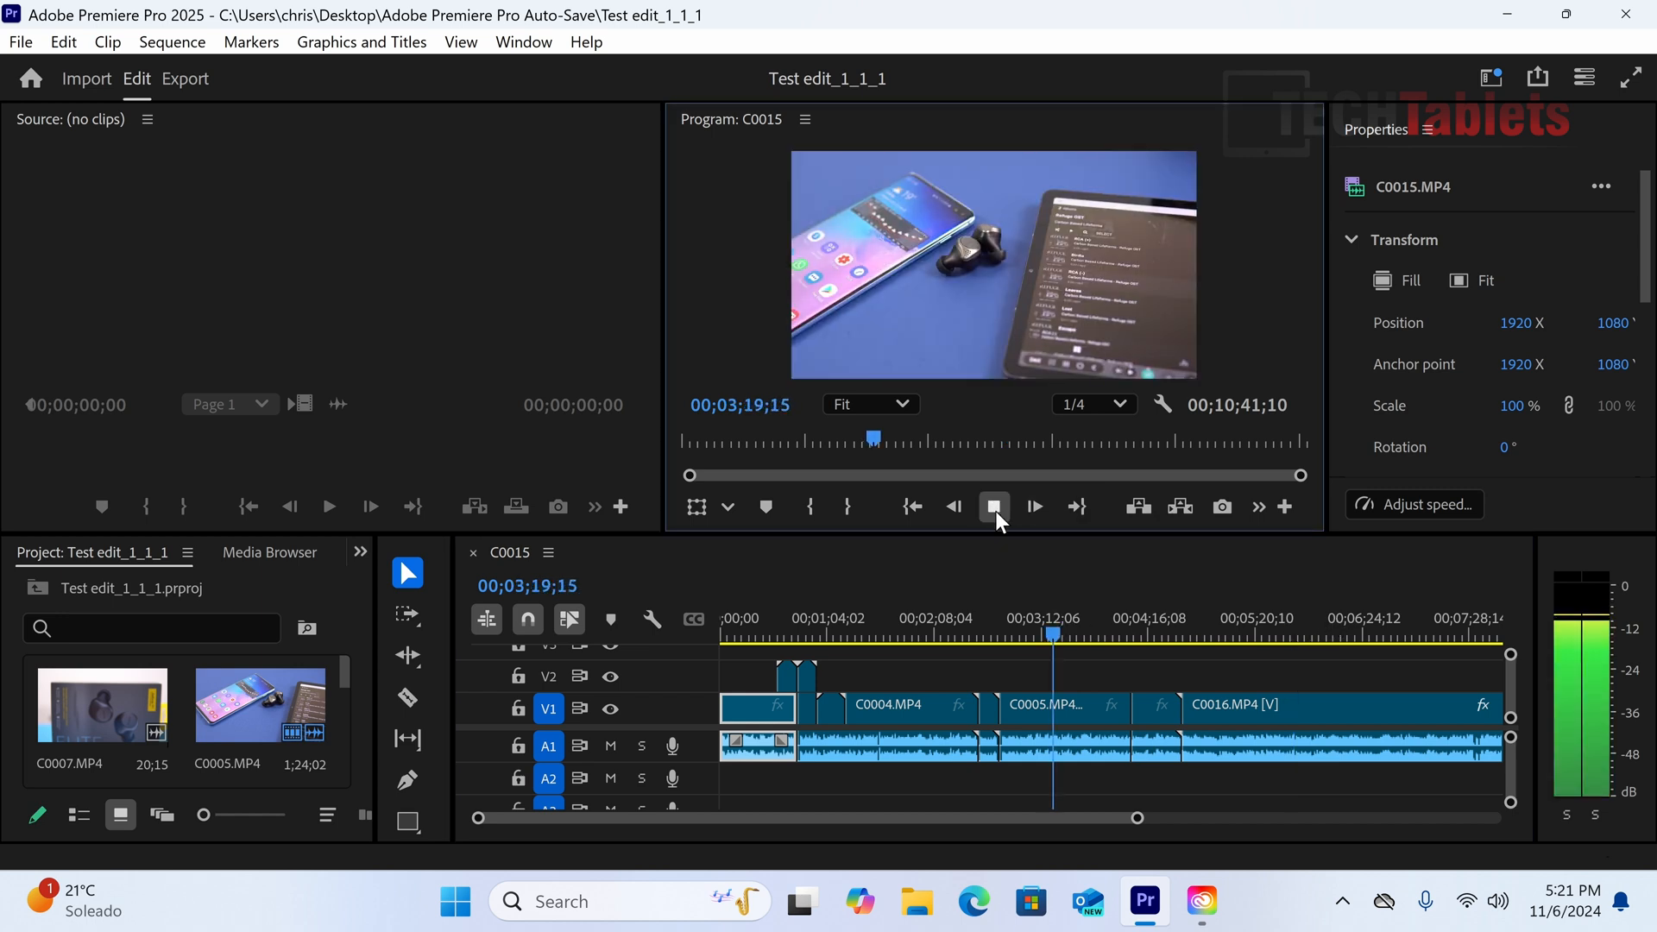
{"action": "left_click", "coordinate": [1340, 634]}
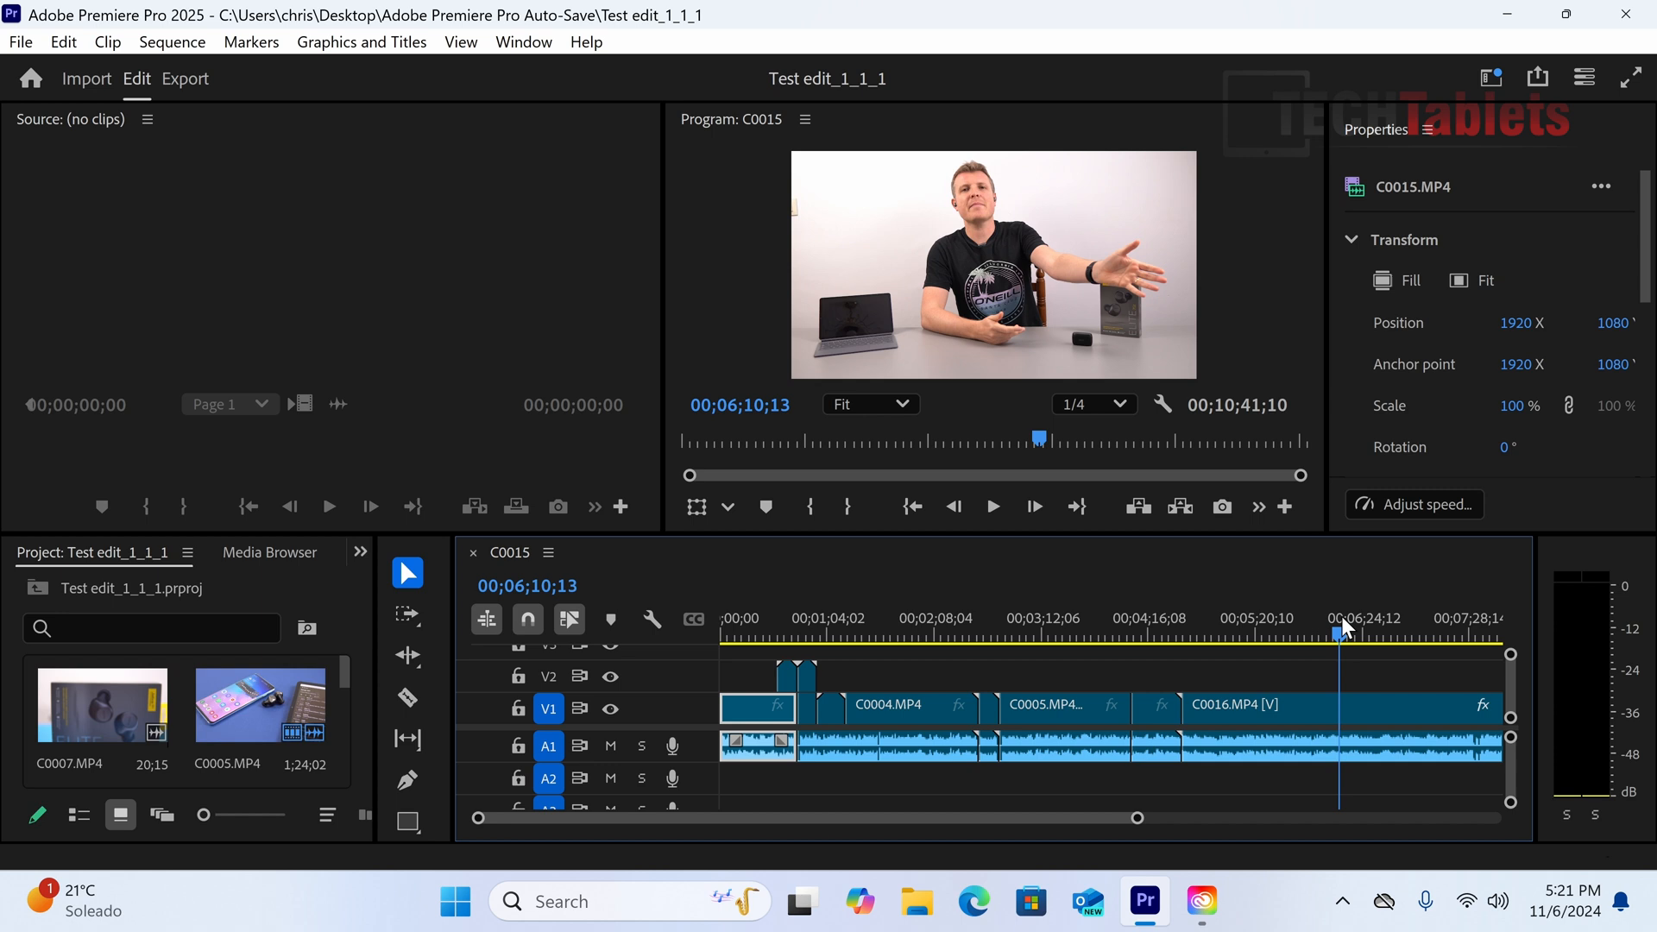
{"action": "left_click", "coordinate": [1075, 636]}
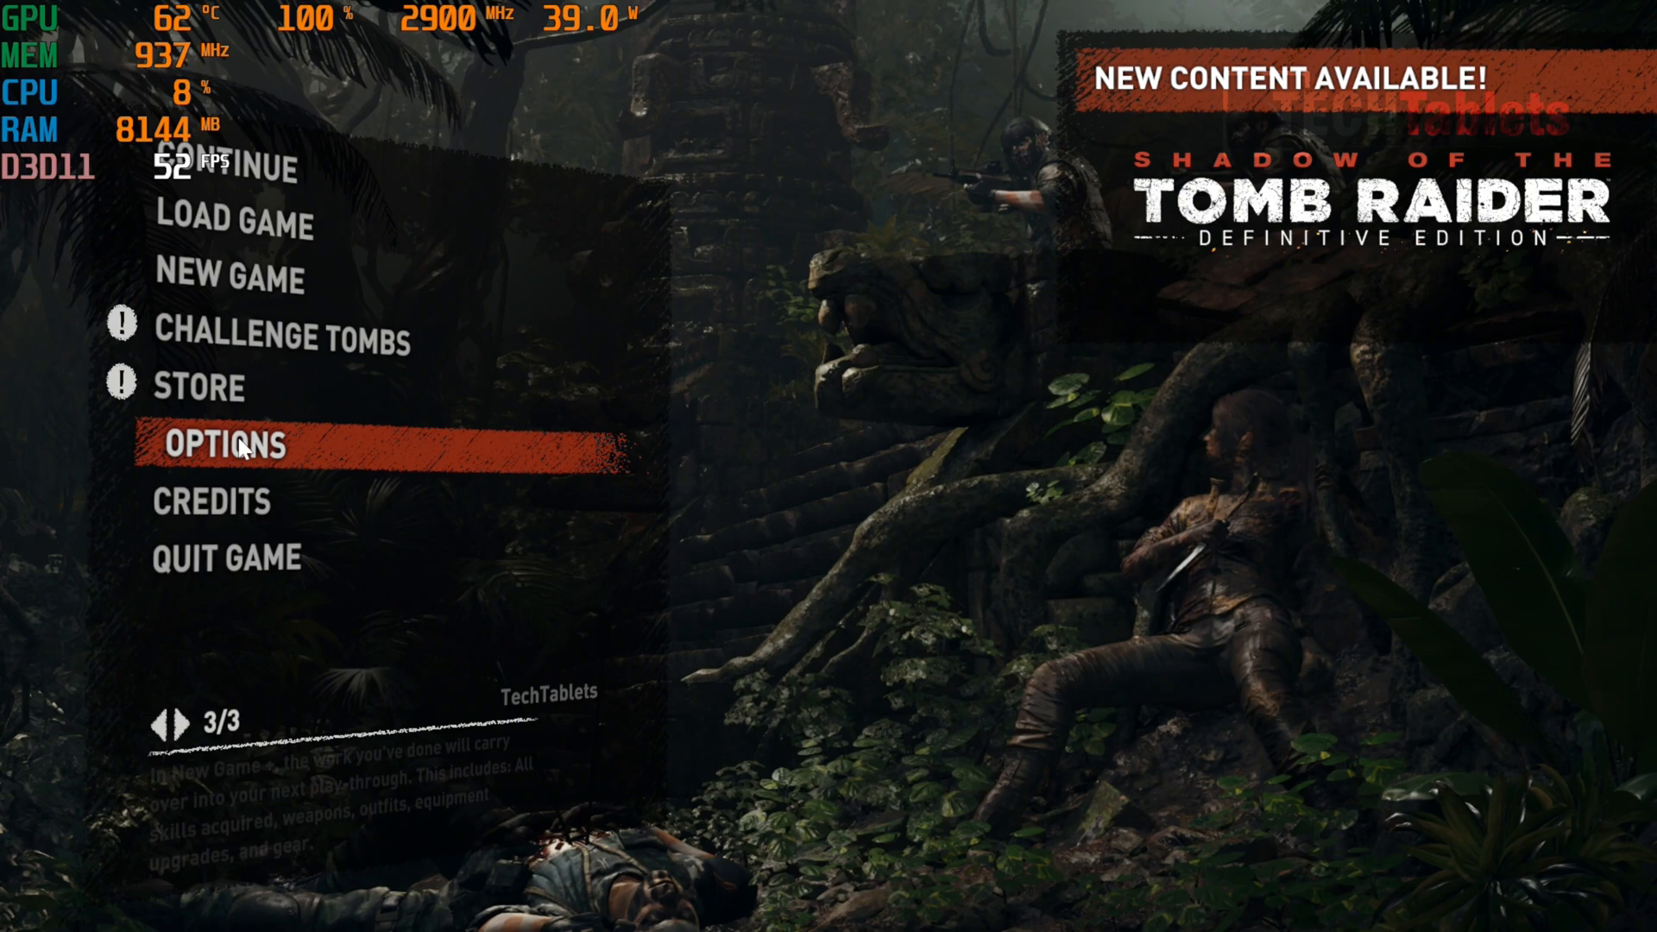
Check the 1920 x 1080 display options and start Tomb Raider's benchmark.
{"action": "left_click", "coordinate": [239, 447]}
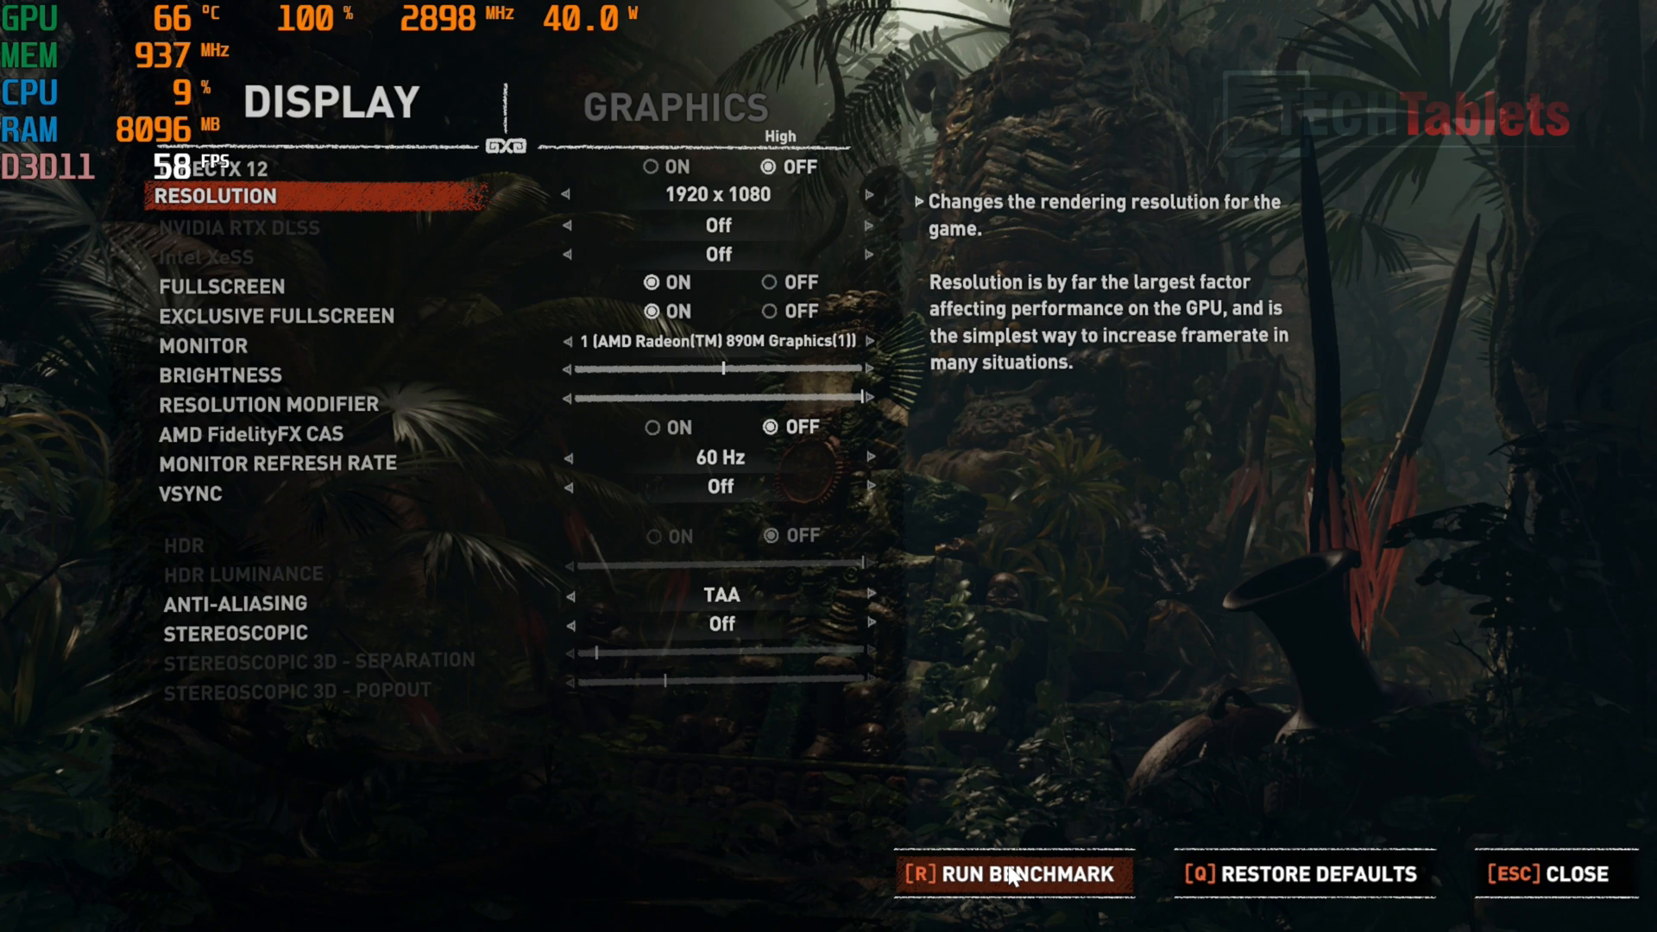
{"action": "left_click", "coordinate": [1014, 874]}
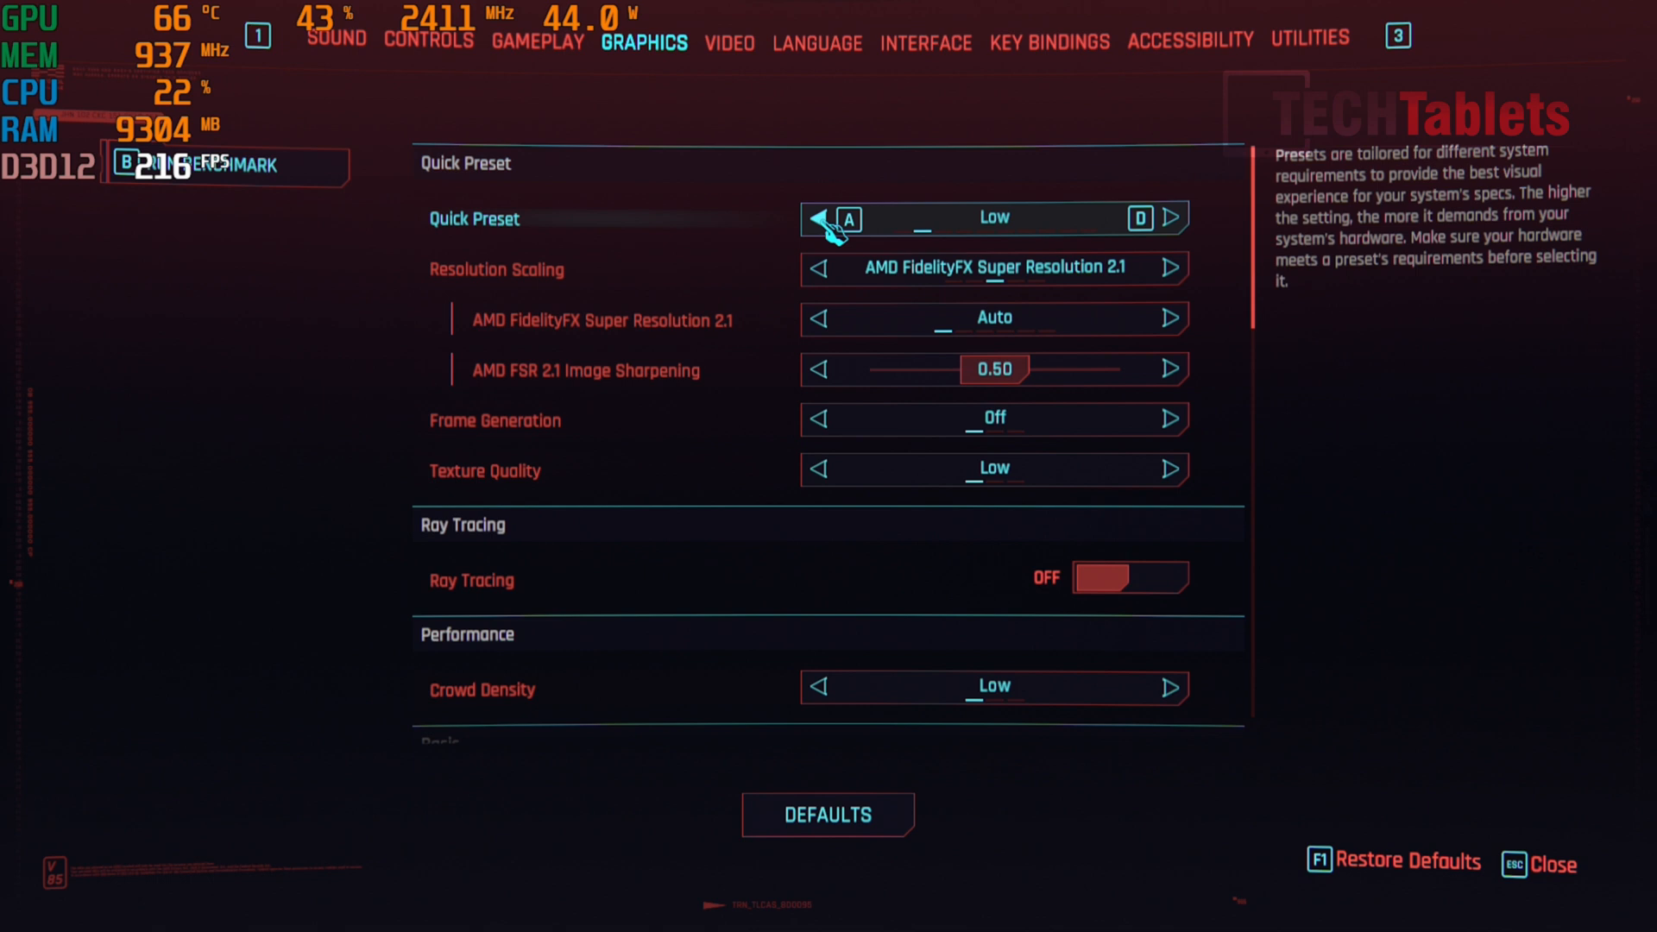
{"action": "mouse_move", "coordinate": [890, 100]}
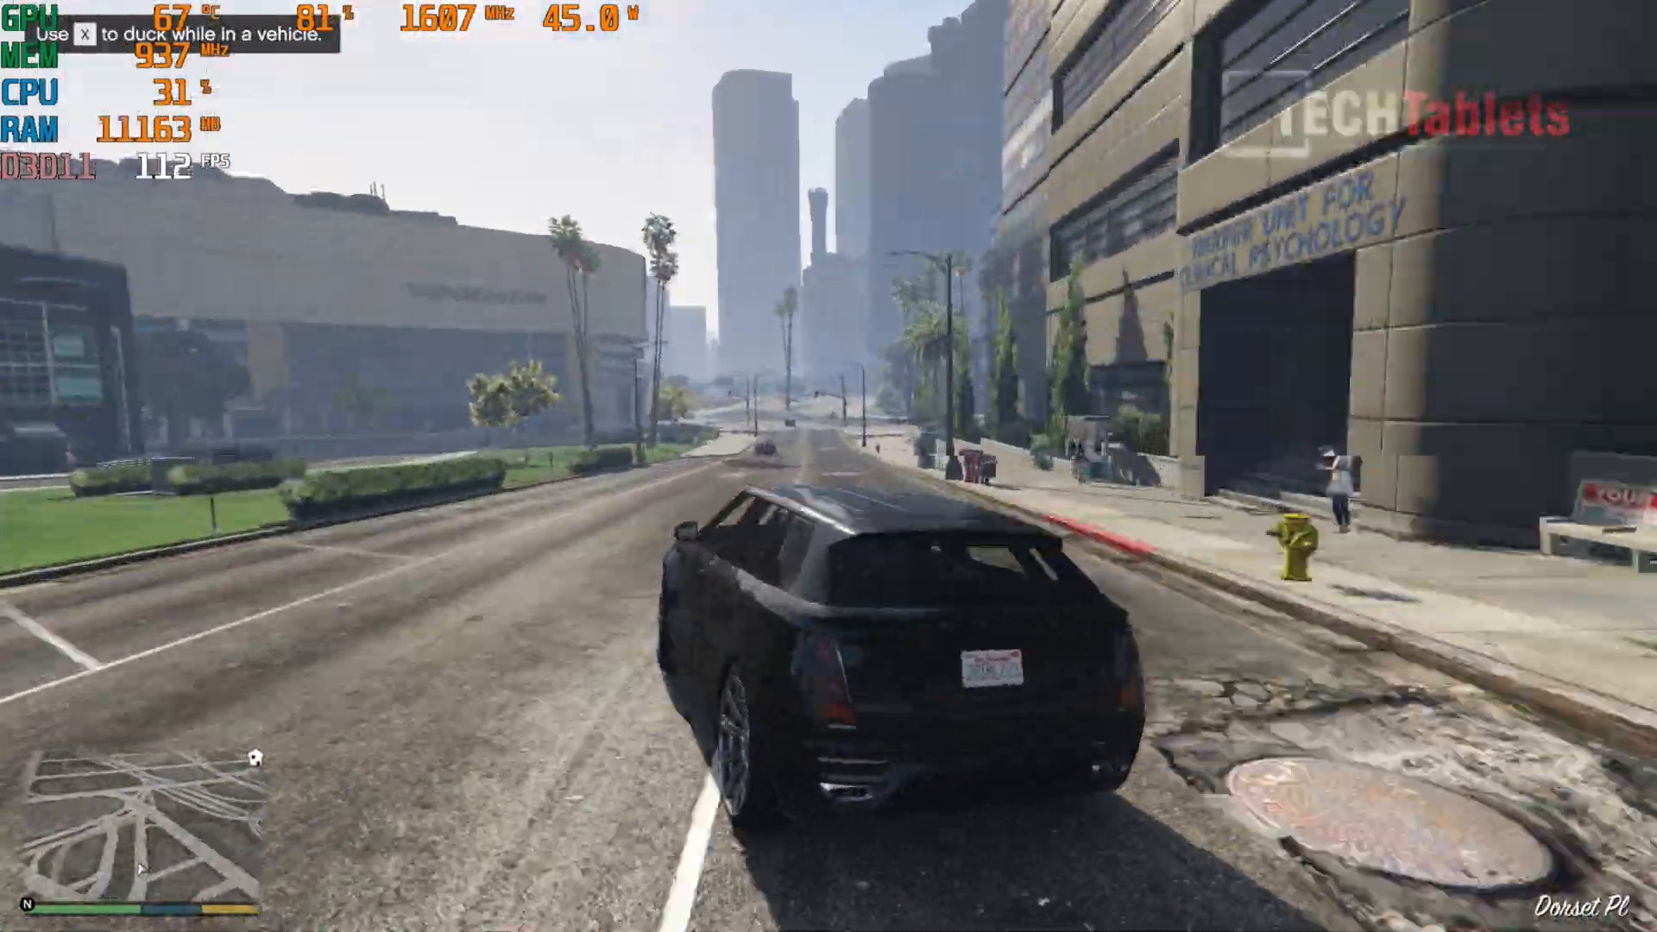
Drive the black SUV down the city street in GTA V while watching the ~112 FPS overlay.
{"action": "key", "text": "w"}
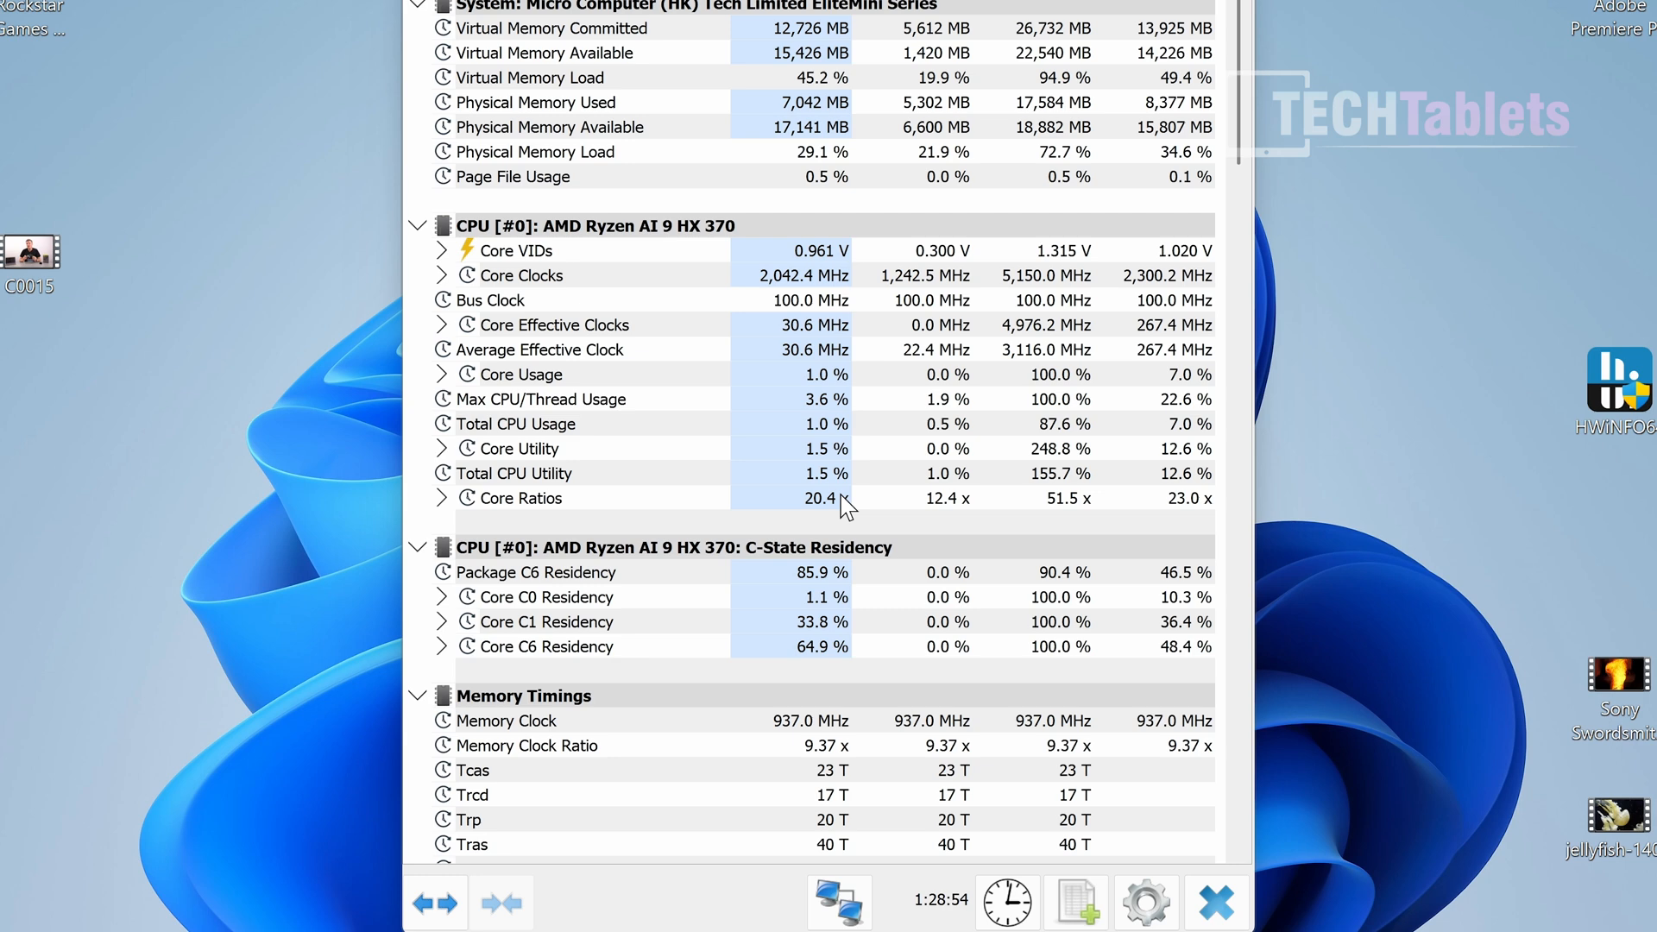
Scroll HWiNFO64 to the Ryzen AI 9 HX 370 enhanced CPU readings peaking at 95.1 °C.
{"action": "scroll", "scroll_direction": "down", "scroll_amount": 3}
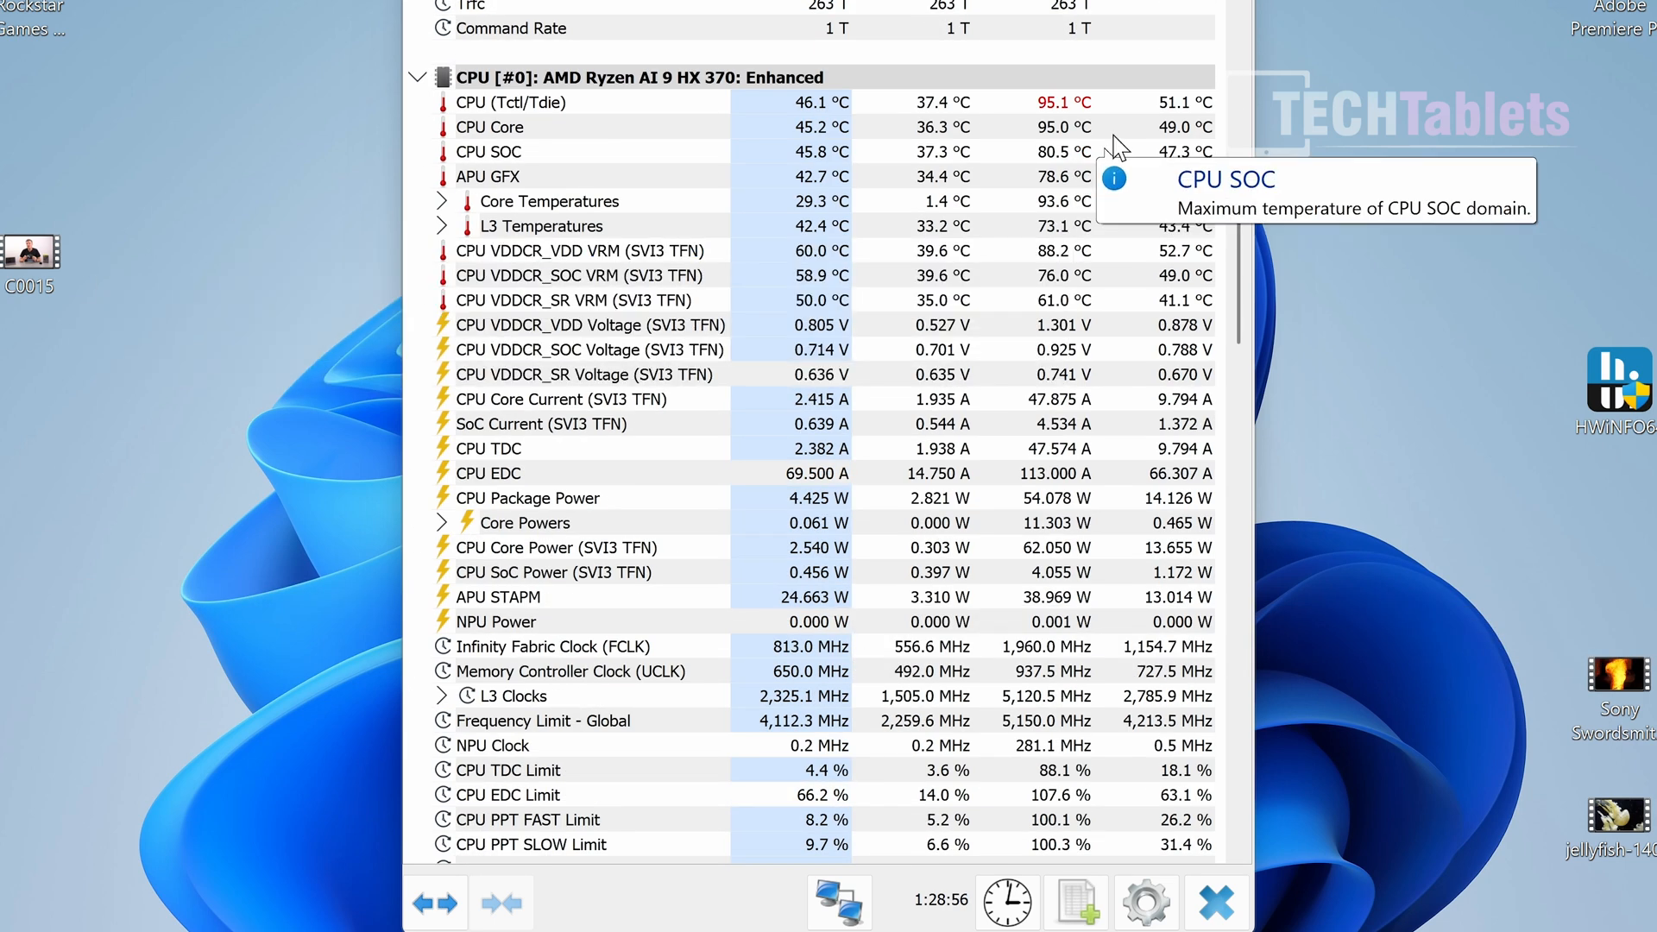
{"action": "mouse_move", "coordinate": [1131, 448]}
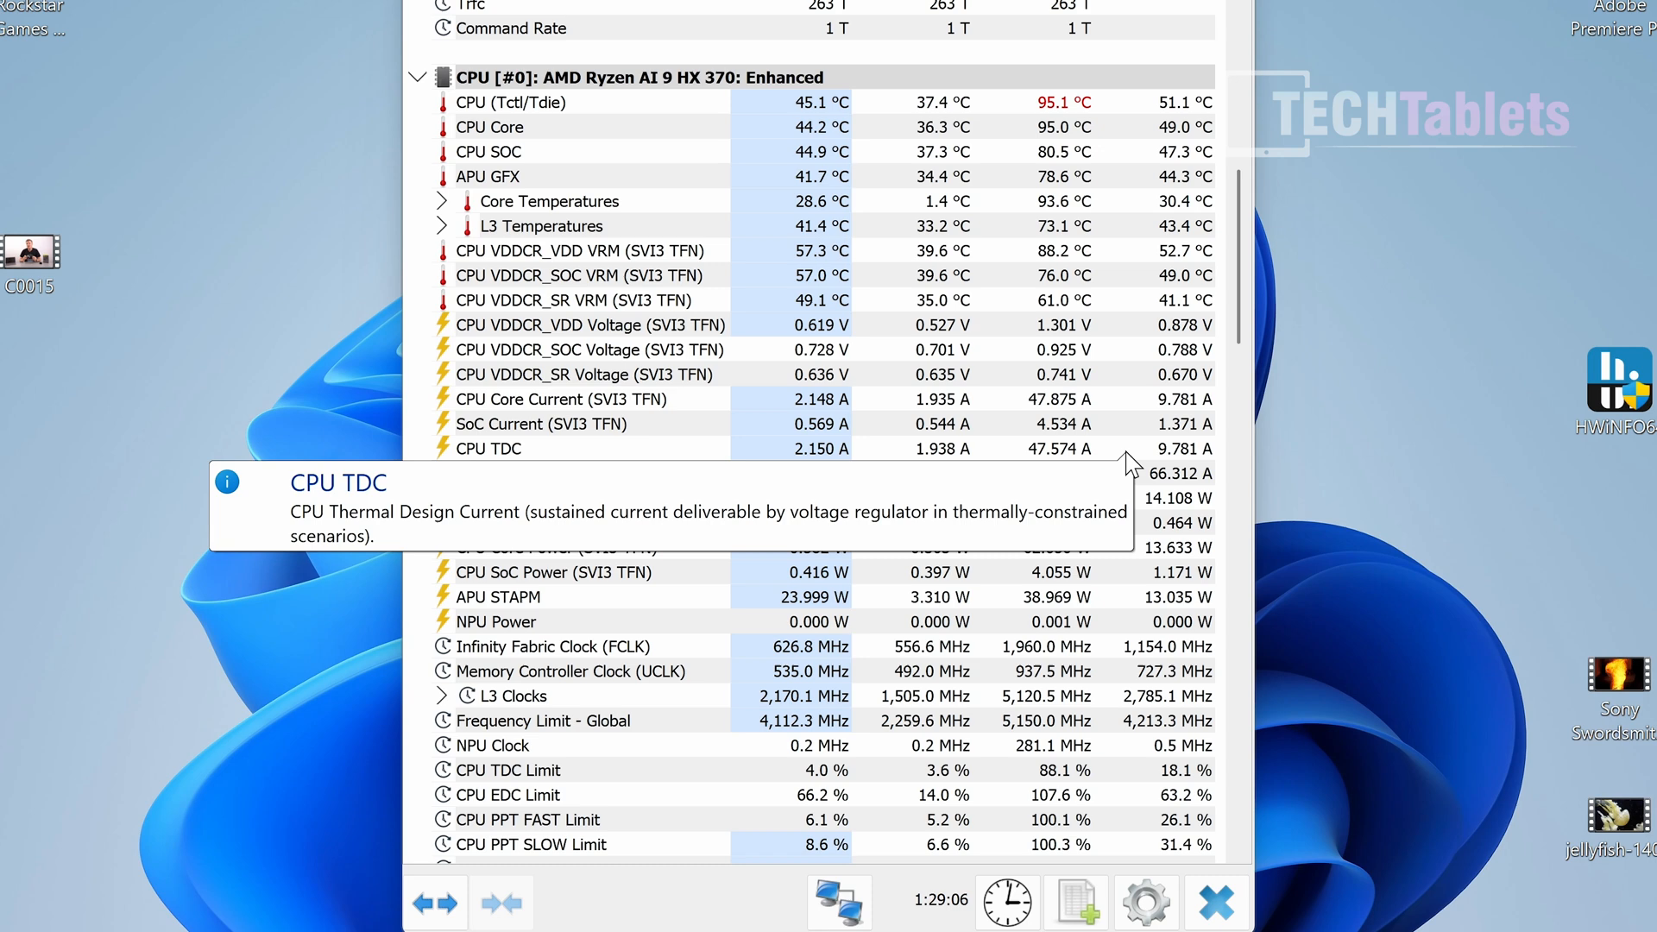
{"action": "mouse_move", "coordinate": [1374, 706]}
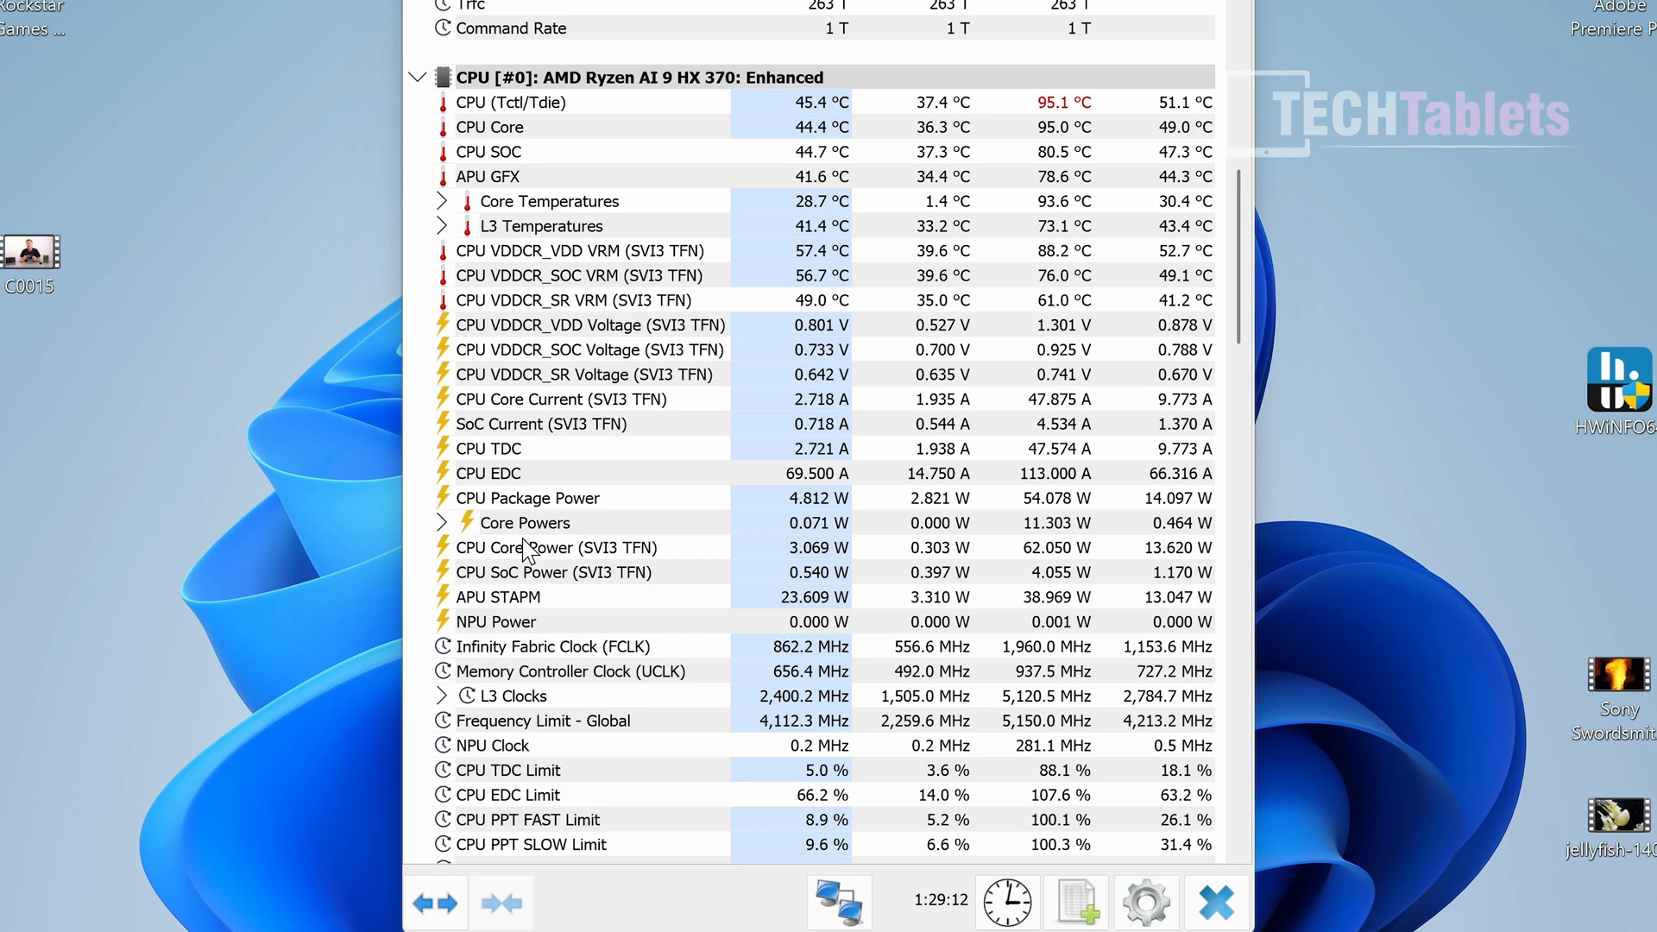
{"action": "mouse_move", "coordinate": [1450, 522]}
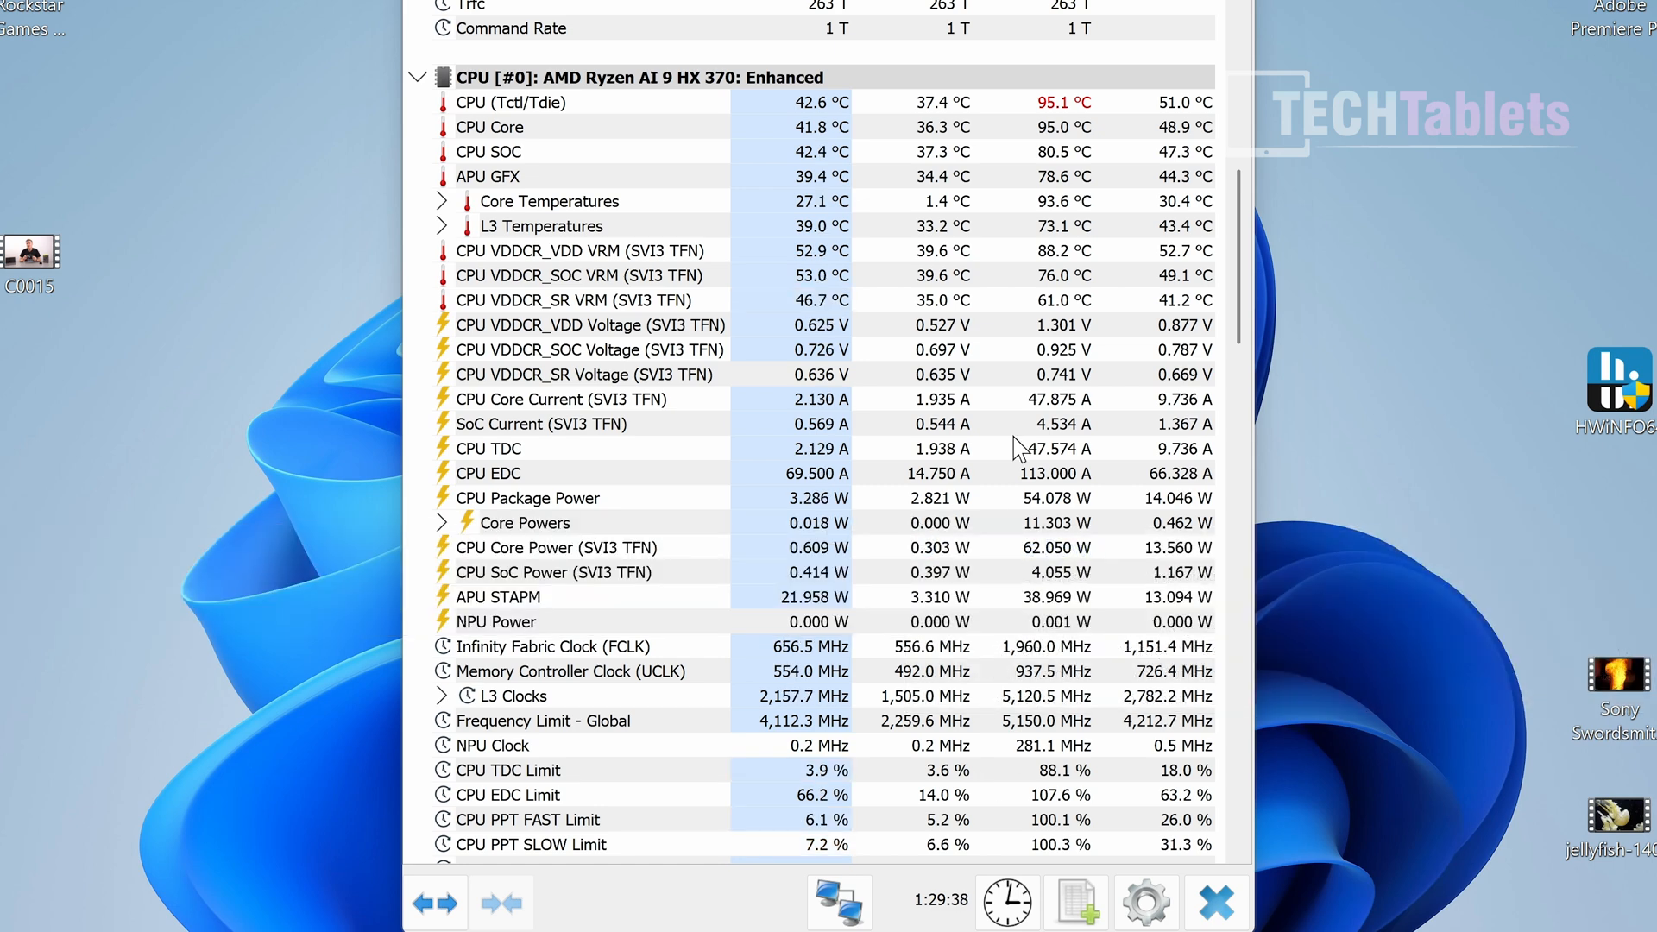
{"action": "left_click", "coordinate": [1213, 900]}
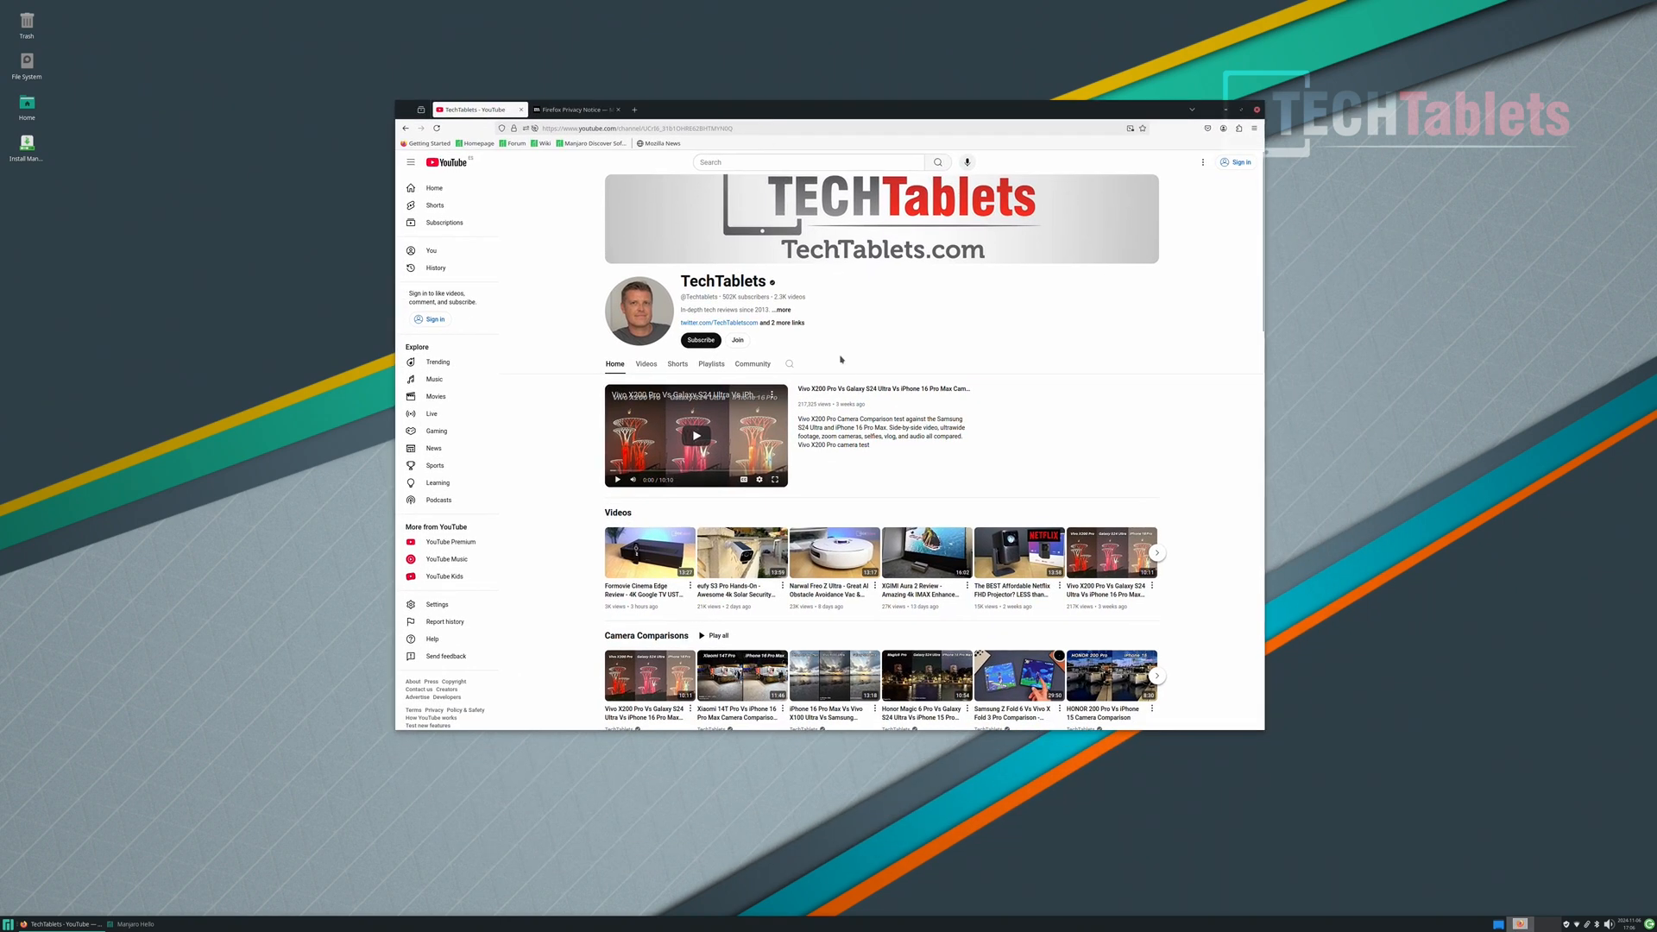
Scroll through the Tablet Reviews, Notebooks and Mini PCs shelves, then back to the top.
{"action": "scroll", "scroll_direction": "down", "scroll_amount": 3}
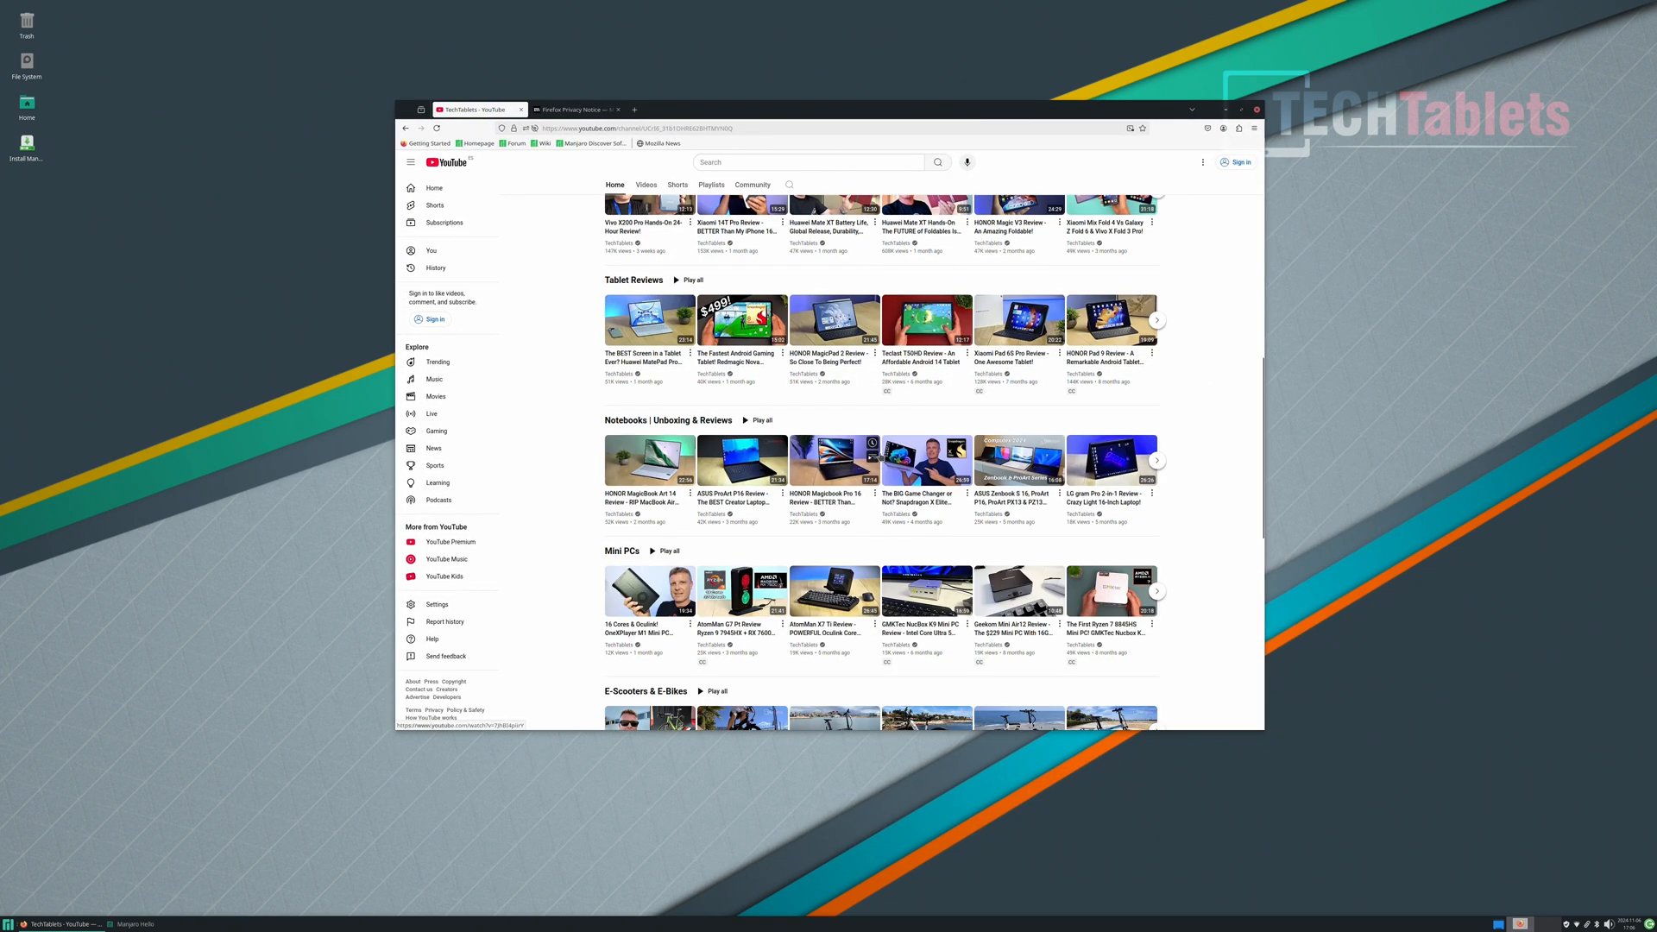
{"action": "scroll", "scroll_direction": "up", "scroll_amount": 3}
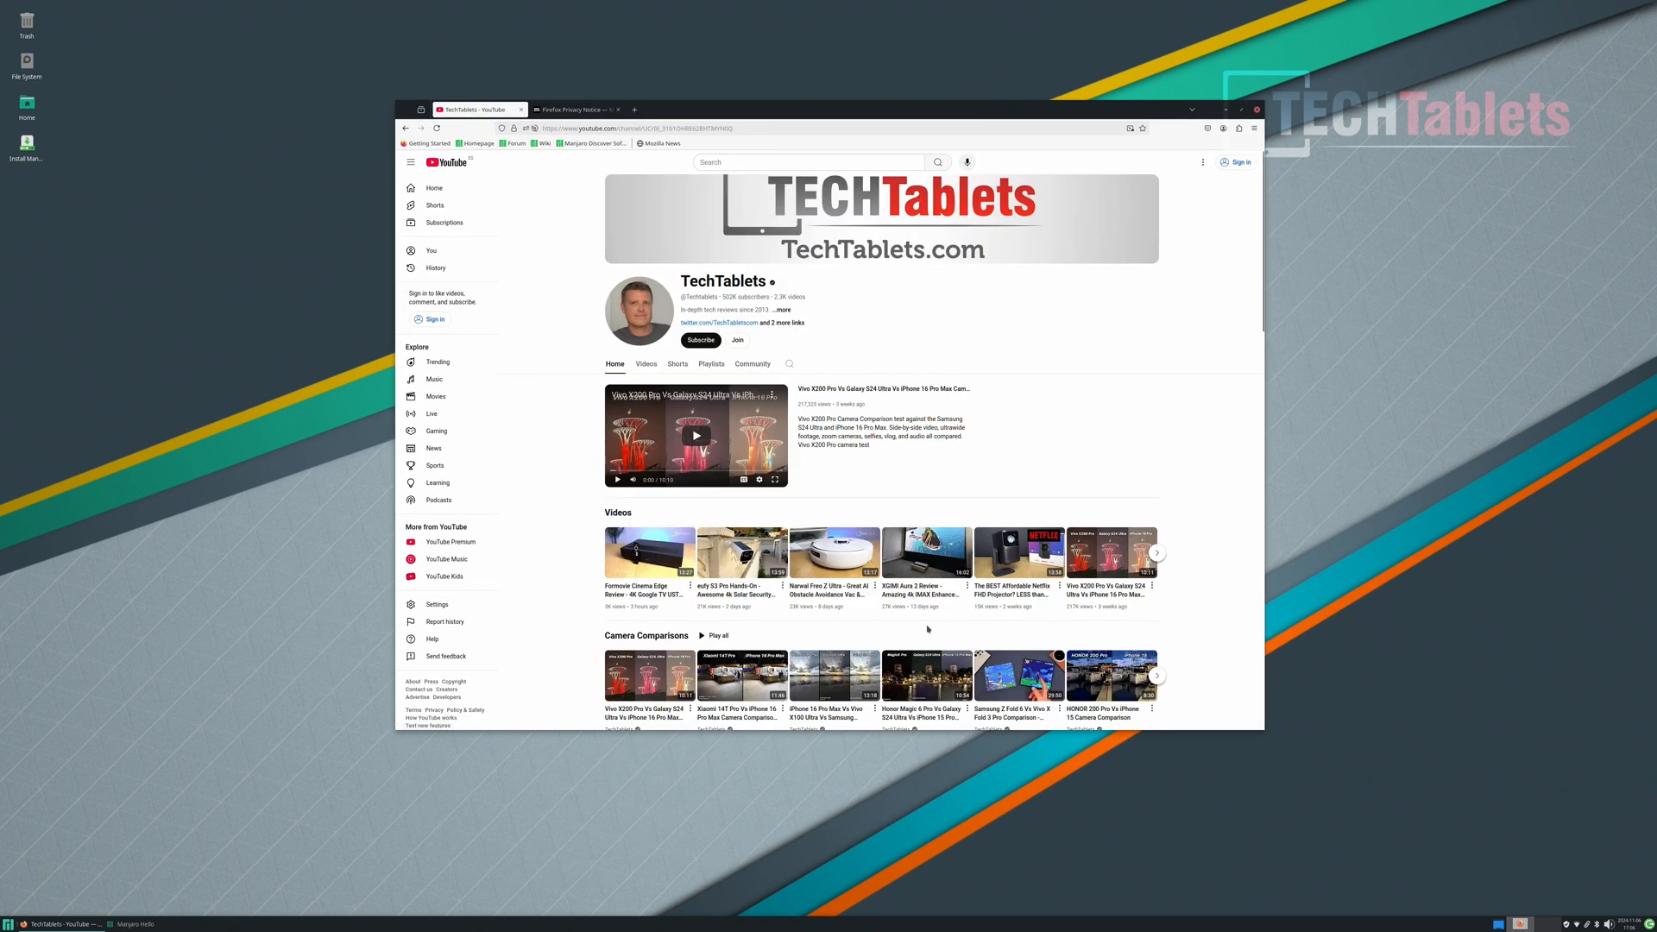